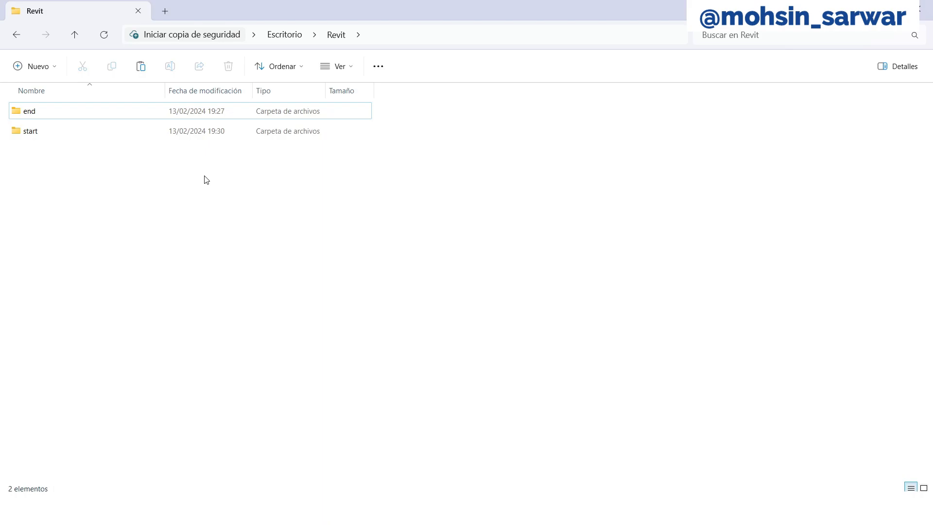
mouse_move(65, 144)
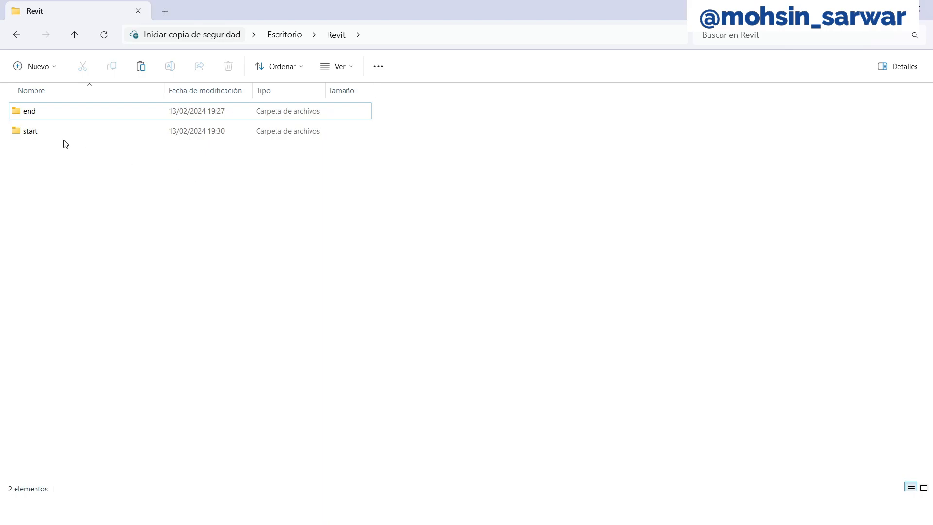
Open the start folder in the Revit directory in File Explorer
double_click(31, 131)
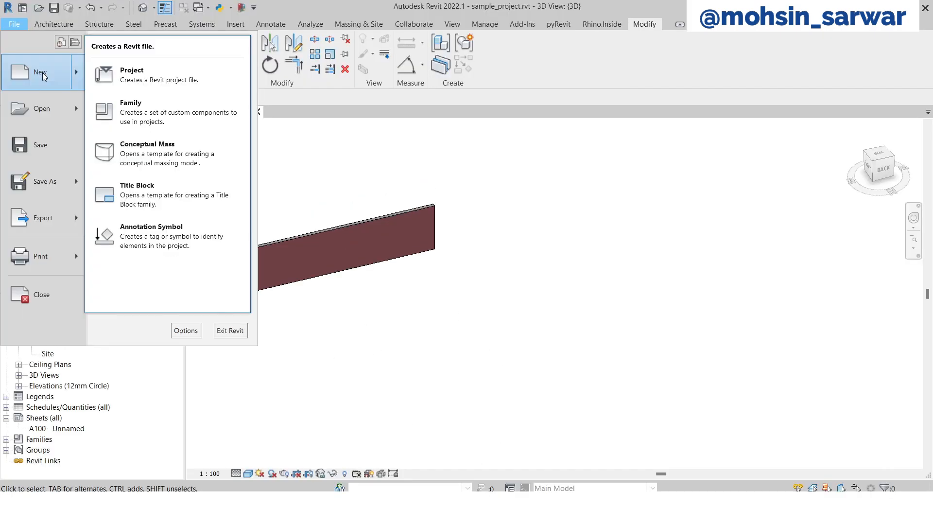
Create a new family from the Generic Model template and close all inactive views
key("Escape")
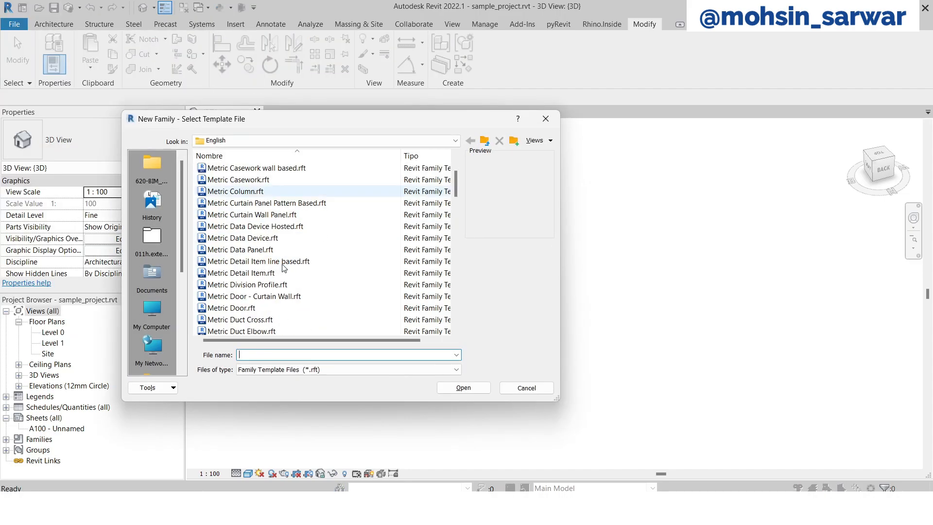
scroll("down", 3)
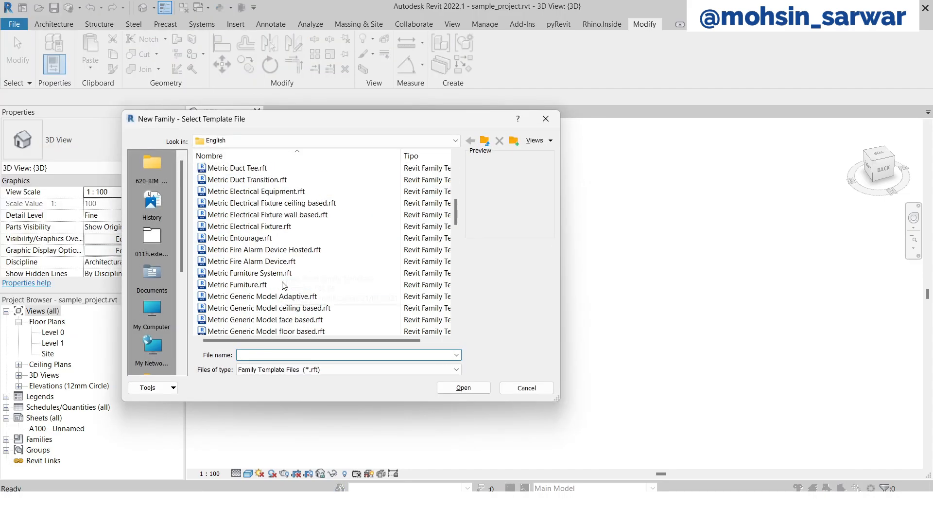
left_click(462, 387)
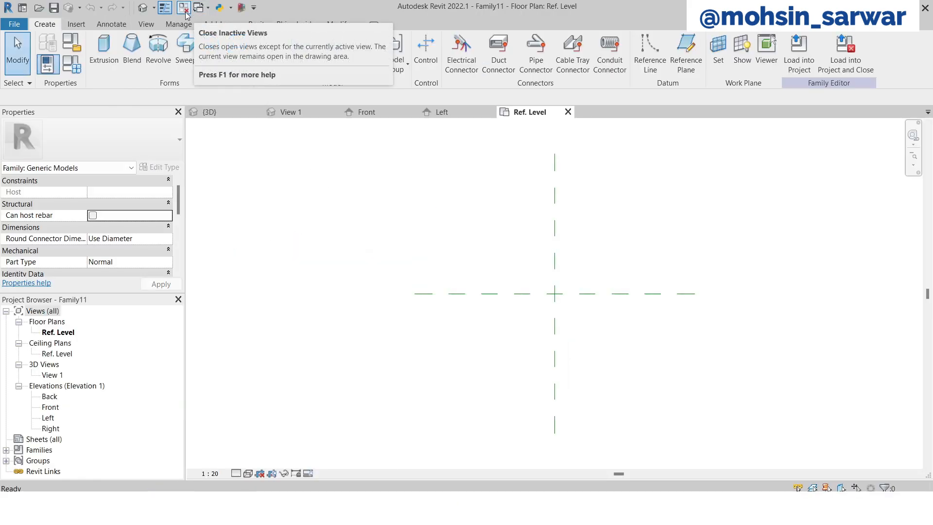
left_click(186, 7)
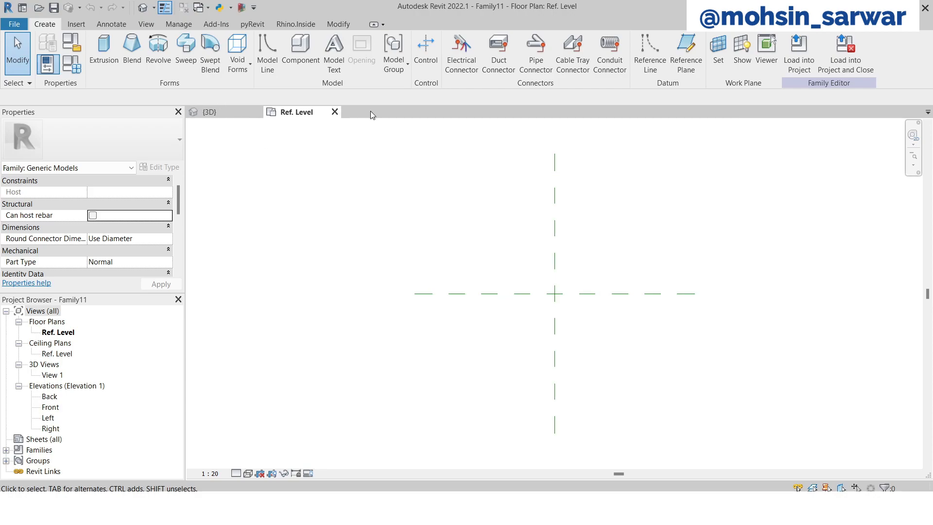
Set the family category to Doors
left_click(69, 49)
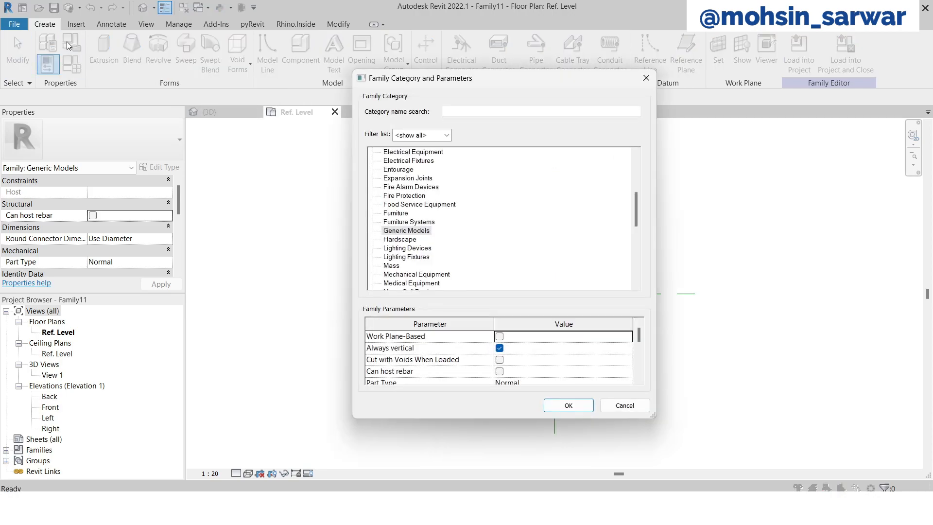
scroll("up", 3)
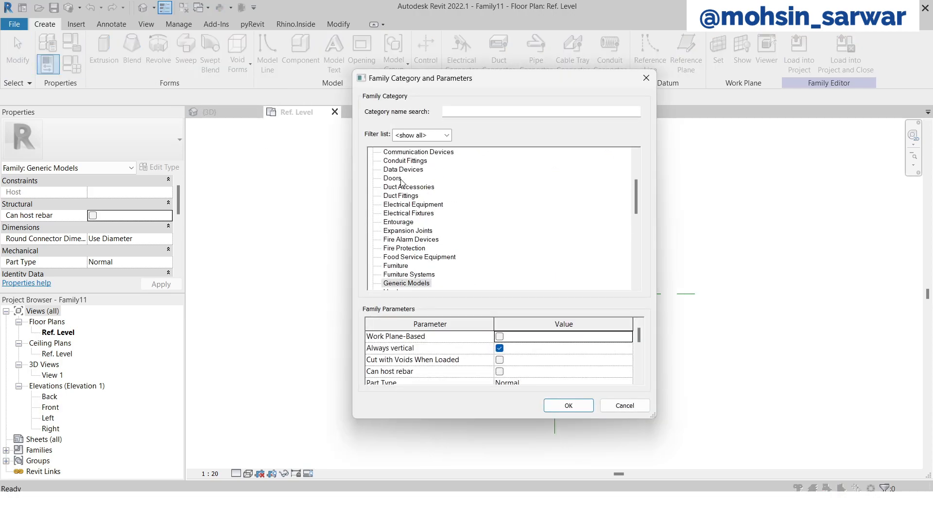
left_click(567, 405)
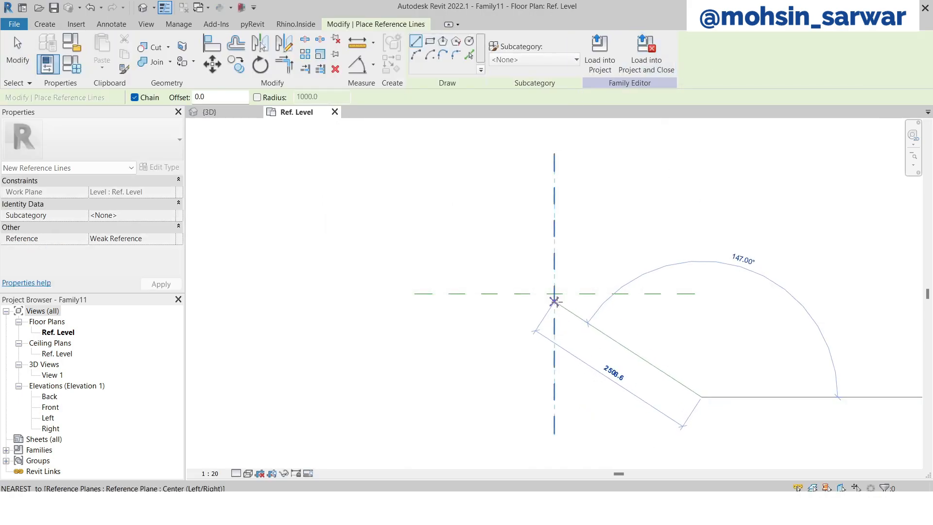
End the diagonal reference line from the plane intersection and start aligning it to the centre plane
right_click(557, 300)
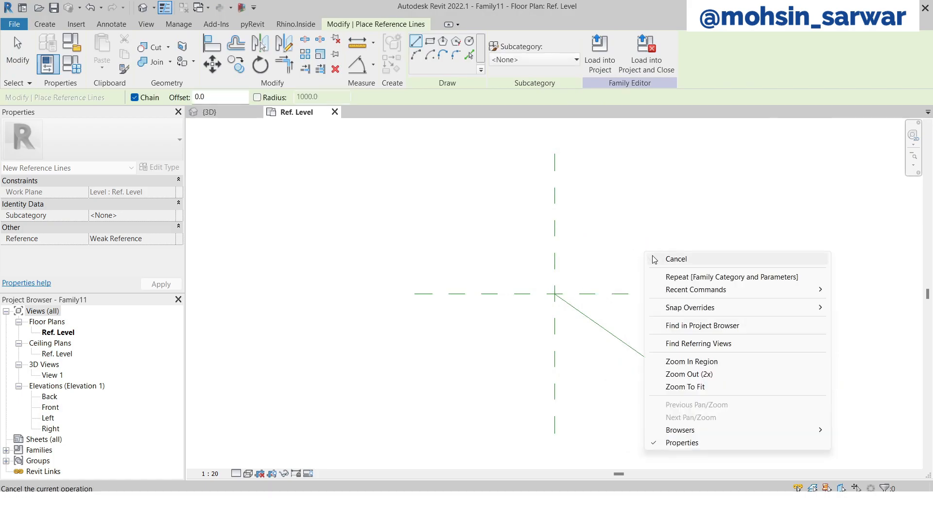
left_click(675, 258)
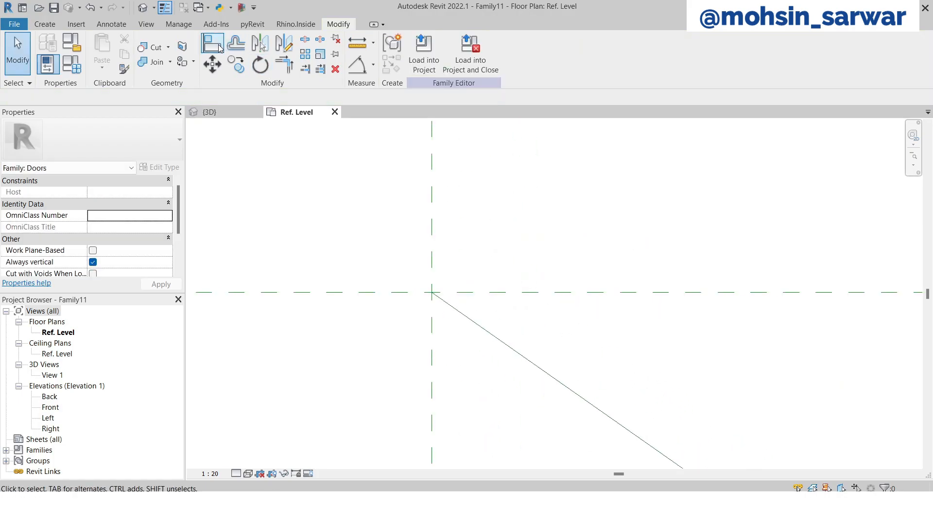
left_click(212, 43)
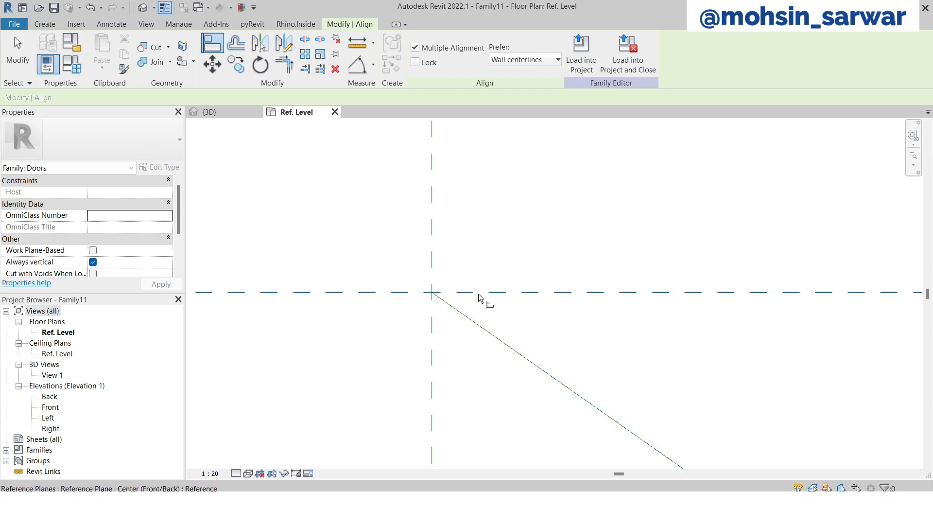
mouse_move(435, 295)
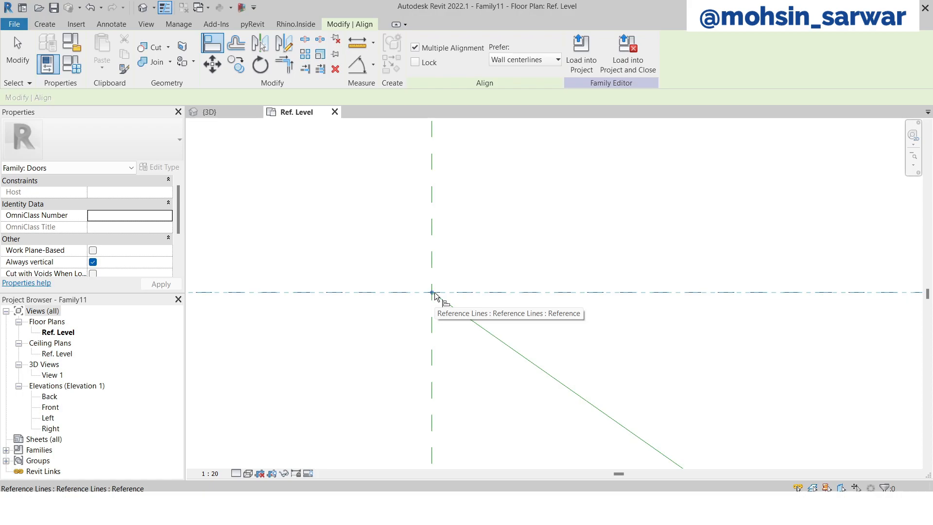
mouse_move(434, 239)
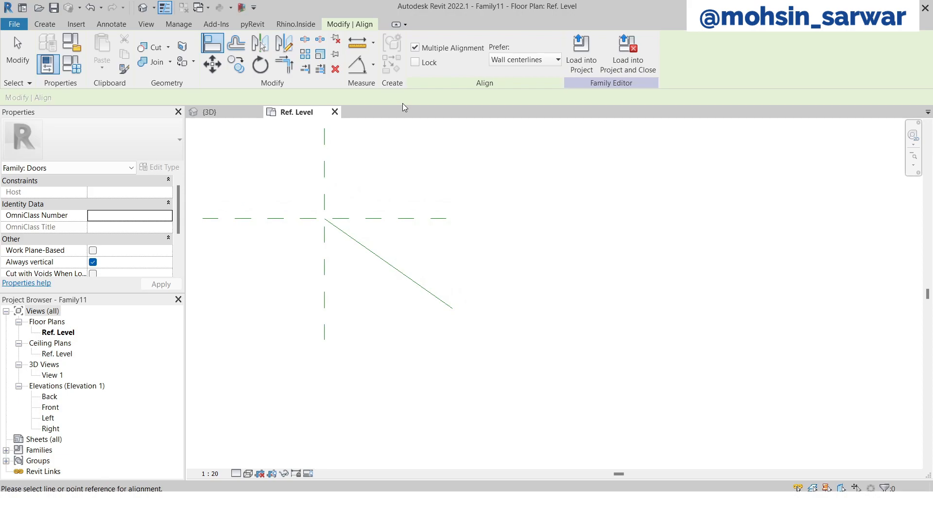
mouse_move(357, 64)
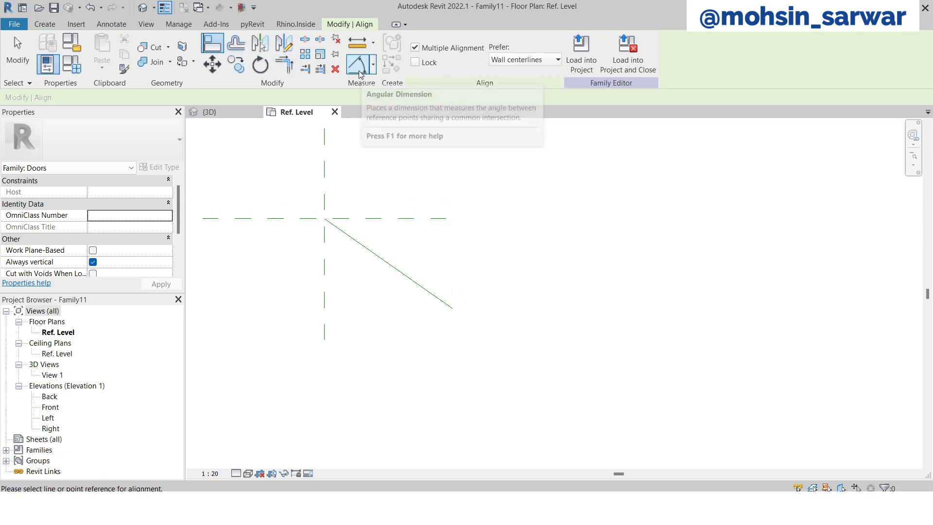
Dimension the plane-to-line angle, label it as instance parameter _angle, and set it to 45°
left_click(361, 63)
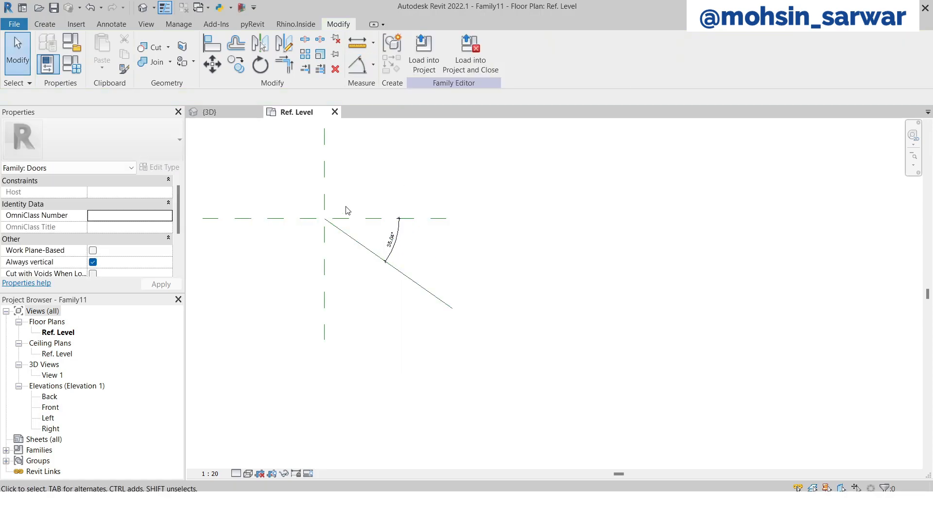
left_click(392, 238)
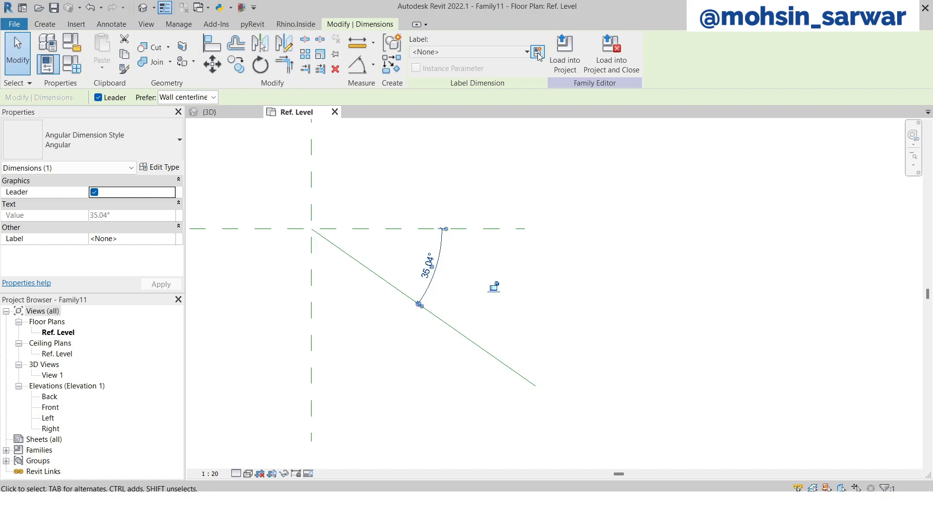
left_click(536, 52)
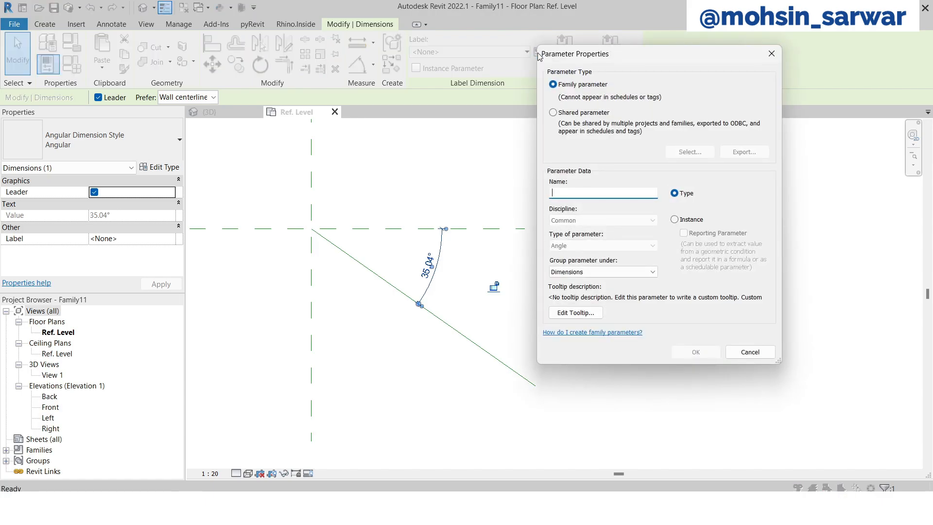
type("_angle")
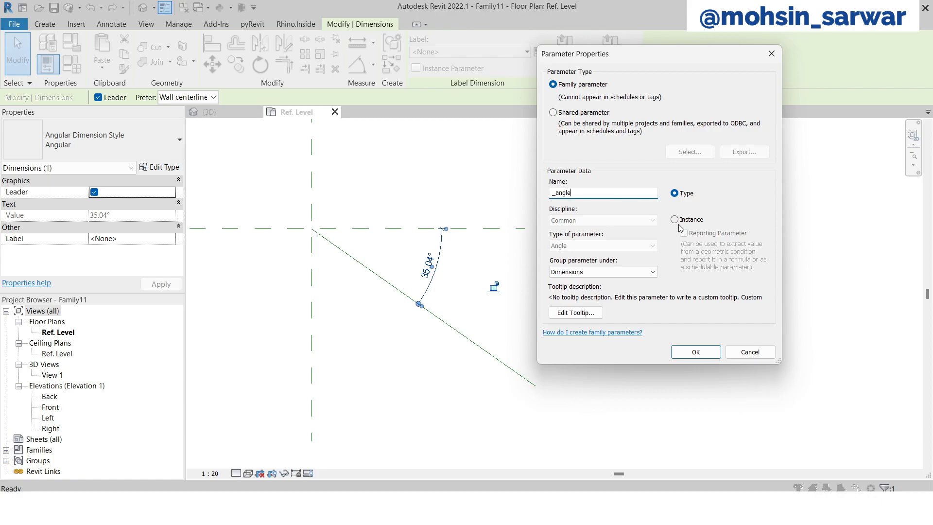
left_click(695, 352)
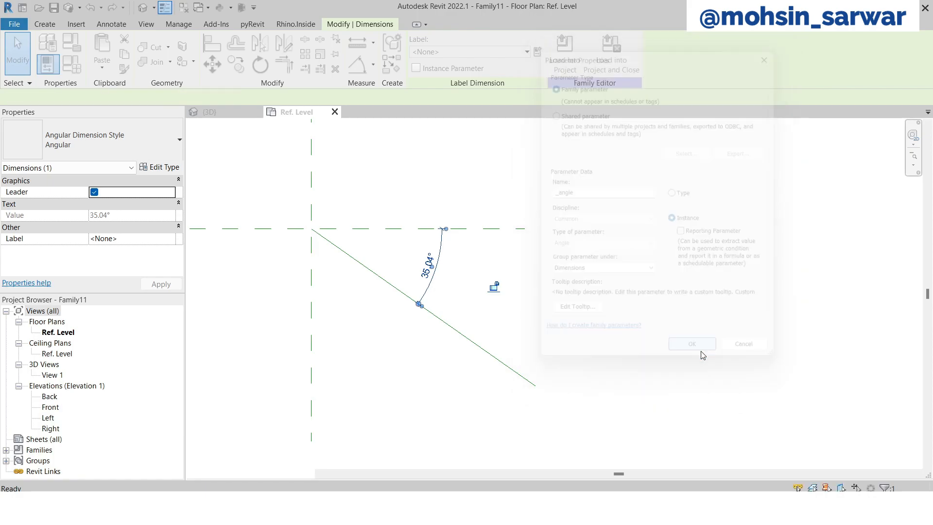
left_click(691, 343)
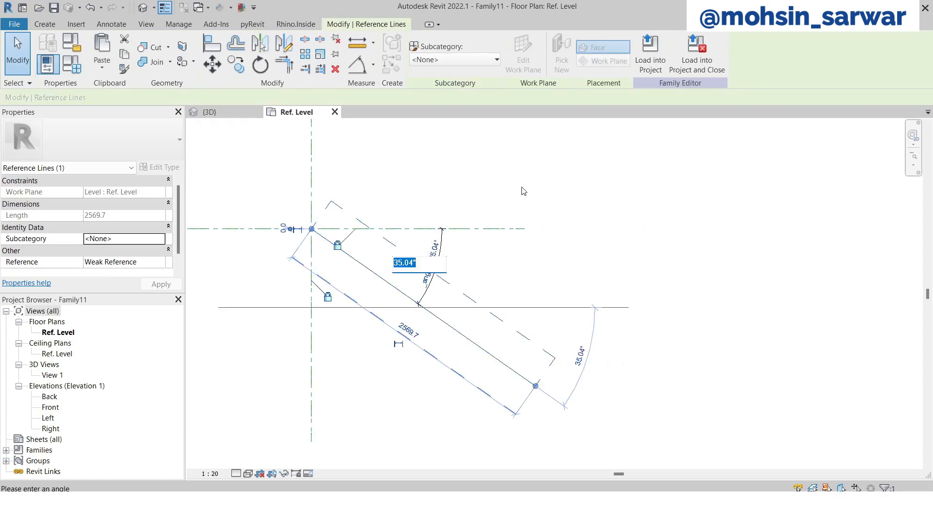
left_click(418, 276)
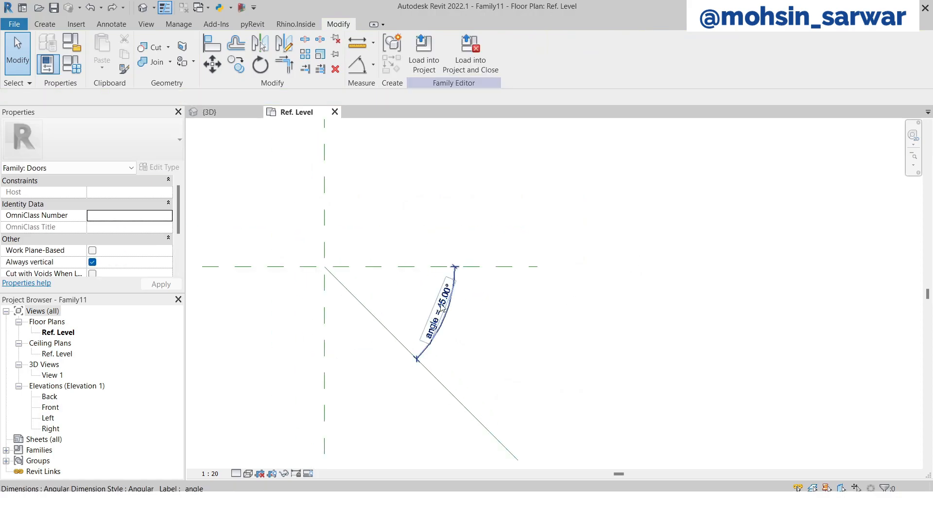
left_click(434, 315)
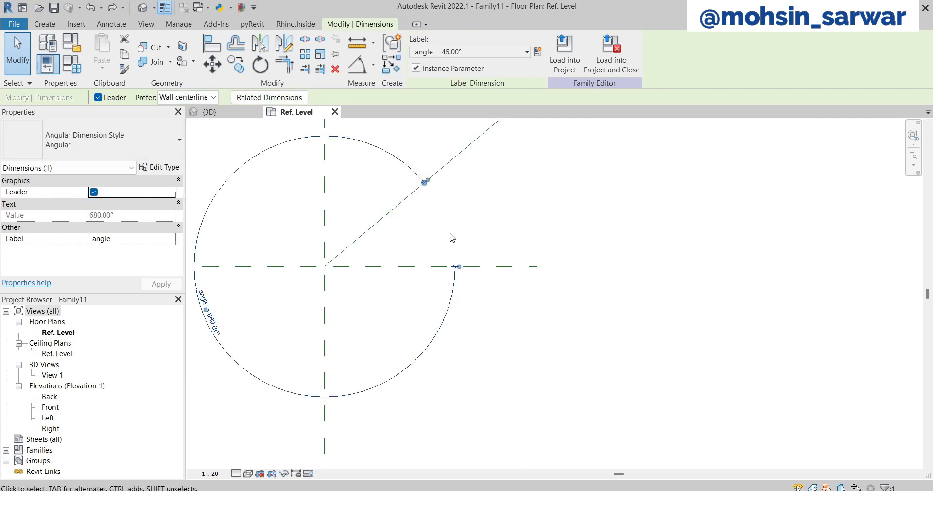
mouse_move(550, 238)
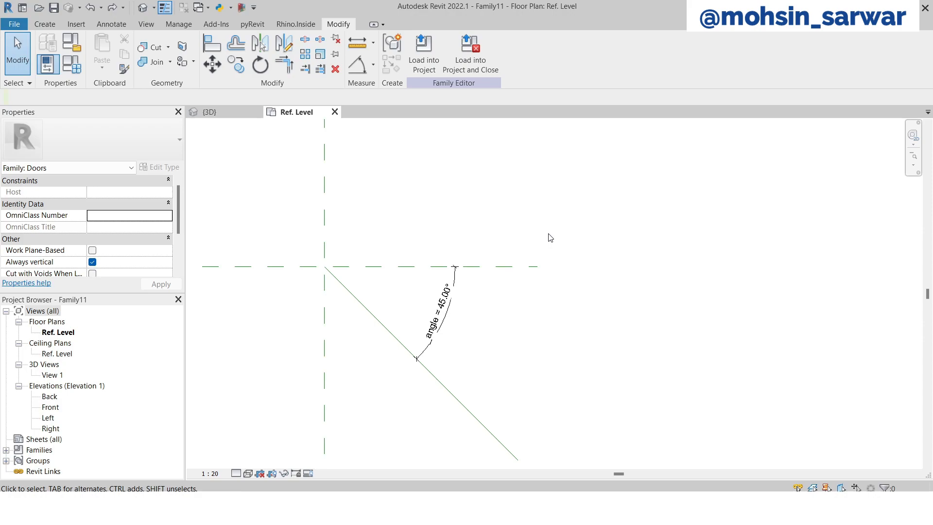
mouse_move(72, 65)
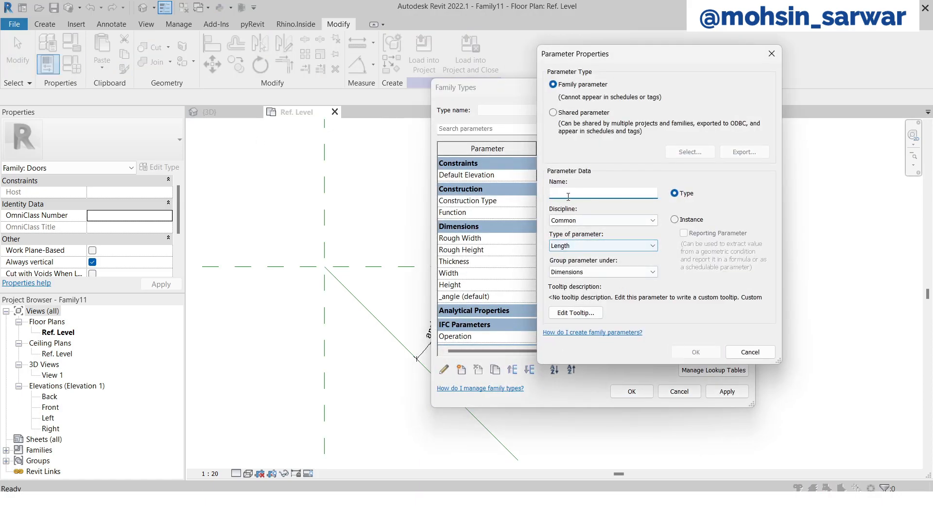
Define the new parameter 'angle' as an Angle-type instance parameter
type("angle")
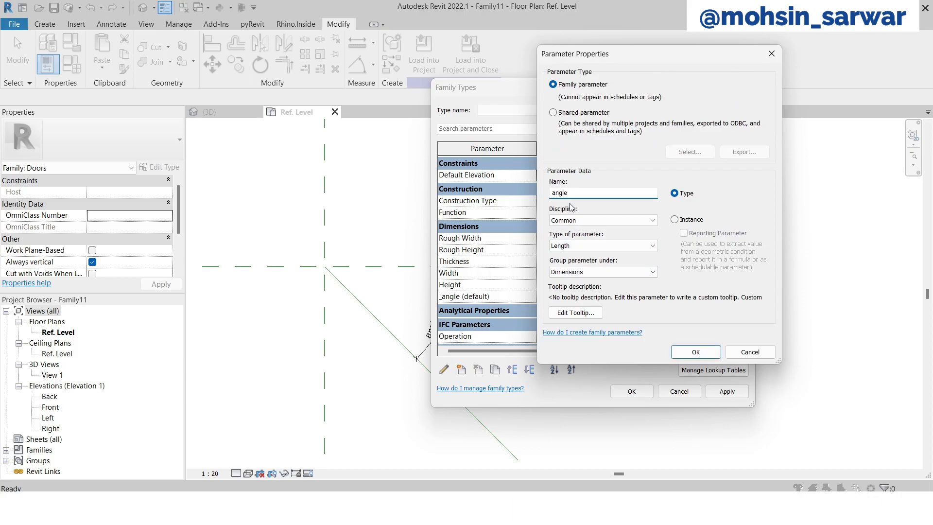
left_click(601, 244)
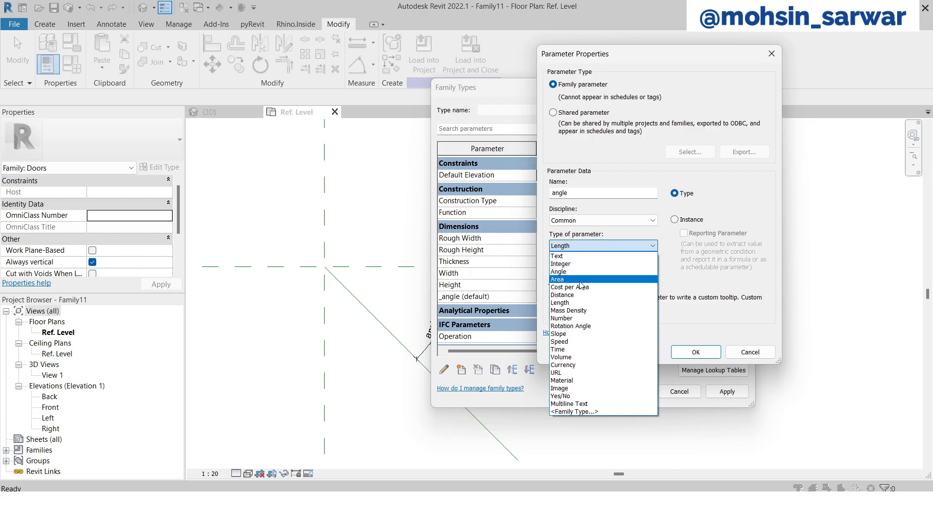
left_click(558, 271)
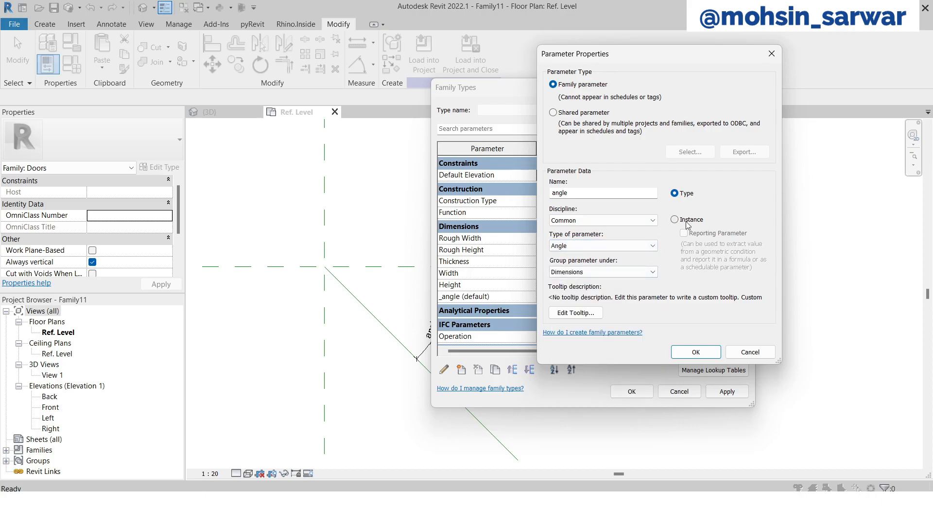
left_click(694, 352)
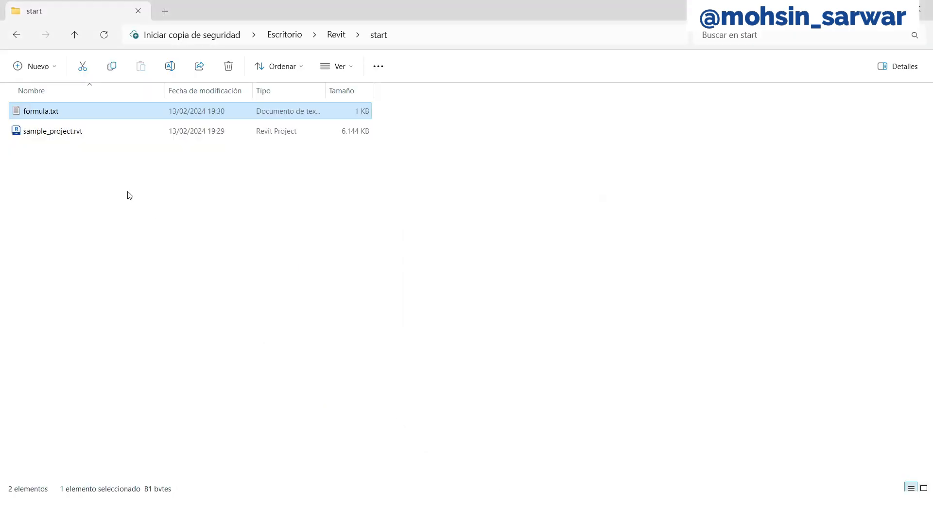
Open formula.txt in Notepad and select the formula clamping angle between 0° and 90°
double_click(40, 111)
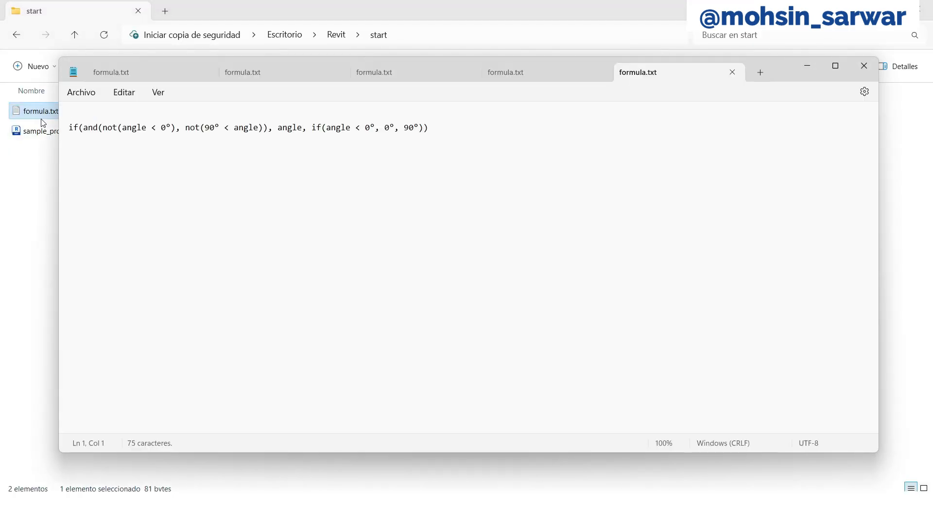
left_click(148, 127)
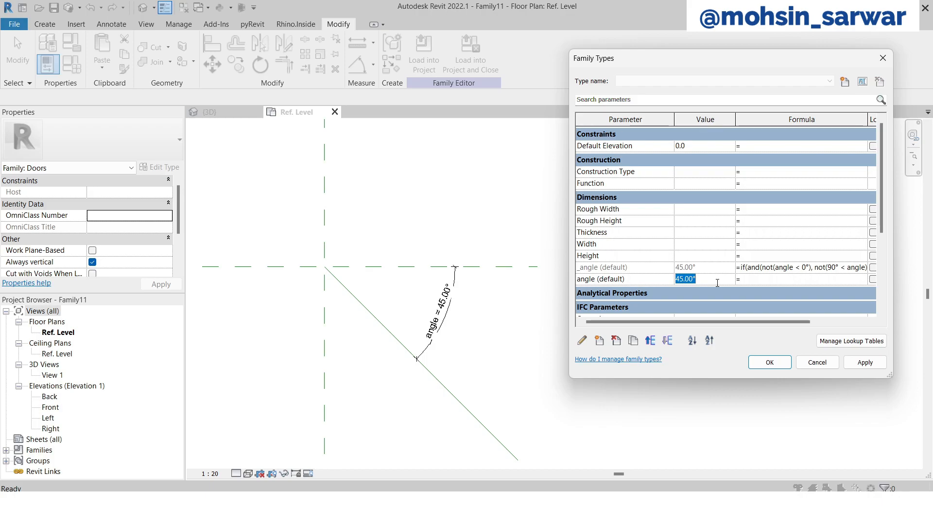
Test angle at 120° so _angle clamps to 90°, restore 45°, and close Family Types
type("120")
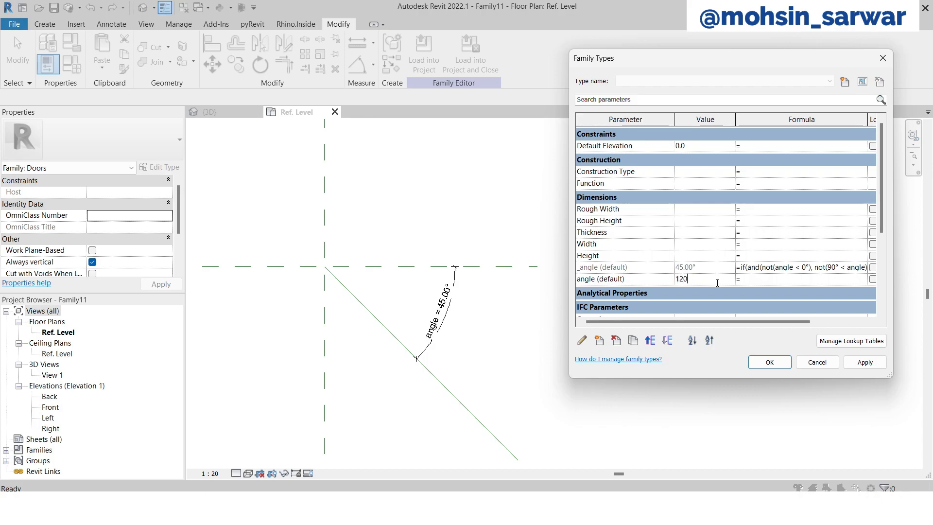
key("Return")
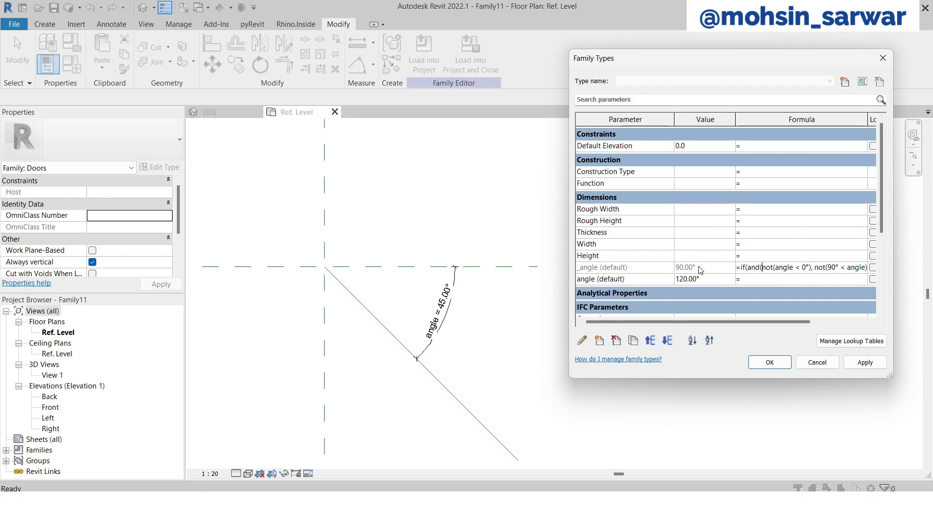
double_click(687, 279)
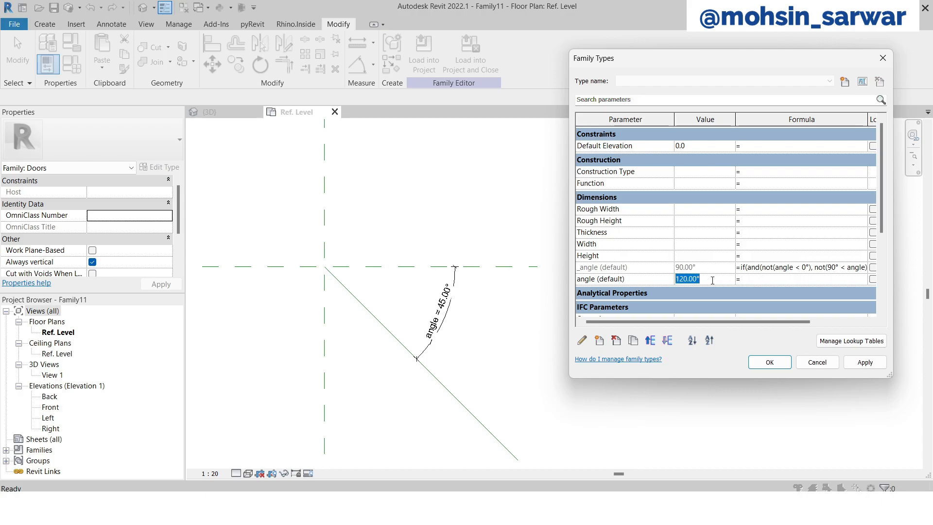
type("-234")
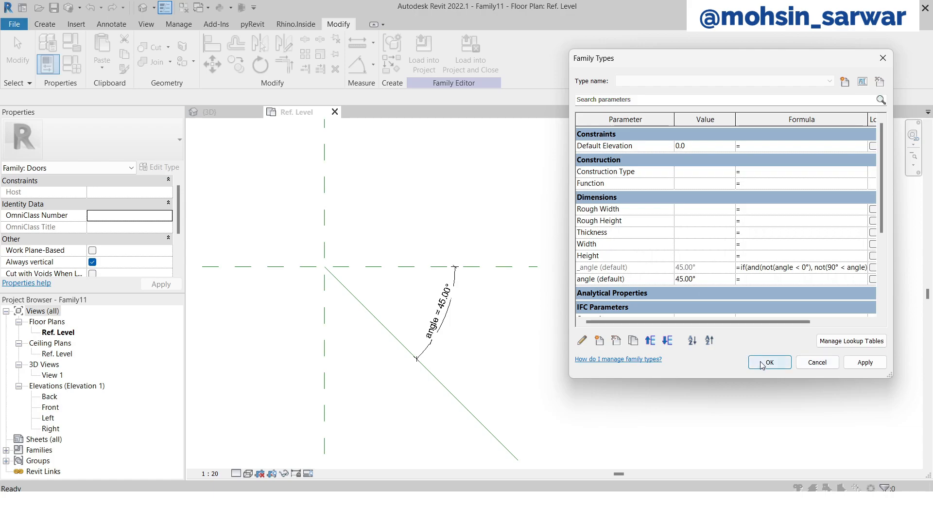
left_click(768, 361)
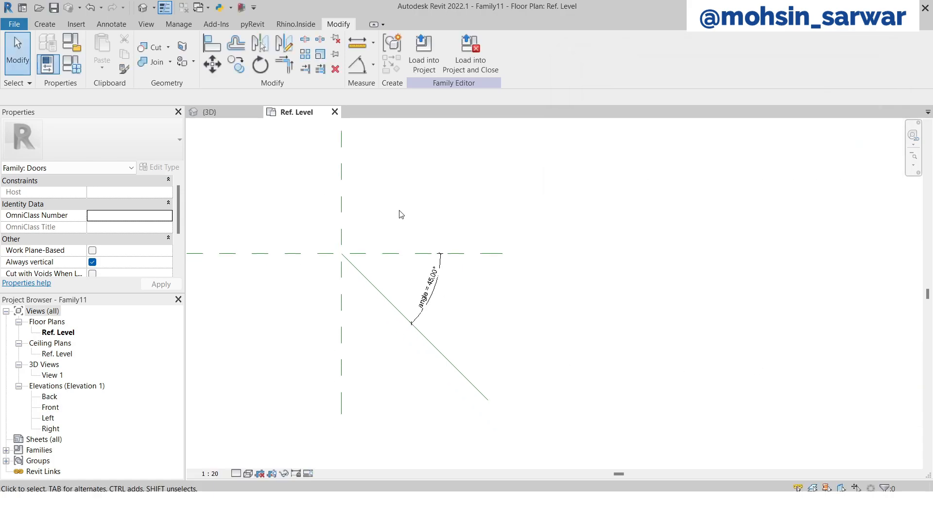
Start a sweep whose path will be picked from an existing line
left_click(44, 24)
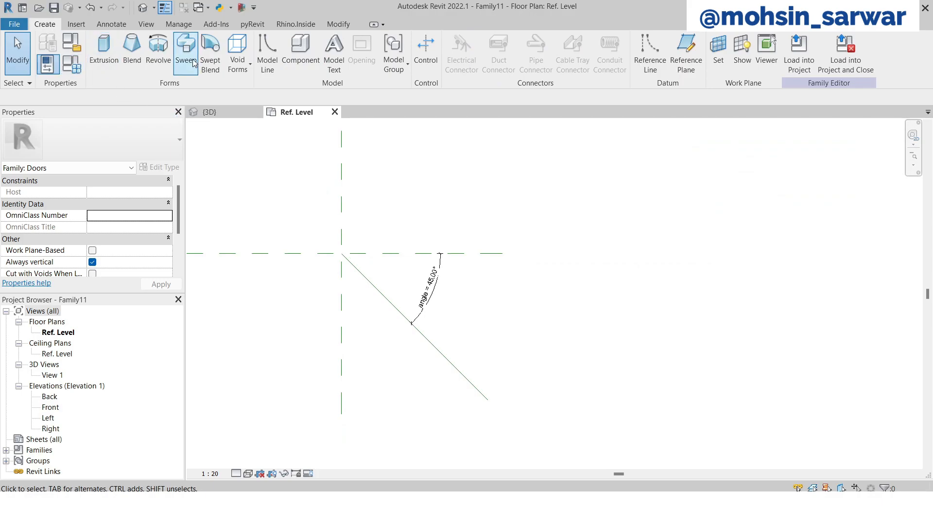
left_click(185, 53)
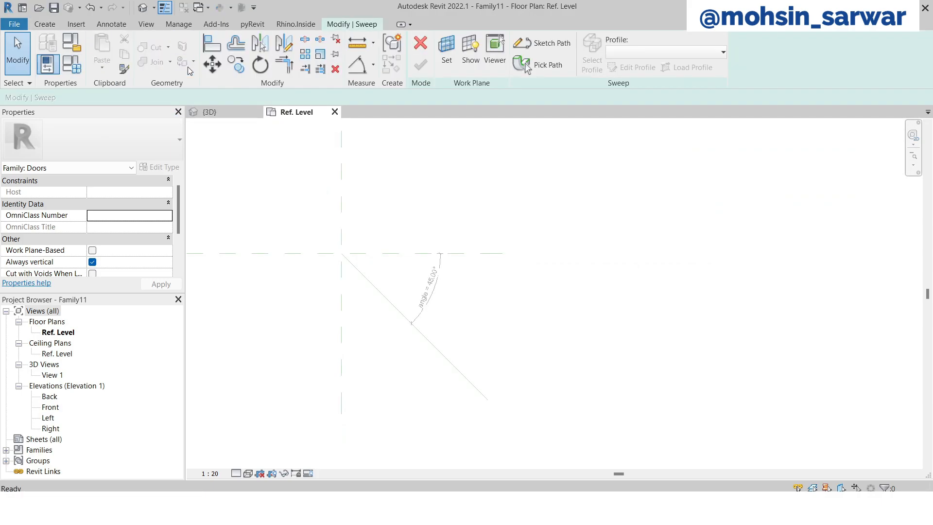
left_click(547, 65)
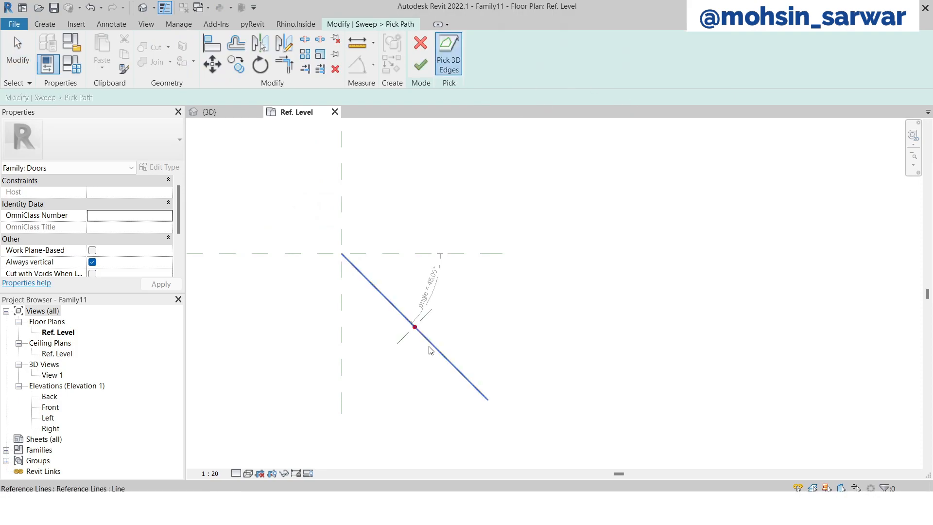
Use the angled reference line as sweep path and sketch a 3000-high profile rectangle in Left elevation
left_click(419, 64)
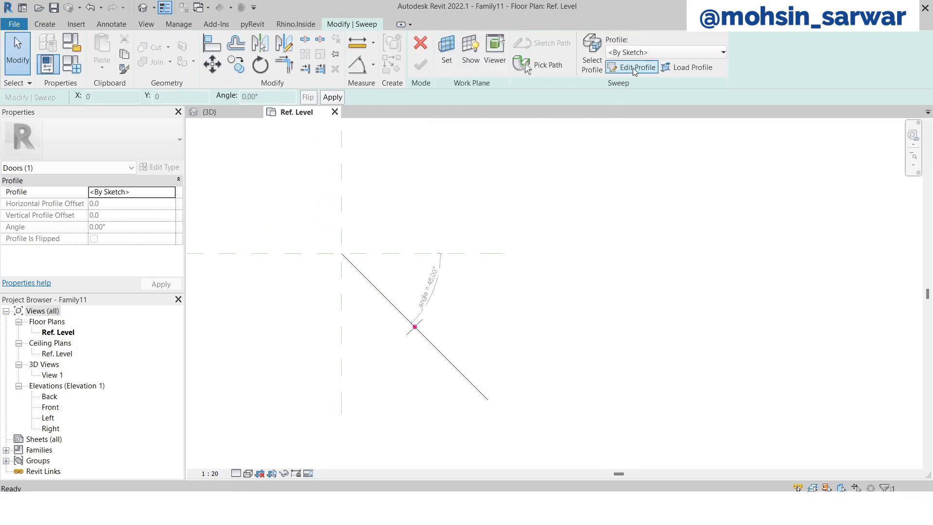
left_click(636, 67)
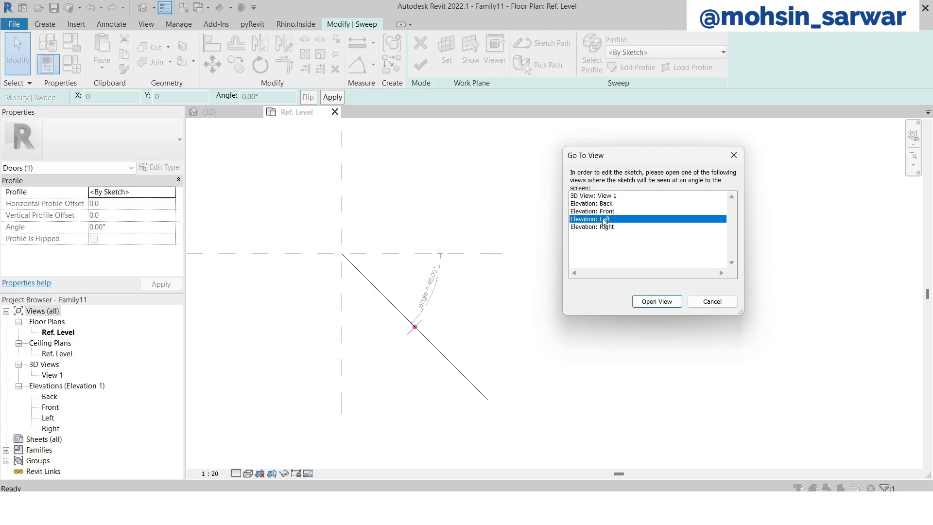
left_click(657, 301)
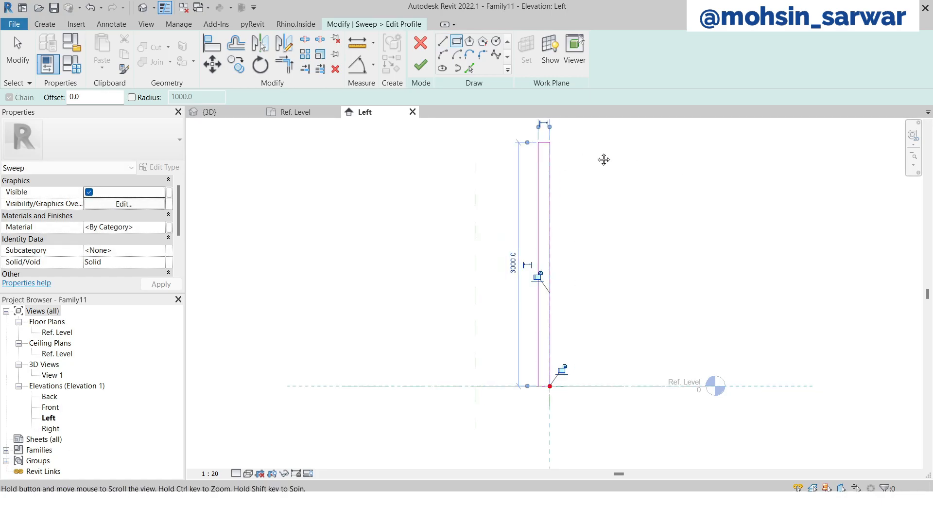
right_click(604, 159)
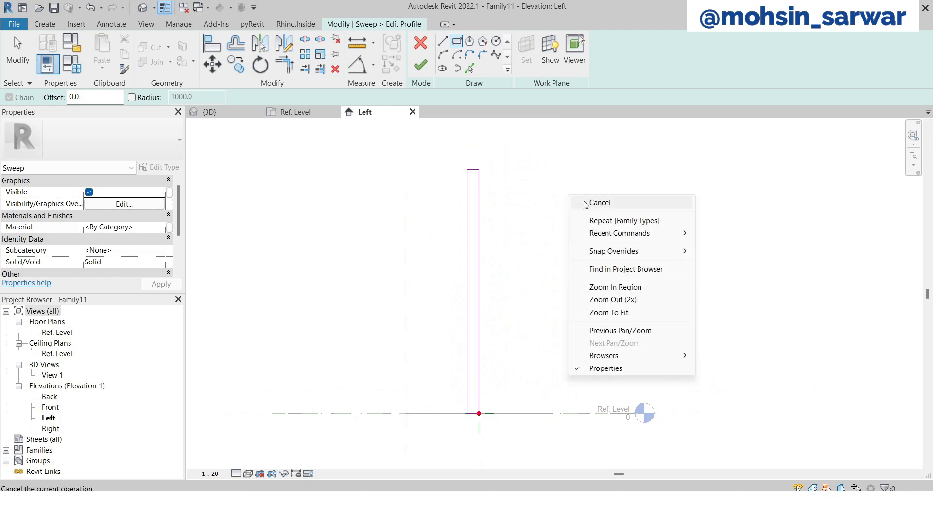
End the sketch command and label the 3000 profile dimension with a new Height parameter
left_click(599, 202)
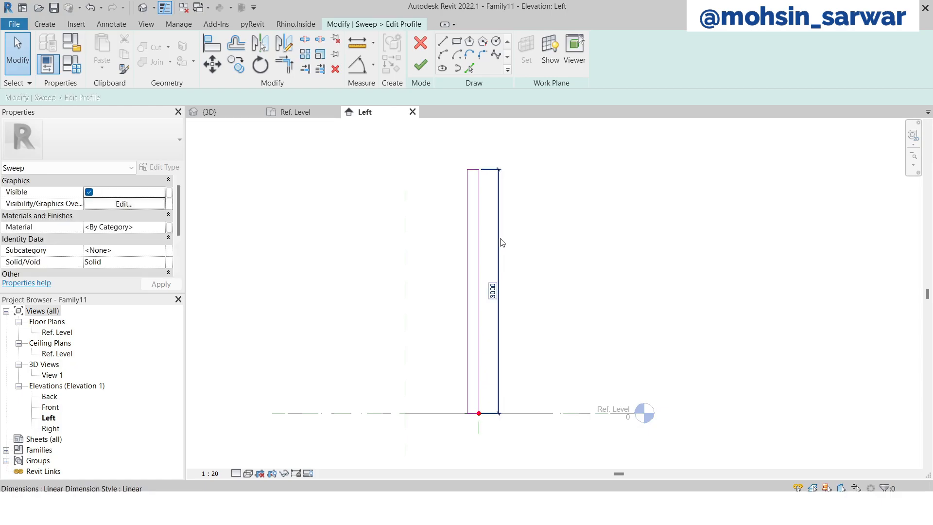
left_click(492, 291)
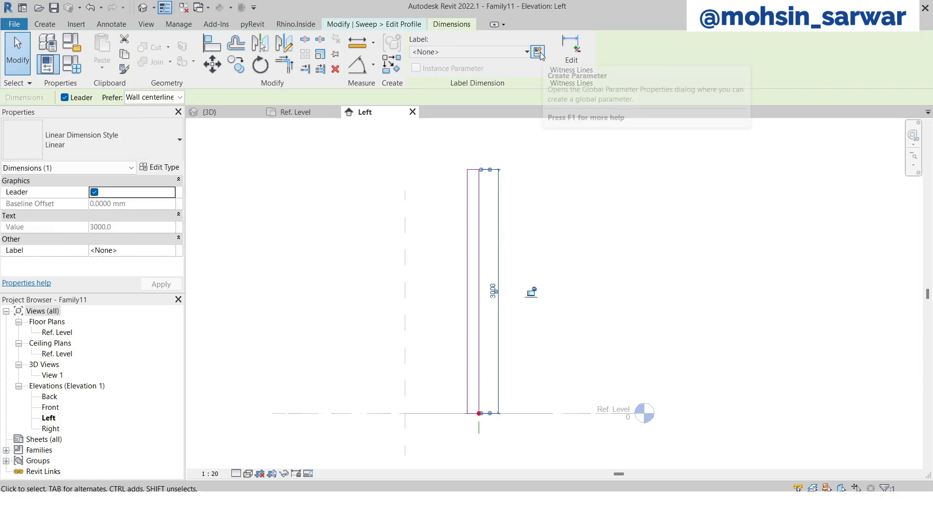
left_click(536, 52)
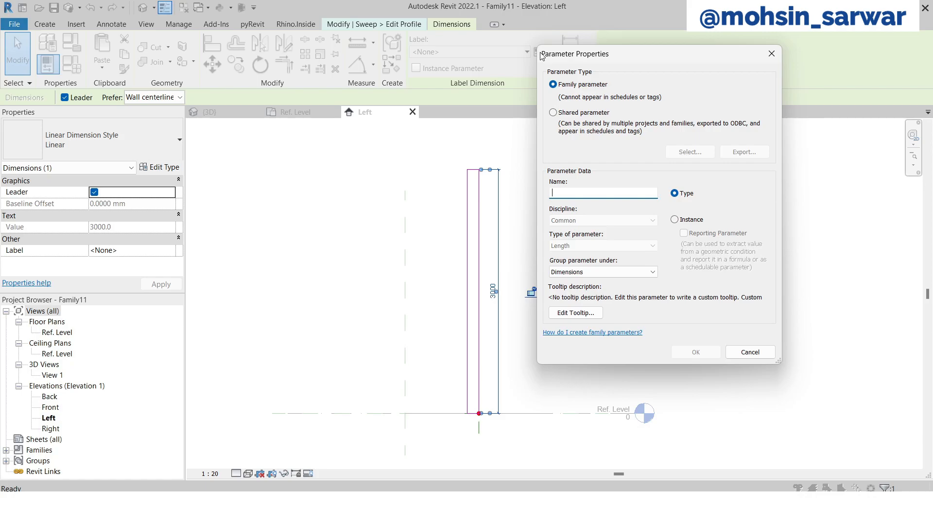
left_click(748, 351)
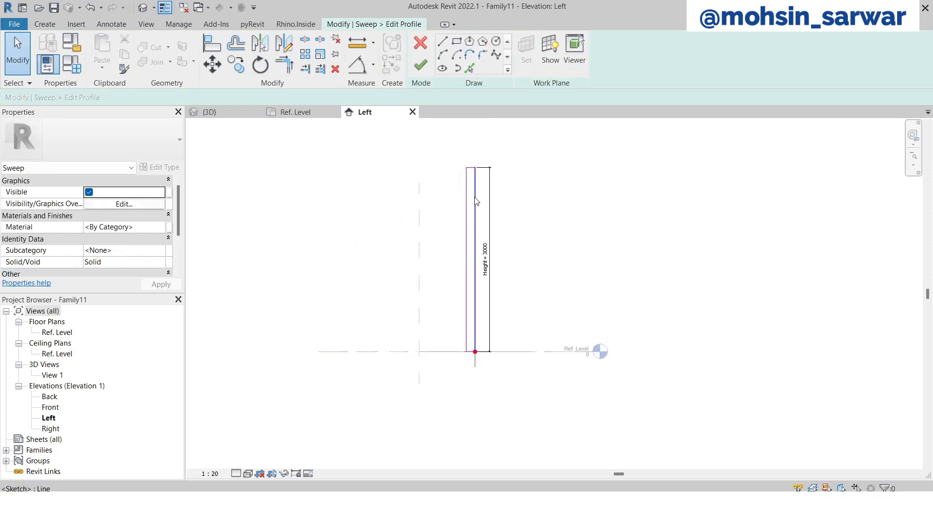
Make the 200 width dimension permanent, label it Thickness, and finish the profile
left_click(474, 255)
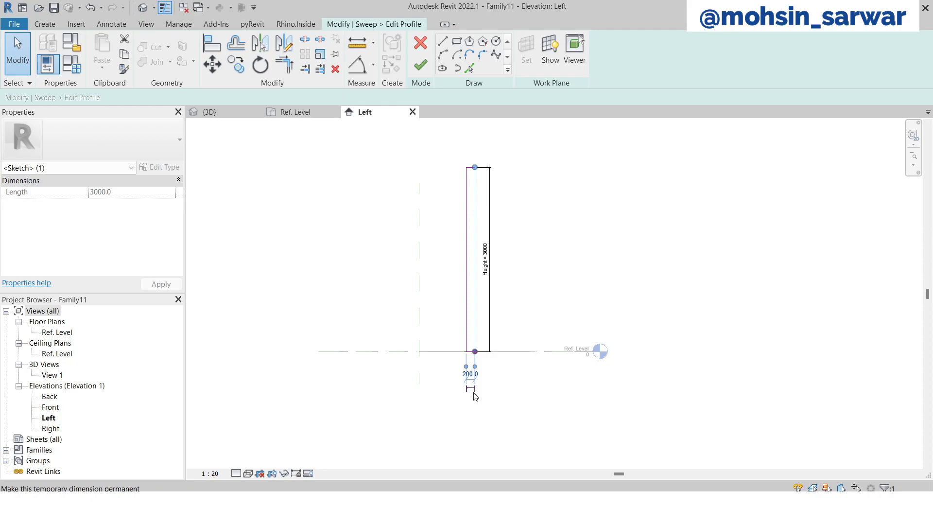
left_click(470, 373)
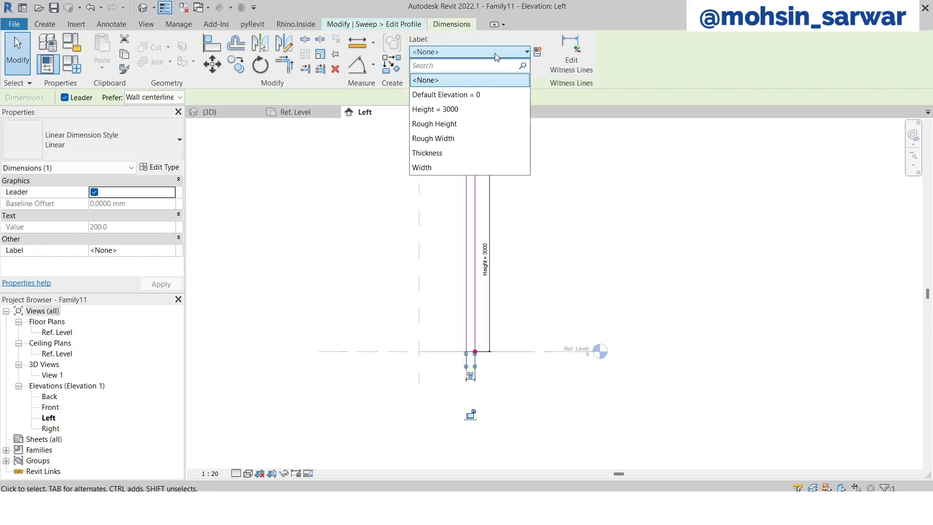
left_click(426, 153)
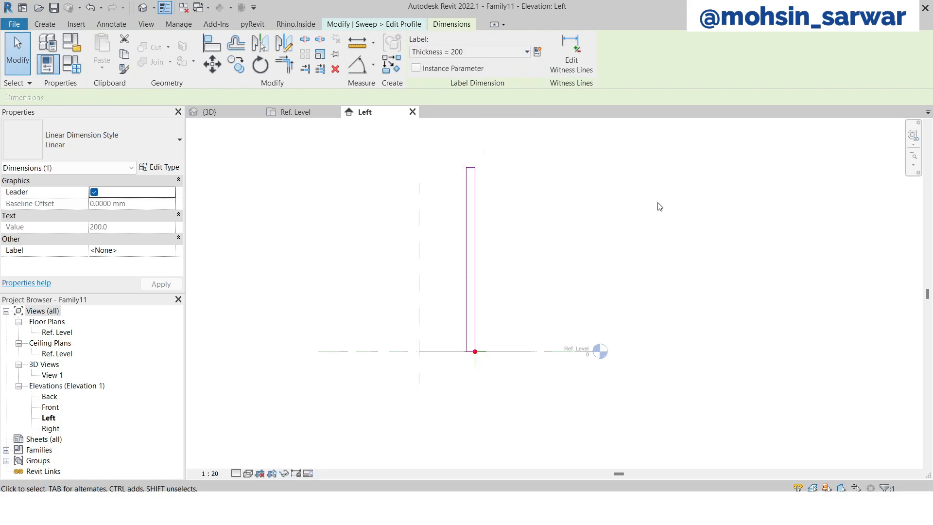
left_click(420, 46)
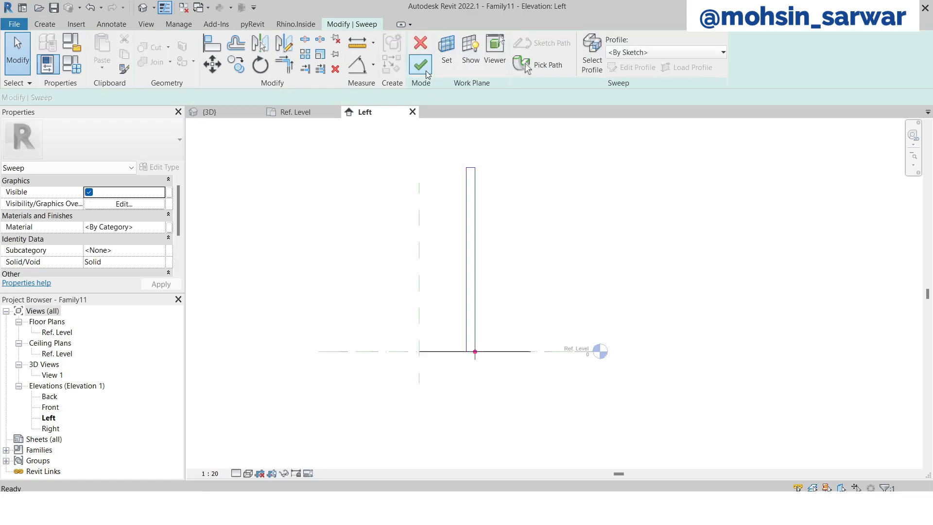
Finish the sweep, flex the panel angle in Family Types, and set Thickness to 60
left_click(419, 63)
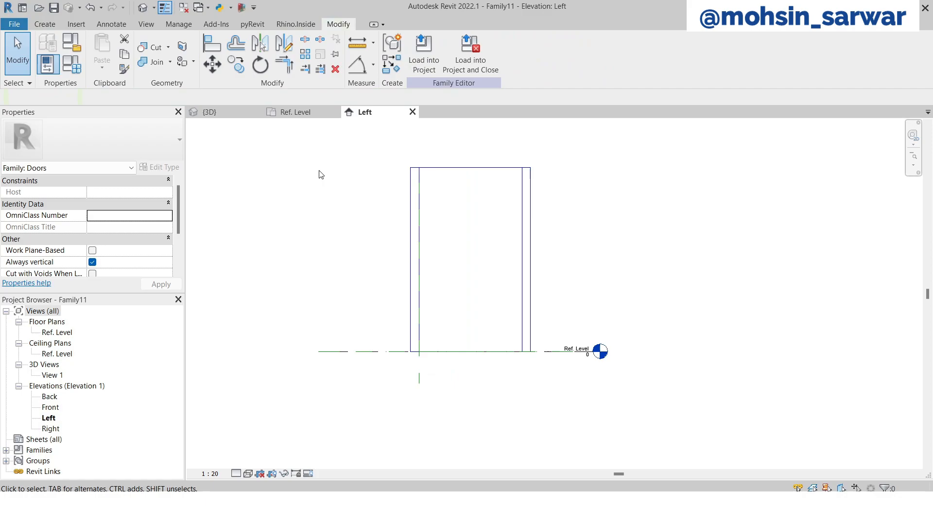
mouse_move(294, 112)
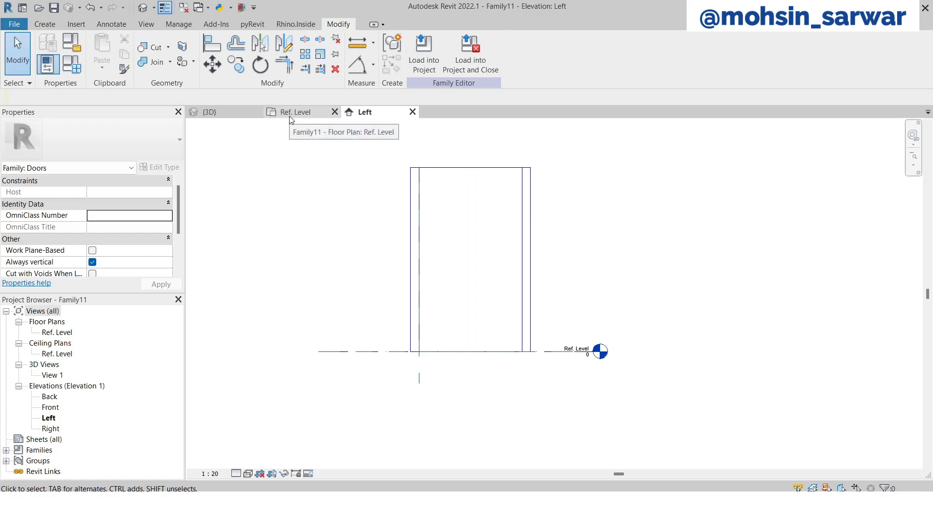
left_click(296, 112)
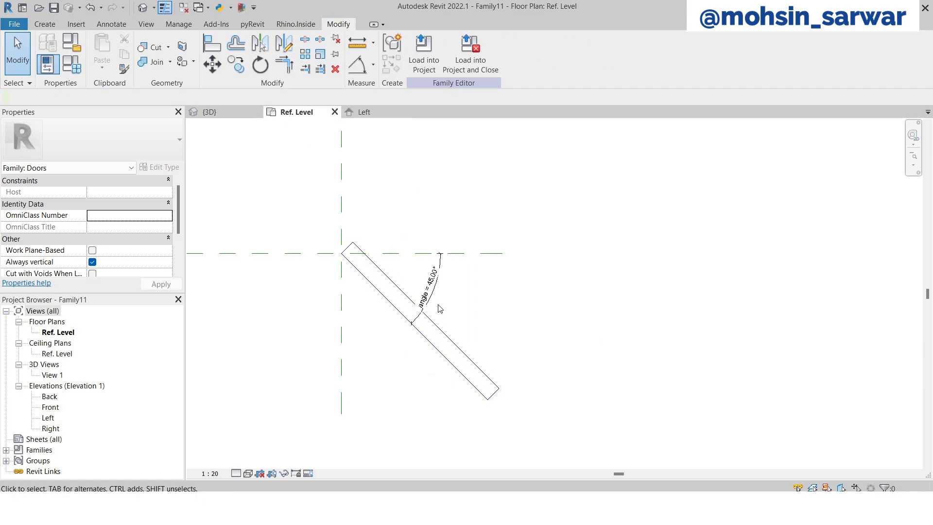
left_click(426, 286)
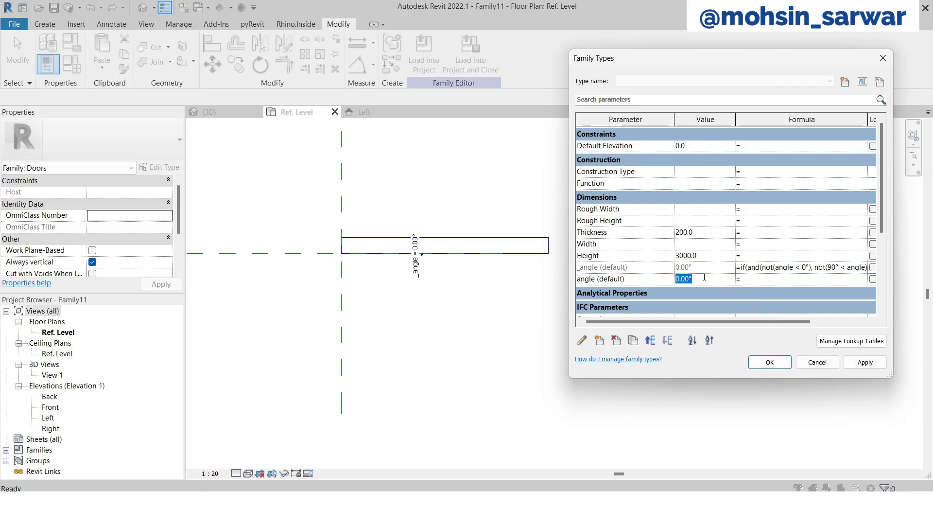
type("90.00")
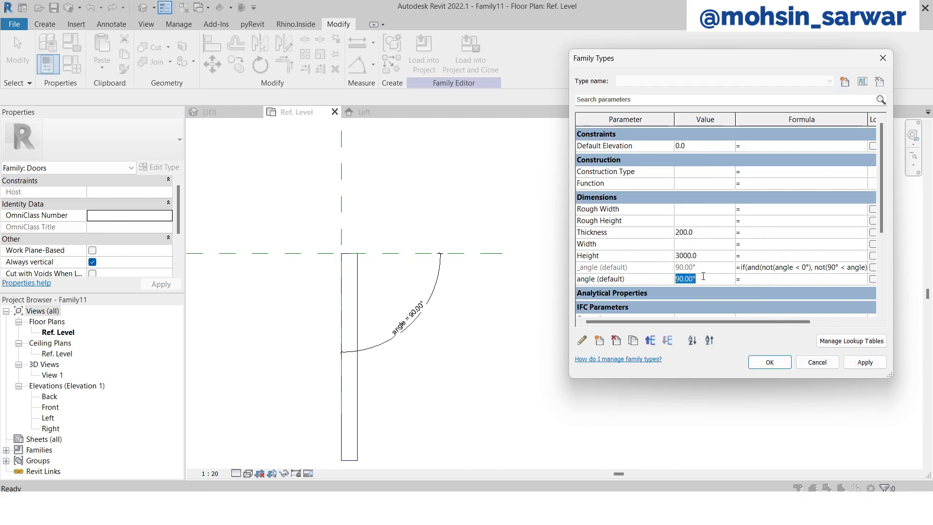
left_click(864, 361)
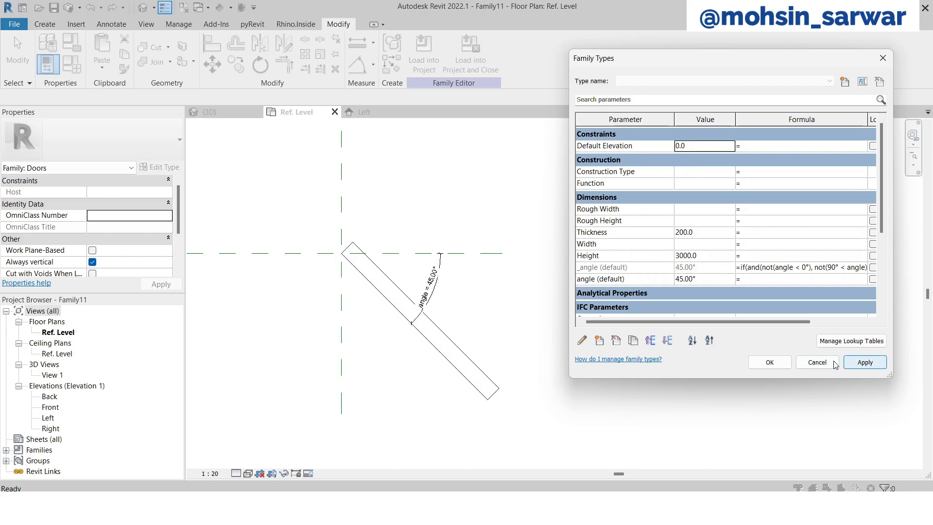
mouse_move(717, 244)
type("60")
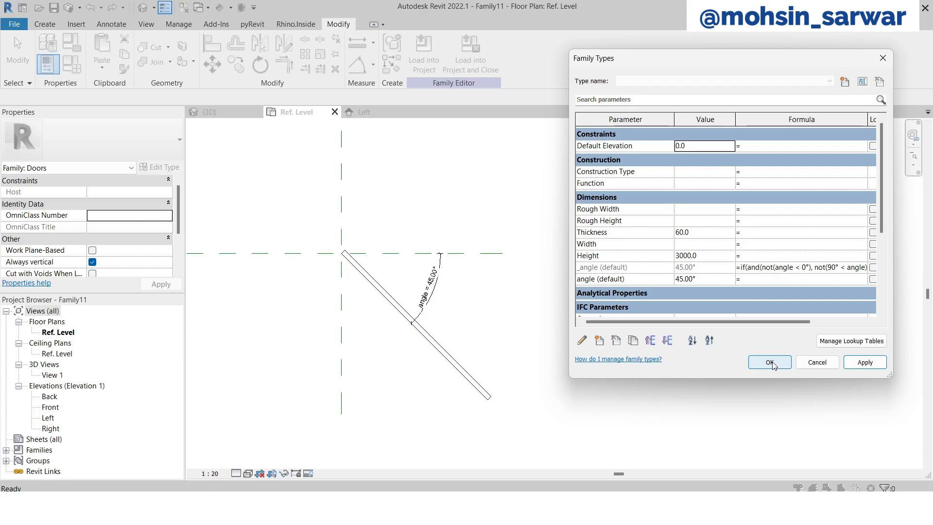
left_click(768, 361)
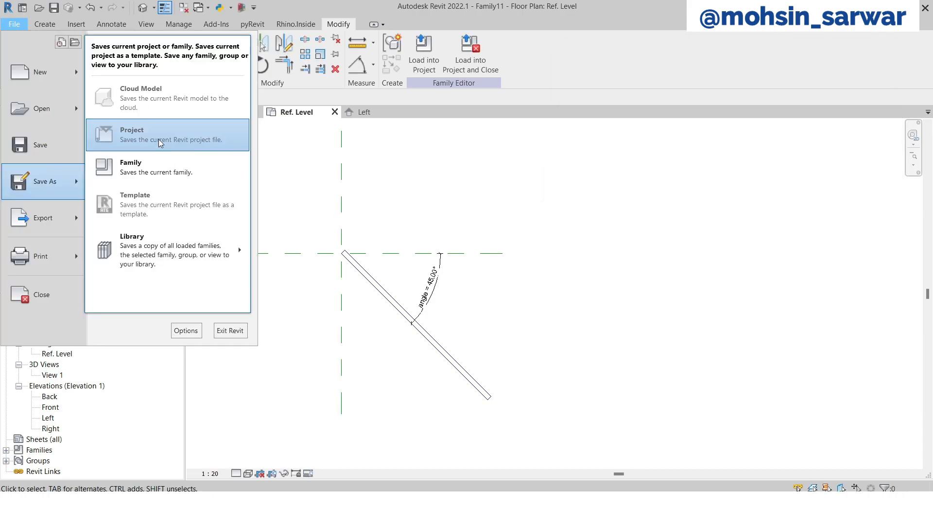
Save the family under the new file name door_geometry
left_click(131, 167)
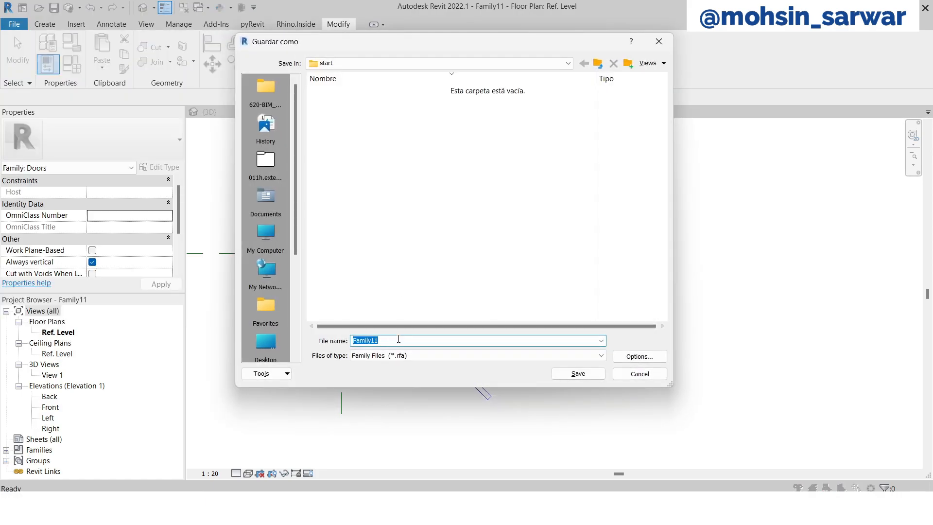
type("door")
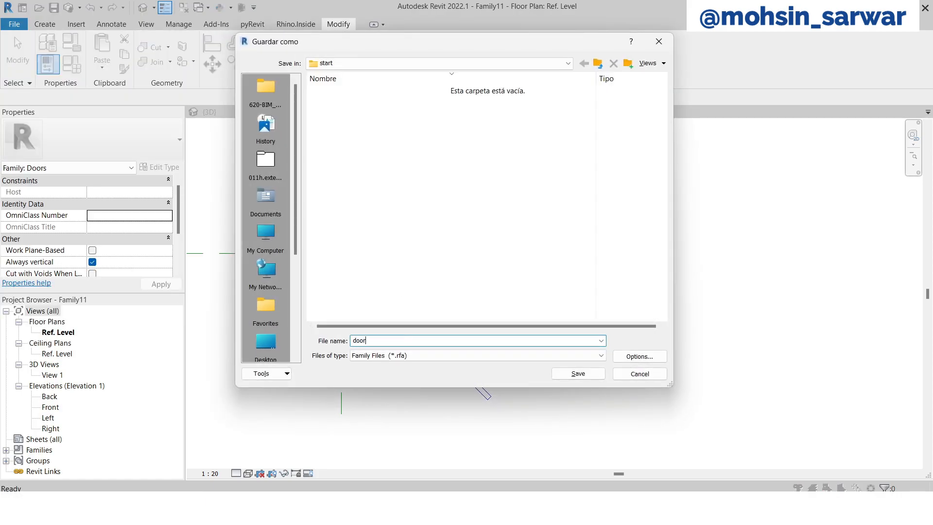
type("_geometry")
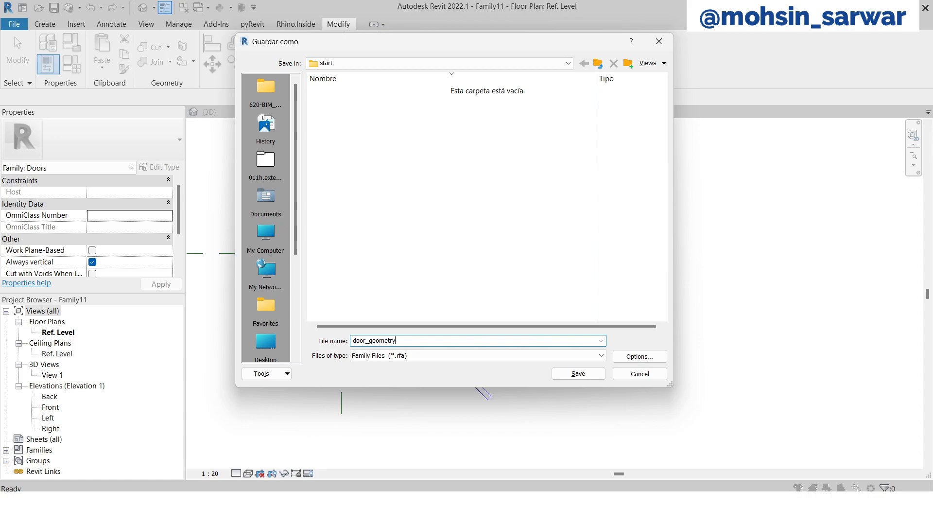
left_click(576, 373)
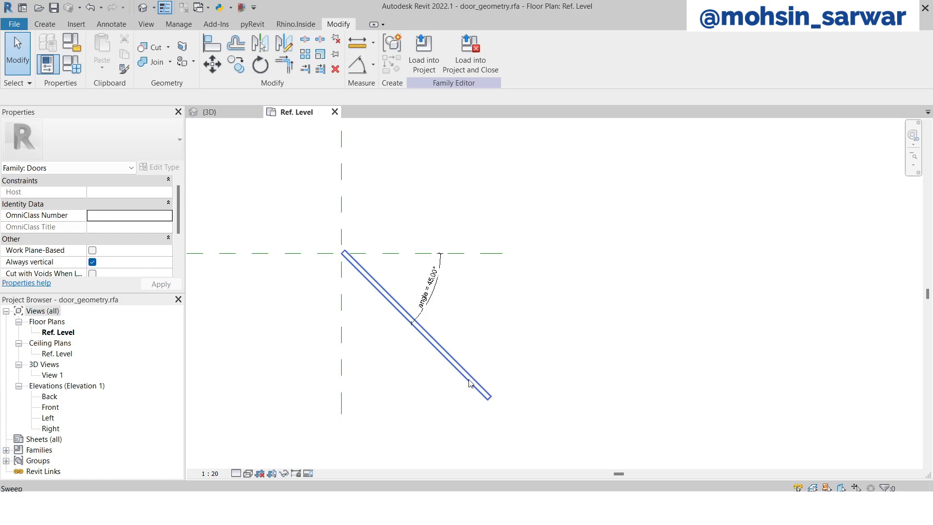
Label the angled reference line's length dimension with the Width parameter (2570)
left_click(416, 318)
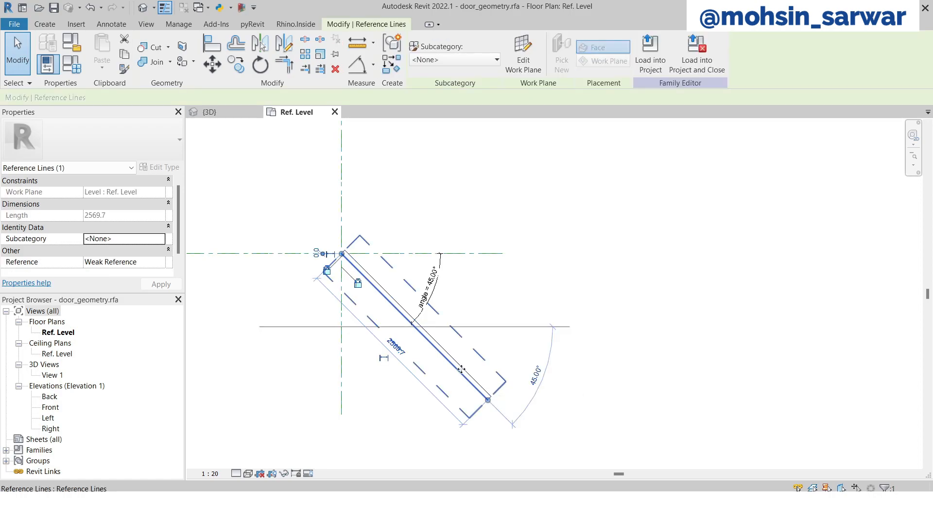
mouse_move(384, 359)
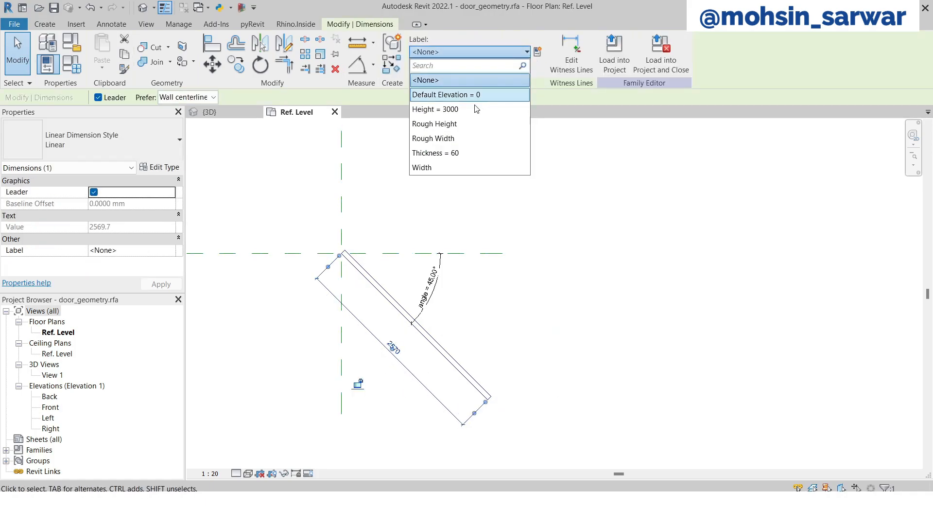
left_click(421, 167)
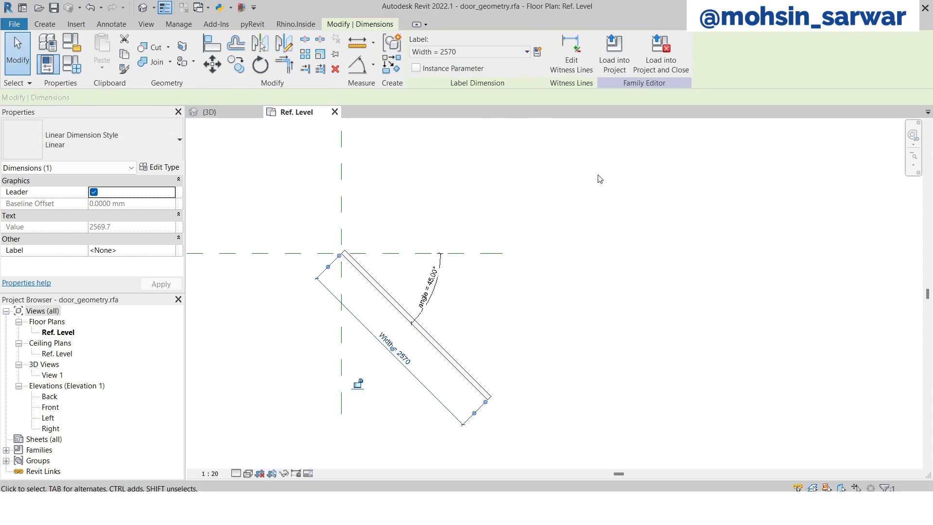
left_click(290, 212)
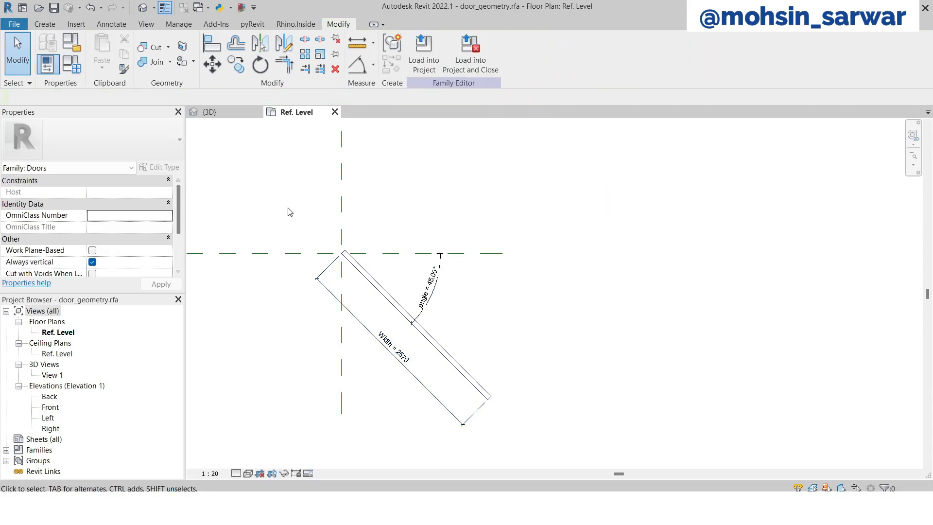
mouse_move(70, 63)
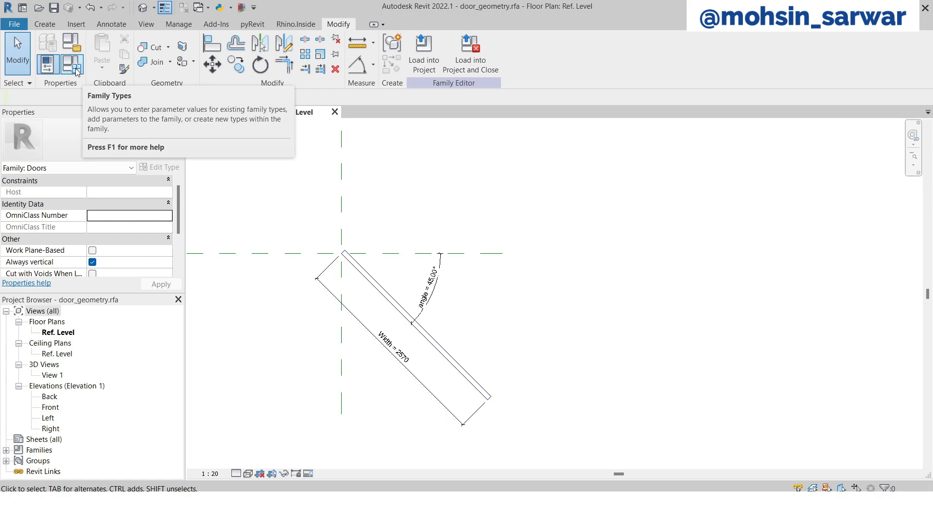
Create a new family parameter named _Width in Family Types
left_click(70, 64)
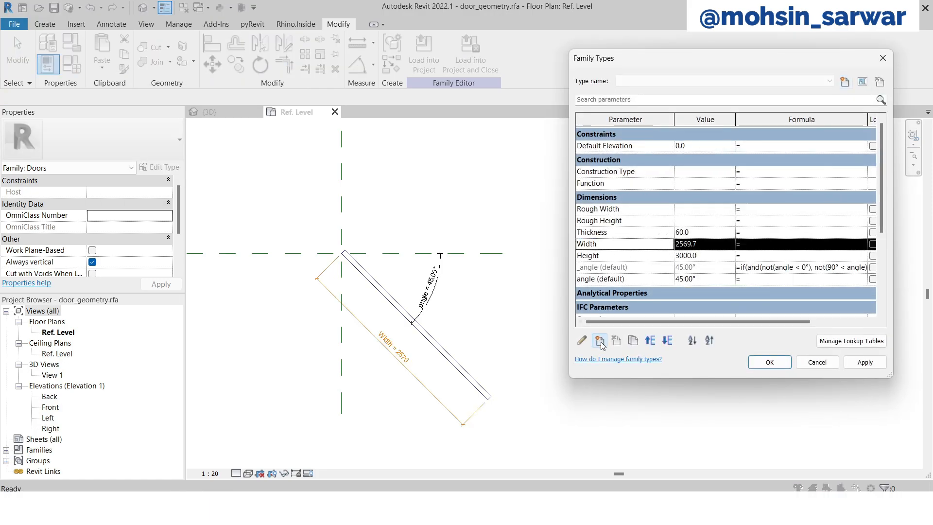
left_click(599, 340)
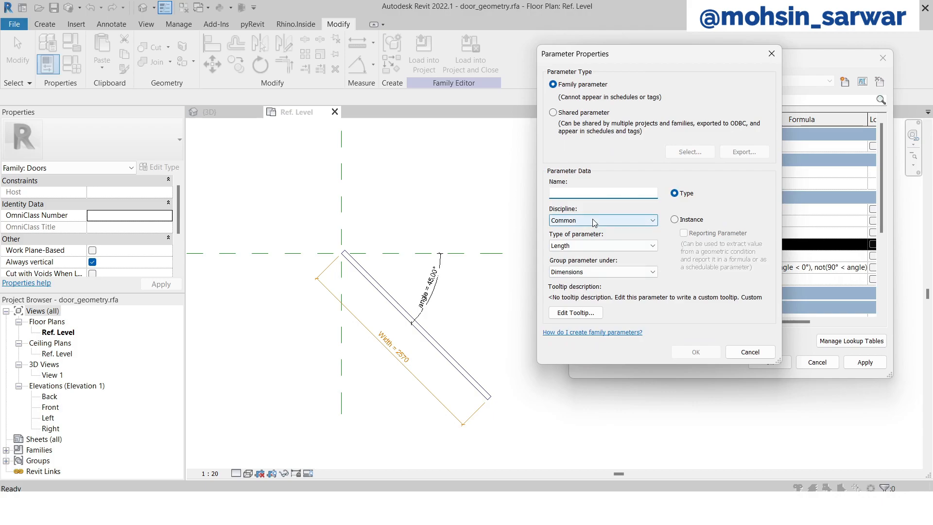
type("_Wi")
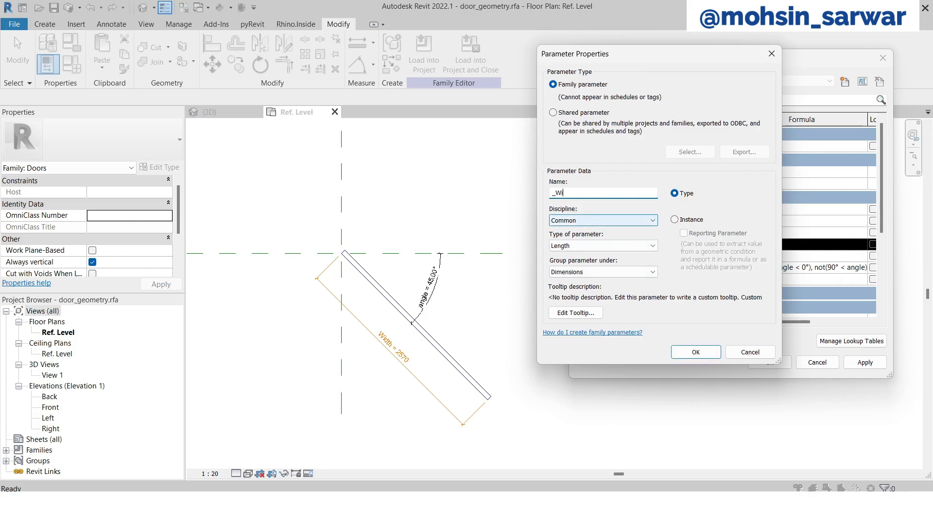
type("dth")
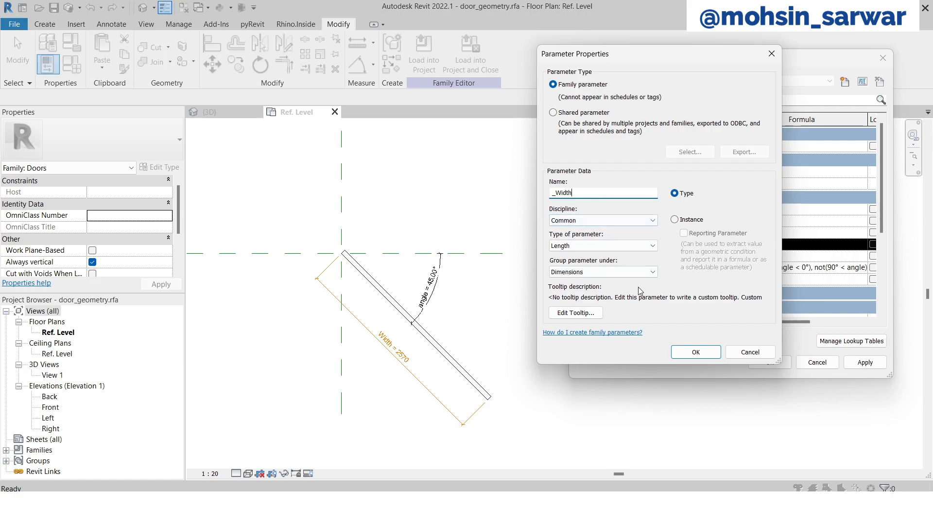
left_click(694, 351)
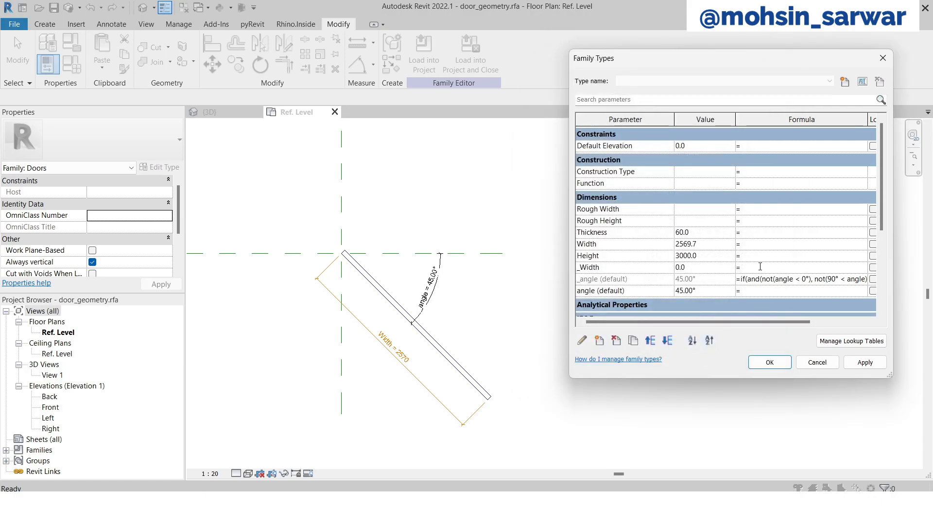
mouse_move(616, 252)
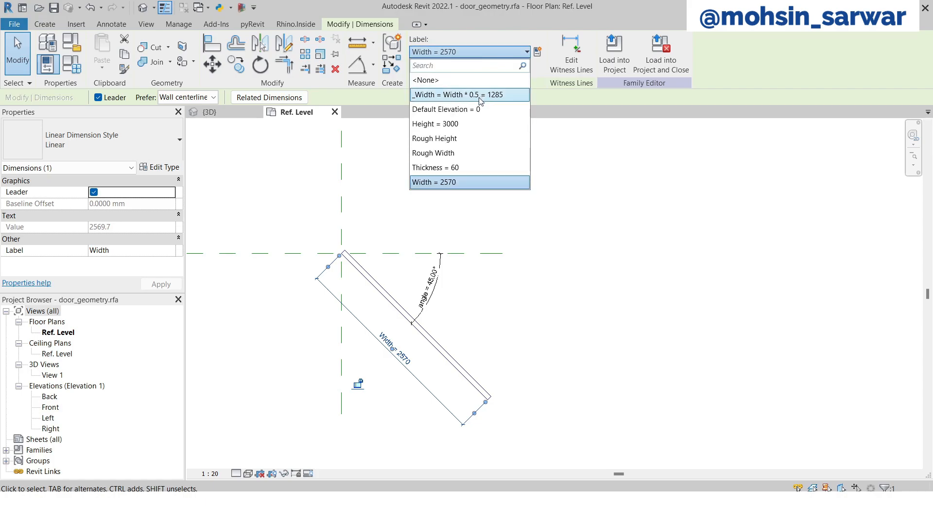
Label the length dimension with _Width = Width * 0.5, shortening the panel to 1285
left_click(469, 94)
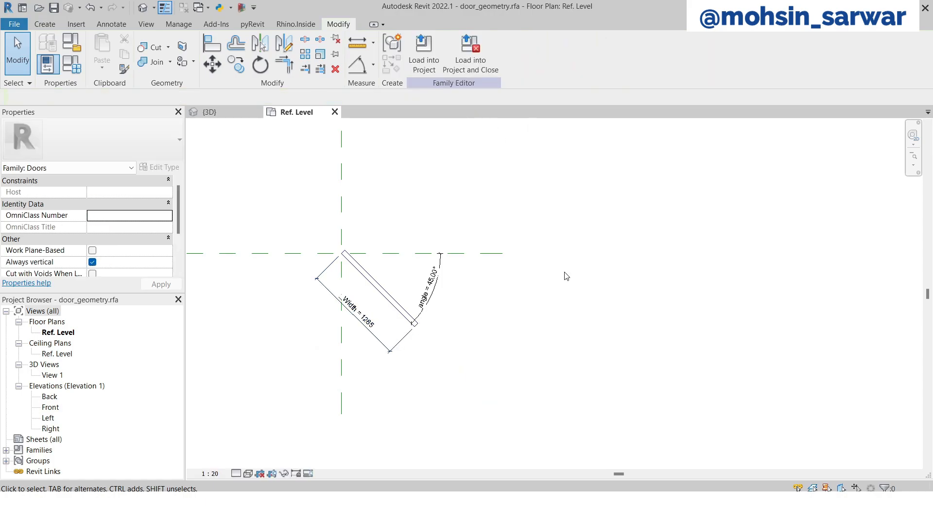
mouse_move(484, 300)
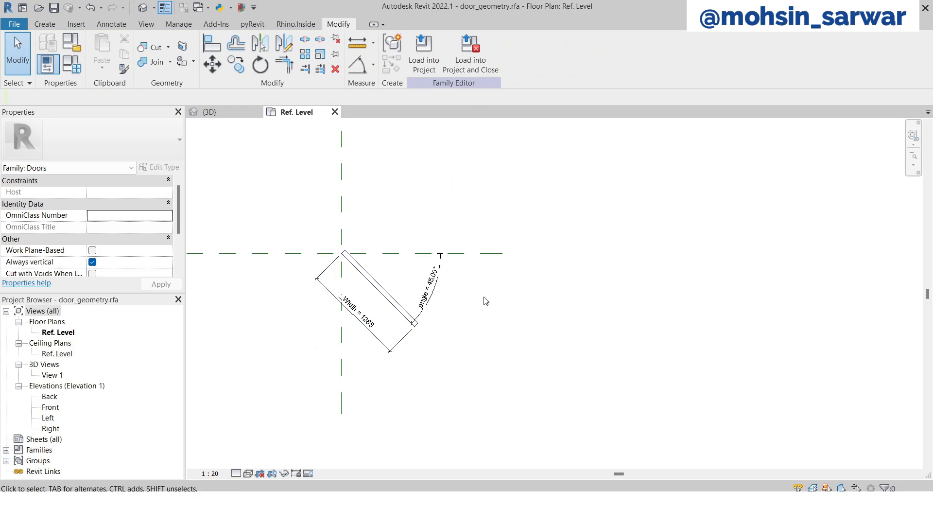
left_click(378, 289)
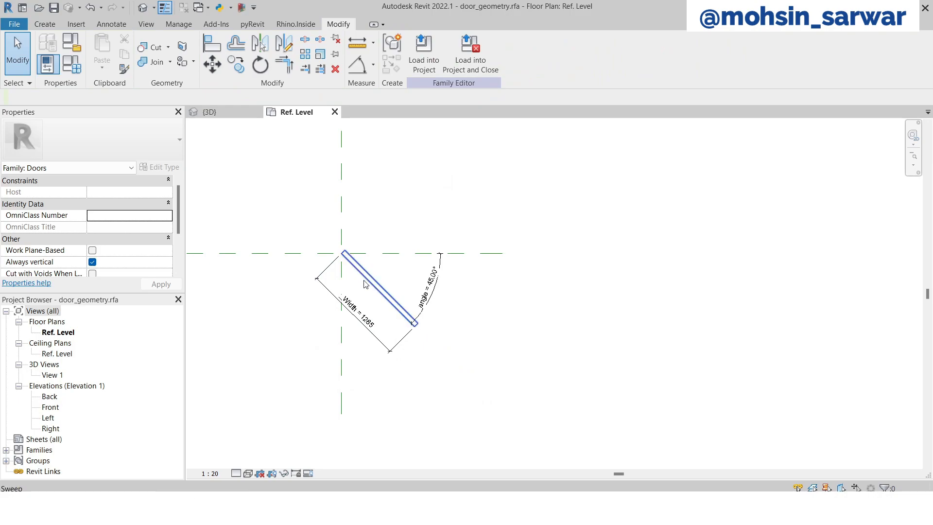
mouse_move(374, 291)
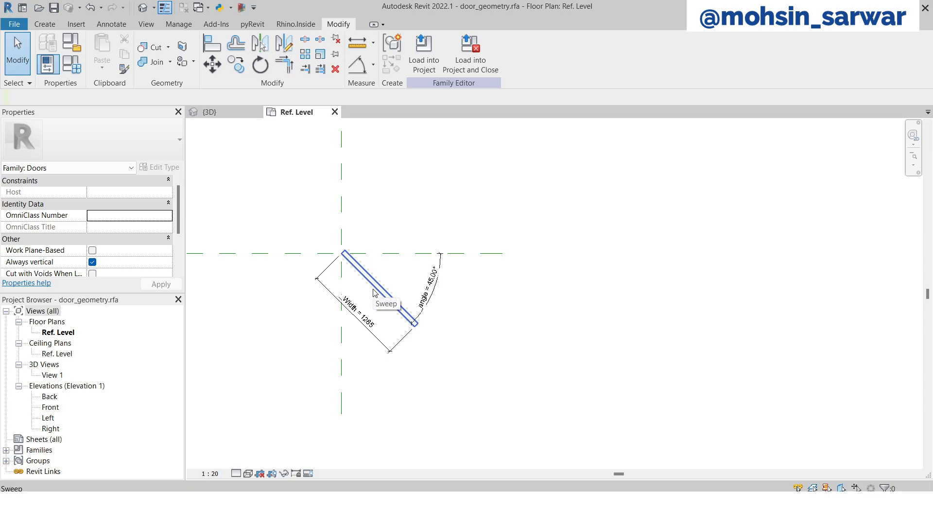
left_click(358, 316)
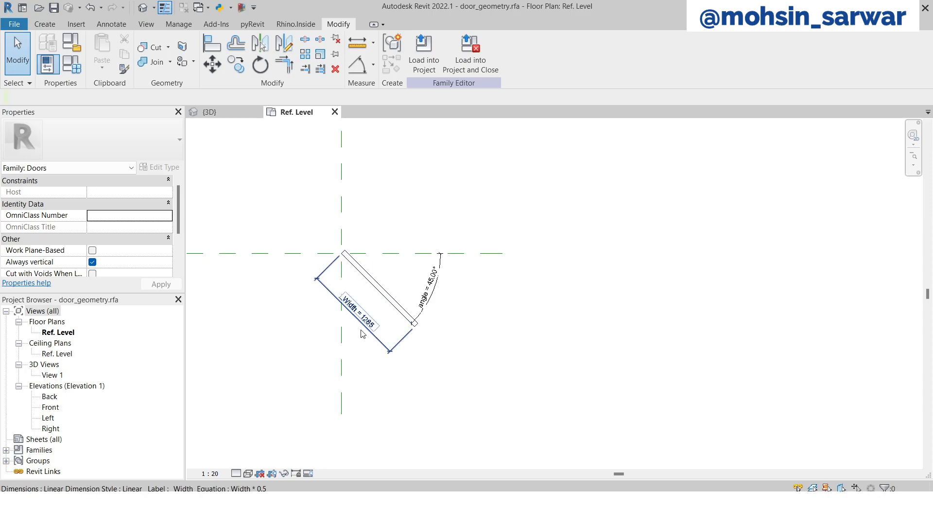
left_click(425, 352)
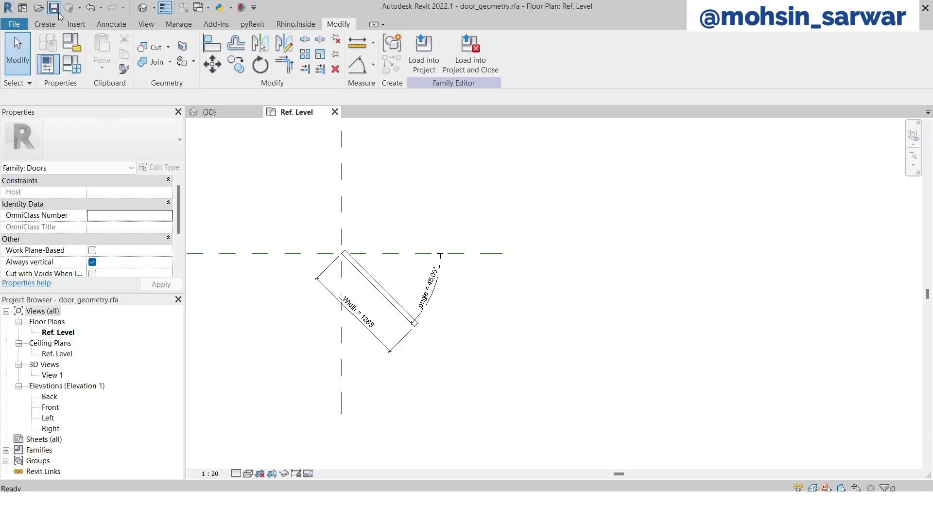
Create a new family from the Metric Generic Model template
left_click(14, 24)
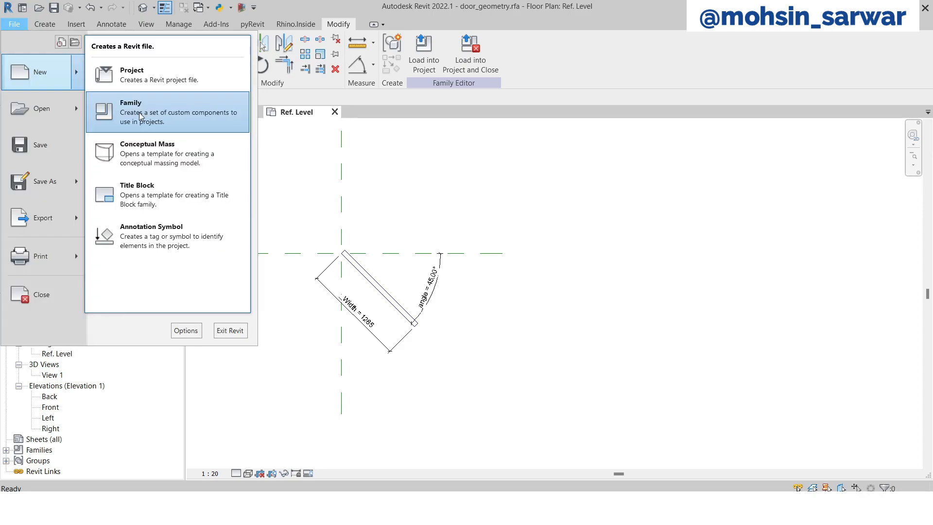
left_click(131, 111)
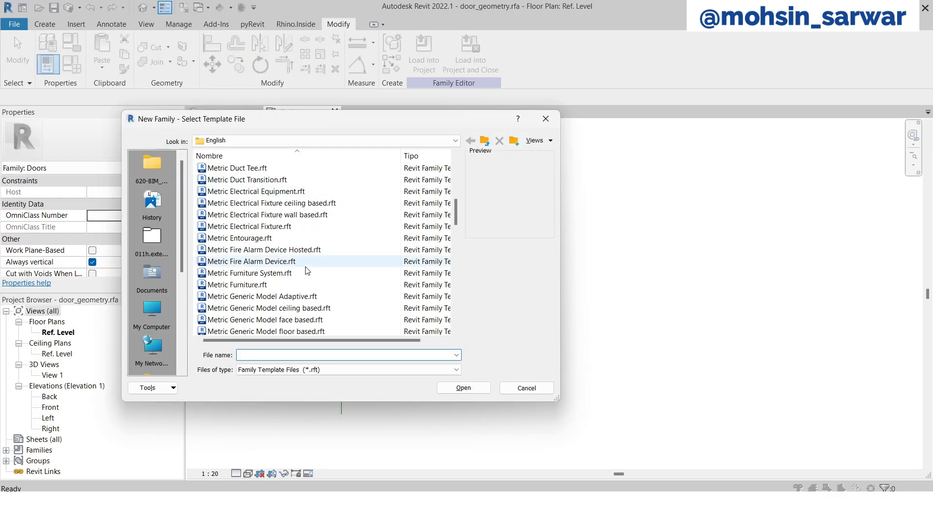
left_click(245, 296)
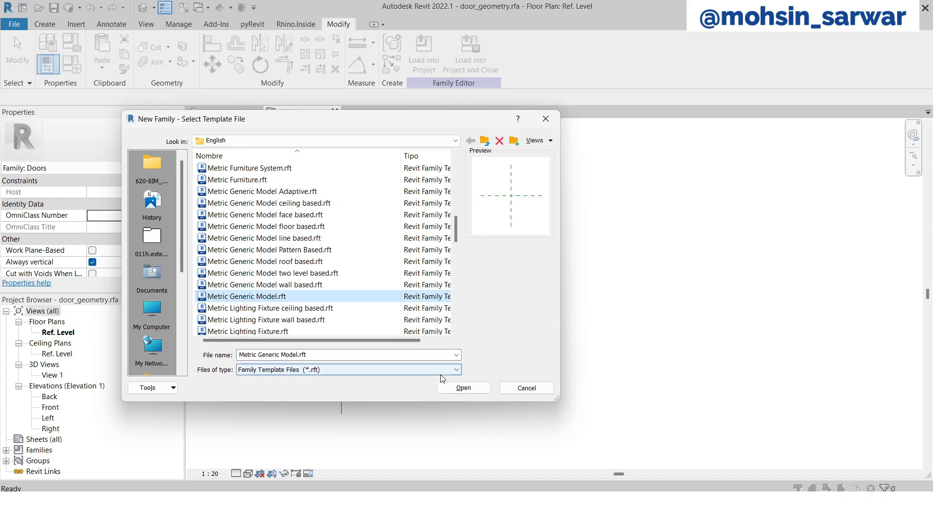
left_click(463, 387)
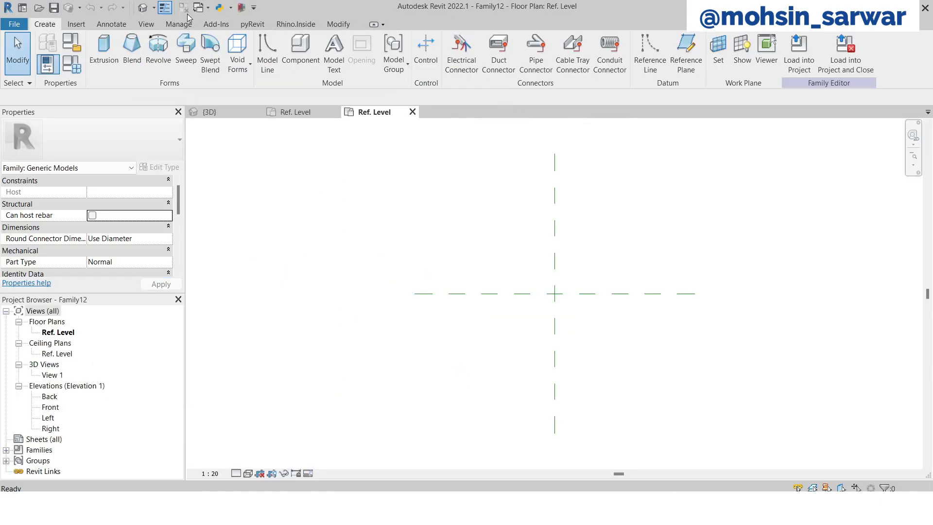
mouse_move(71, 43)
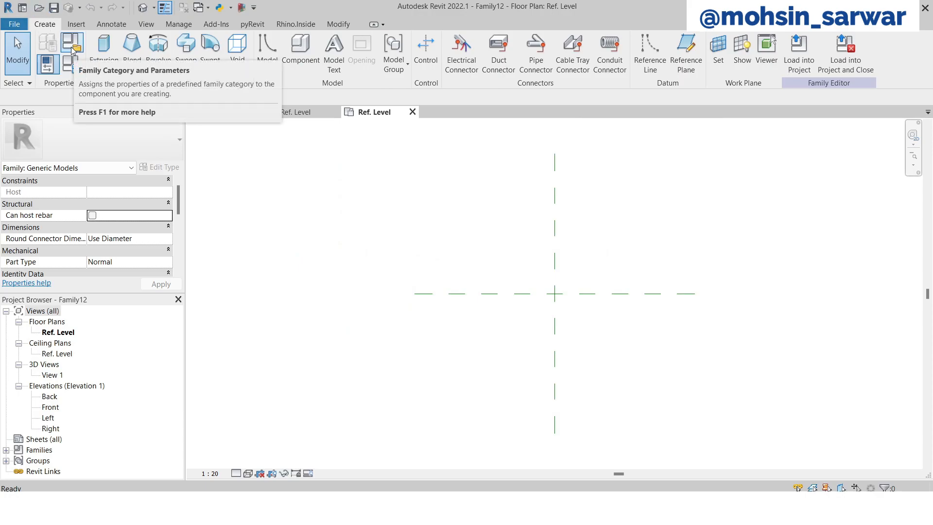
Set the family category to Doors and return to the door_geometry floor plan
left_click(73, 46)
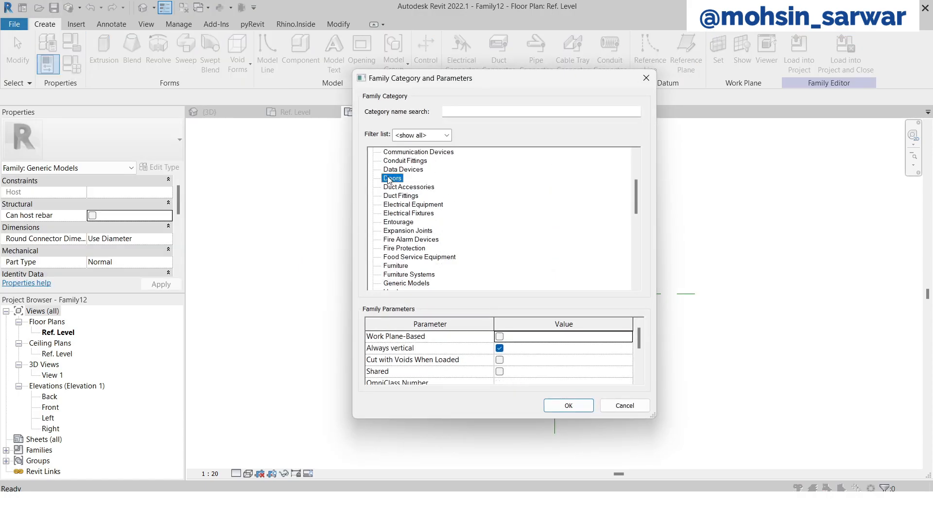
left_click(567, 405)
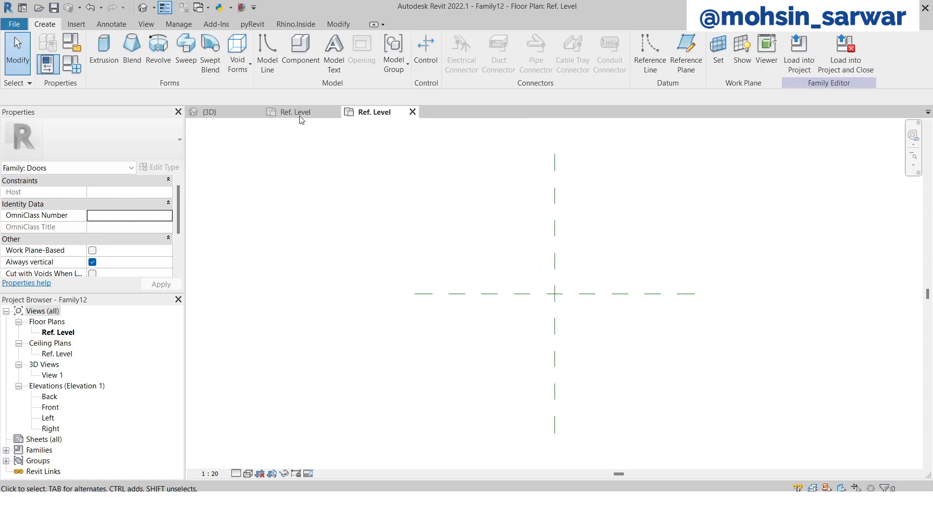
left_click(294, 112)
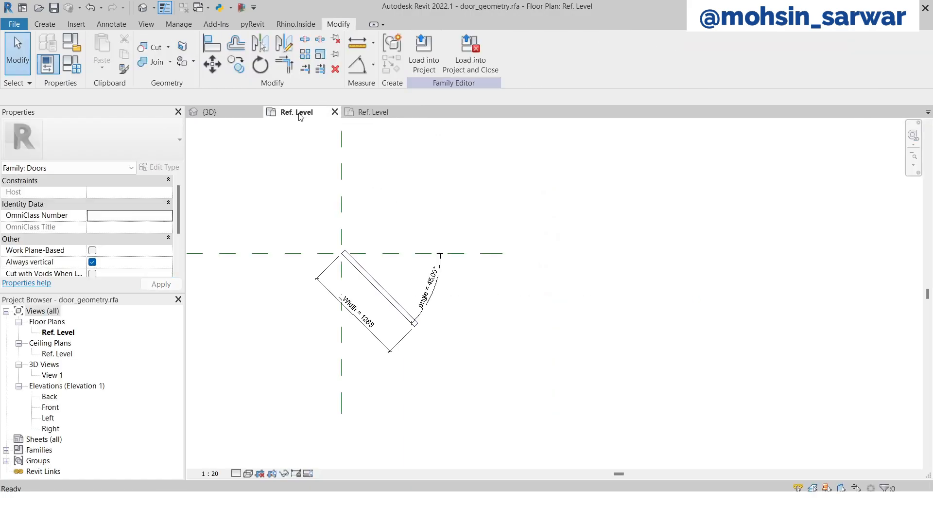
Load door_geometry into Family12 and save that family as door
left_click(423, 53)
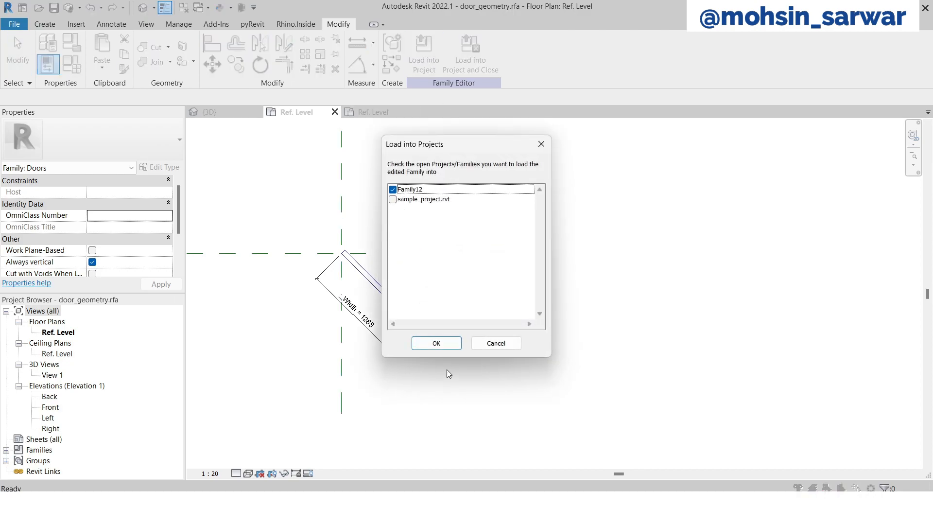
left_click(435, 342)
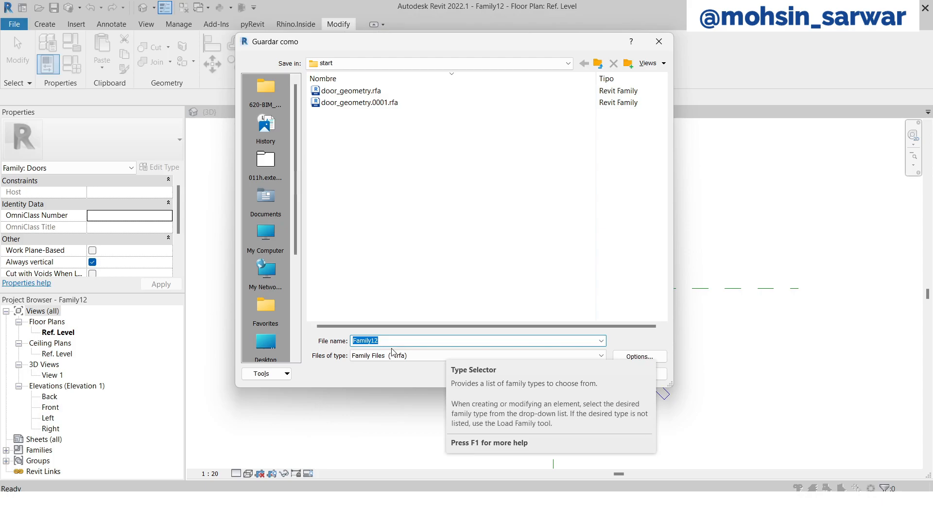
type("door")
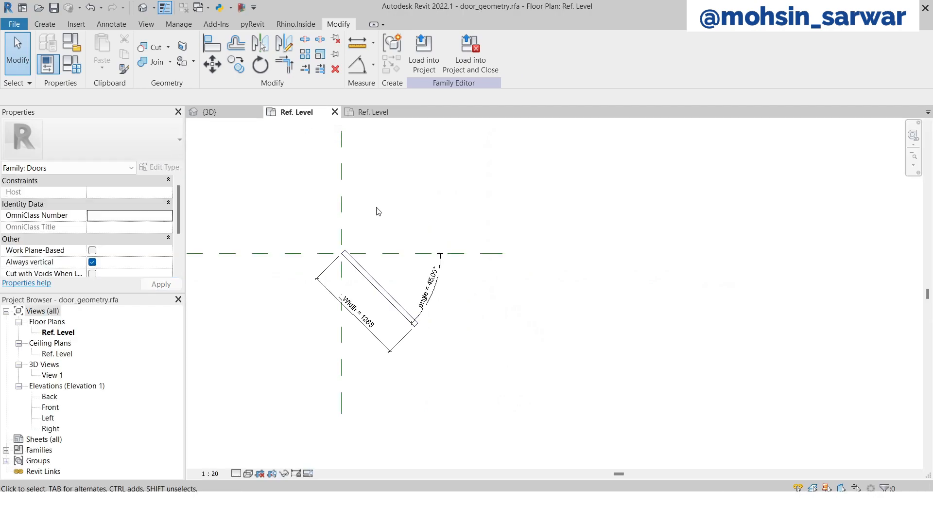
Add a hinge circle with model lines and reload door_geometry into door.rfa, overwriting the existing version
left_click(45, 24)
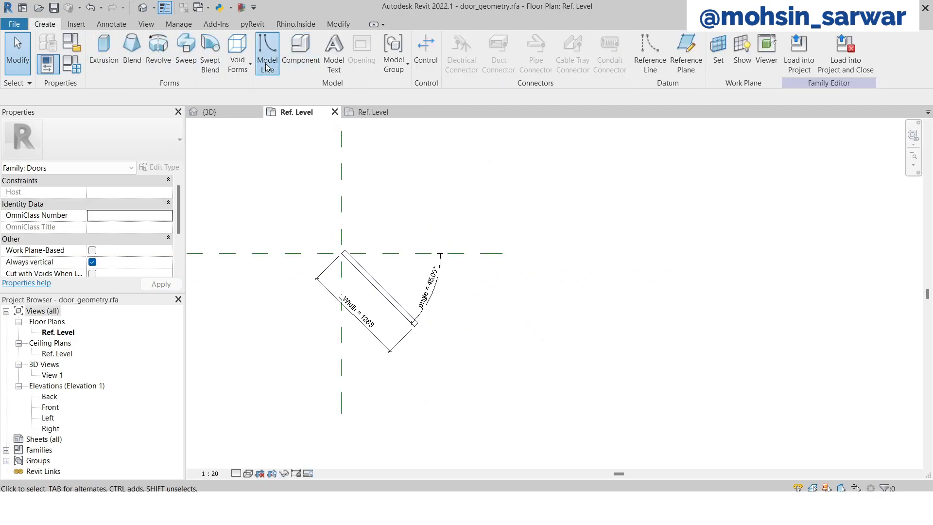
left_click(267, 53)
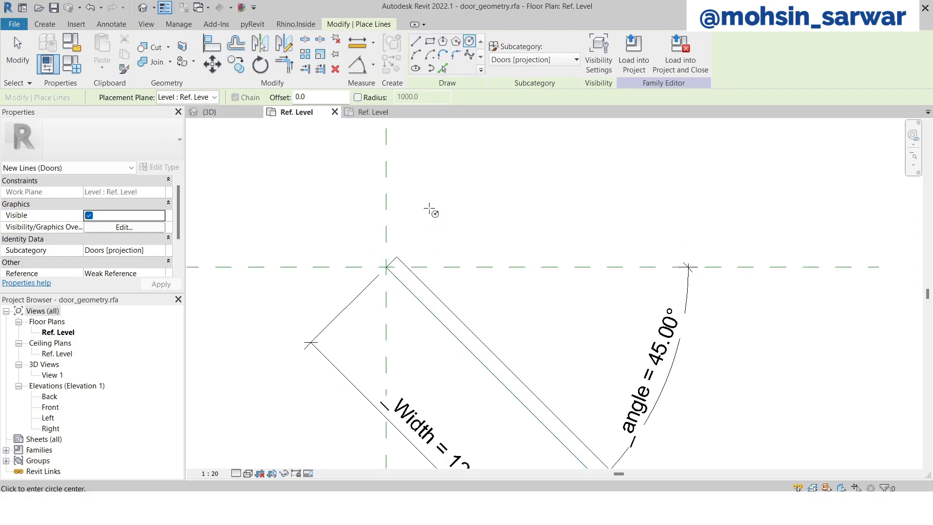
mouse_move(384, 266)
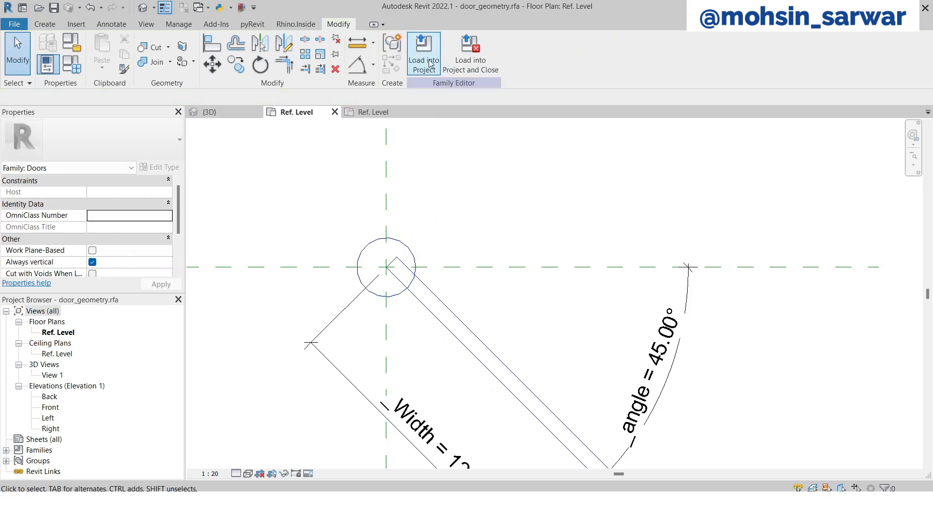
left_click(424, 53)
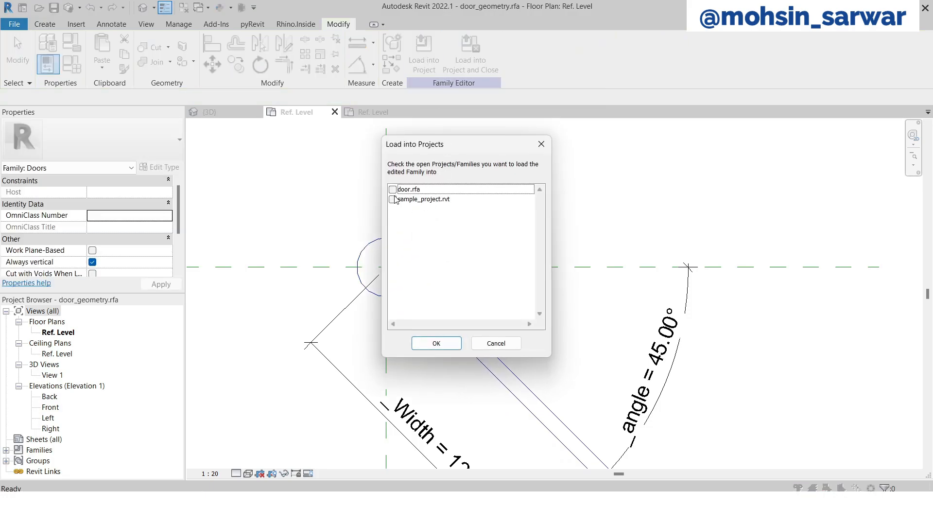
left_click(436, 342)
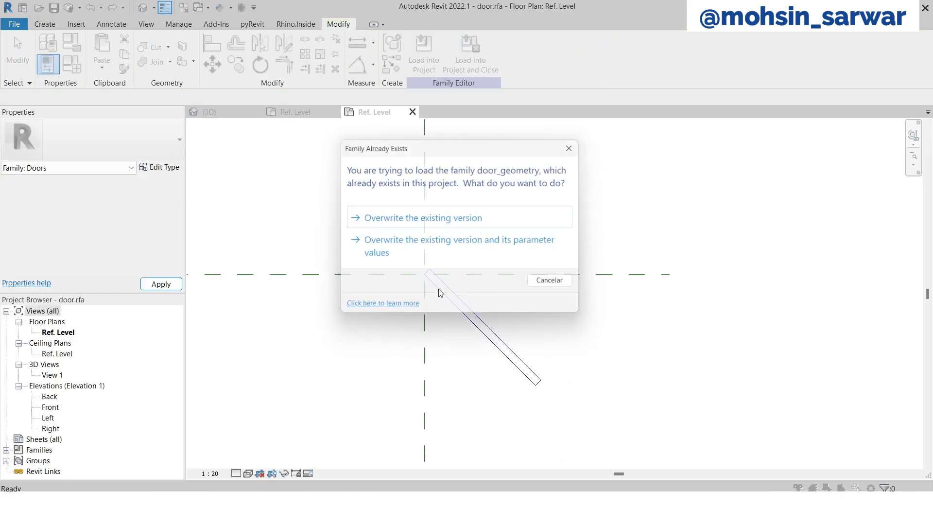
left_click(426, 217)
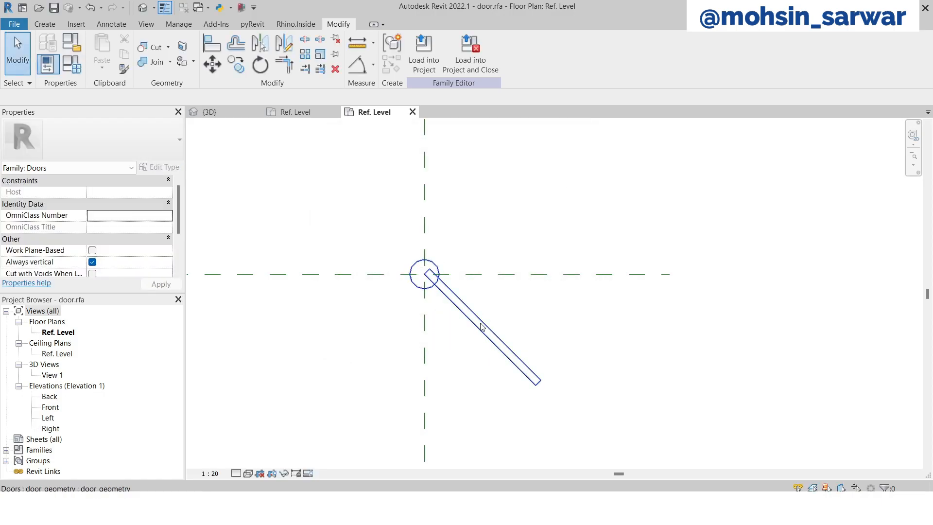
left_click(451, 341)
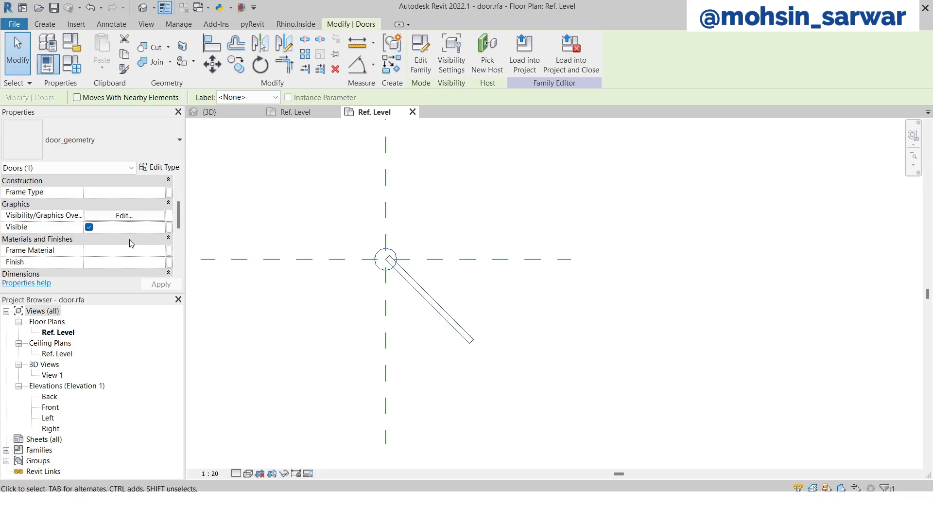
Associate the nested door's Thickness type parameter with the host Thickness parameter
left_click(159, 167)
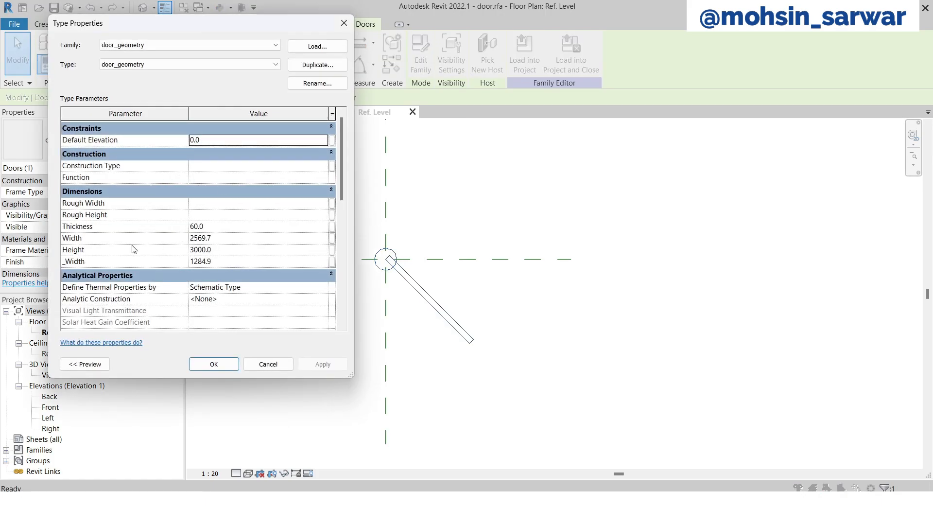
mouse_move(332, 233)
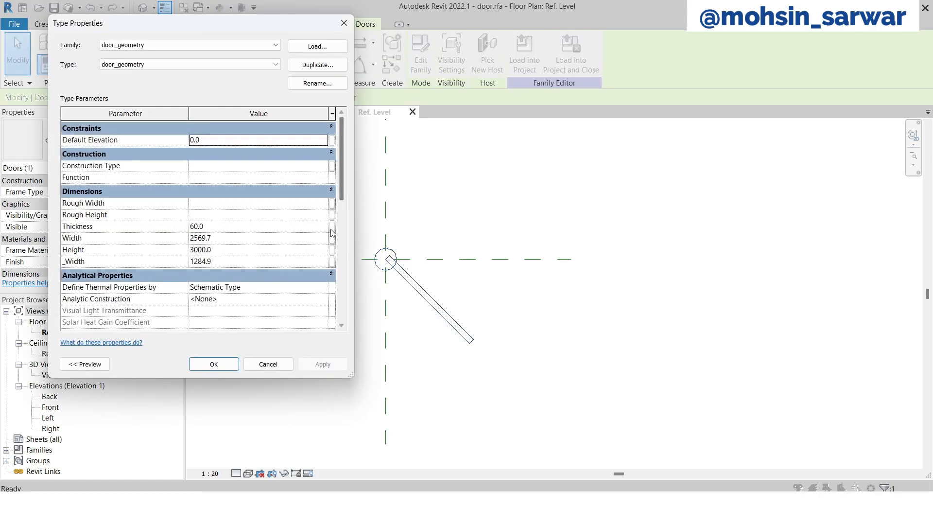
left_click(332, 226)
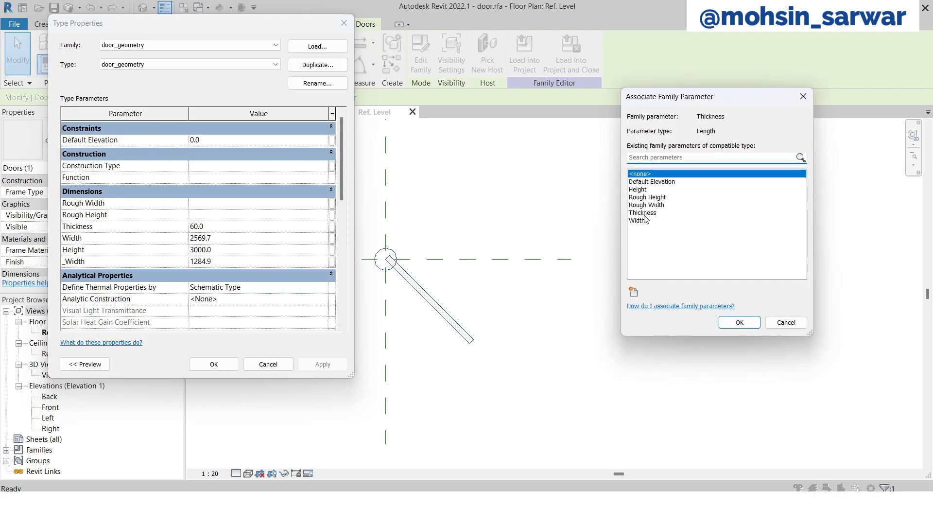
left_click(784, 322)
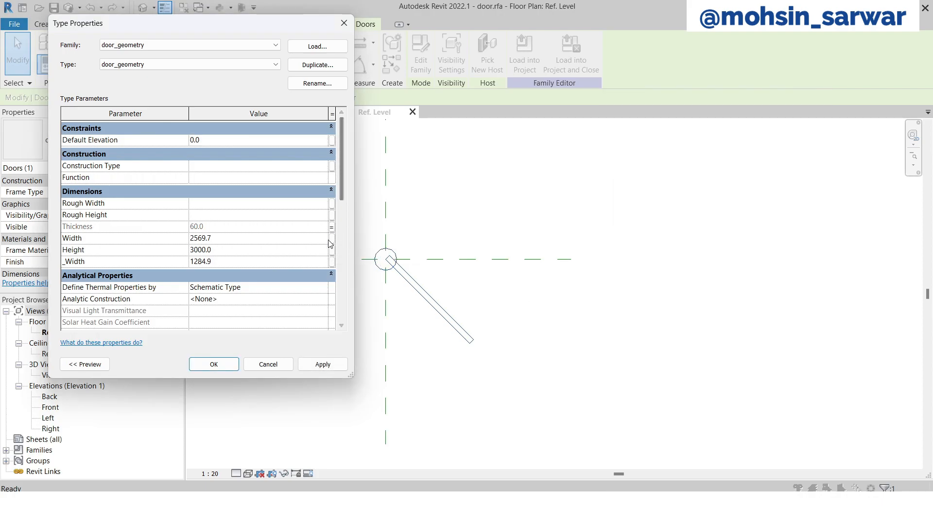
left_click(332, 238)
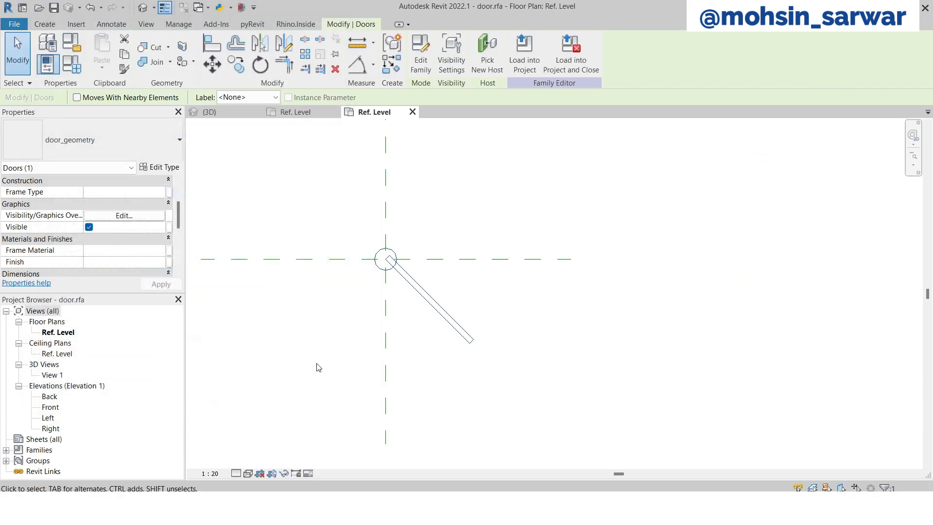
mouse_move(145, 248)
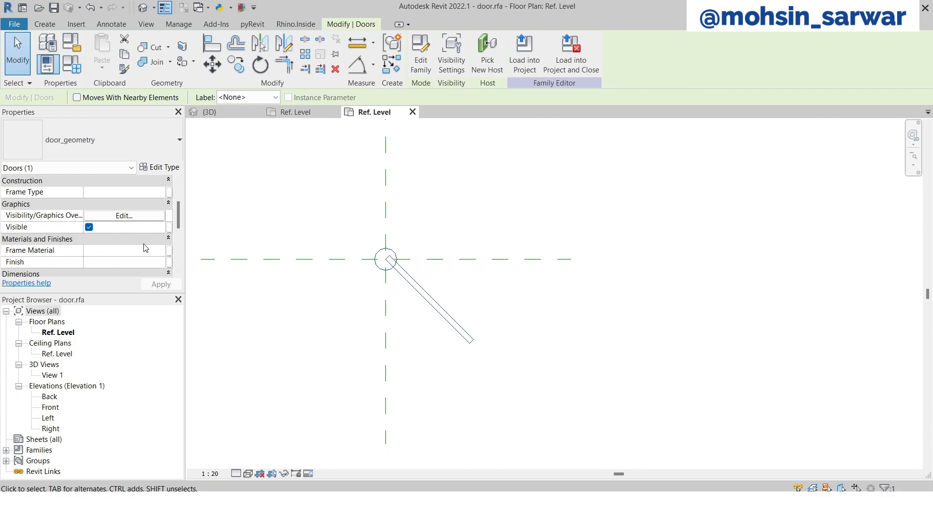
Link the nested door's angle to a new family parameter named angle
scroll("down", 3)
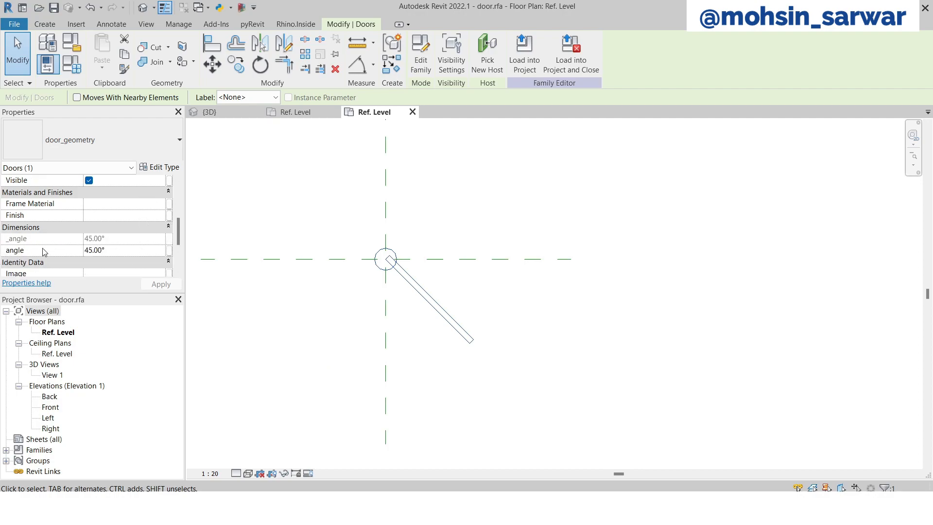
mouse_move(170, 256)
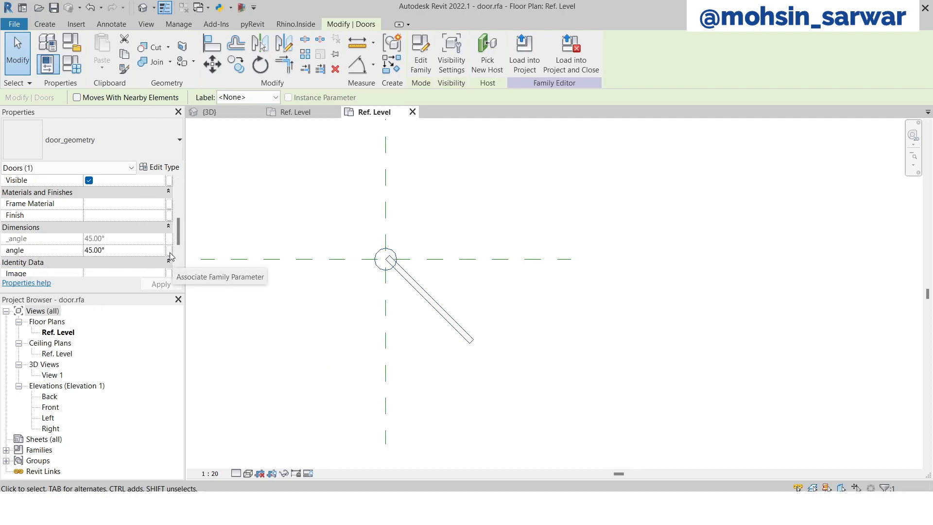
left_click(169, 249)
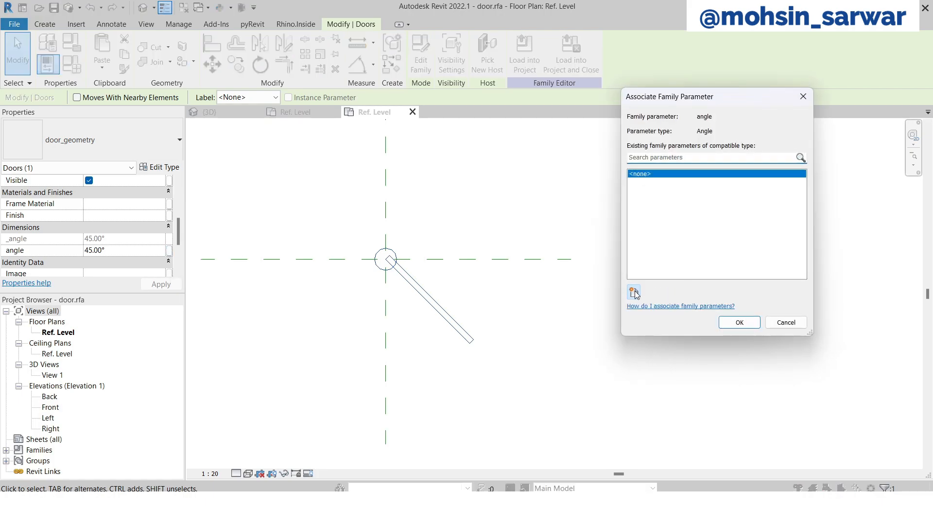
left_click(633, 291)
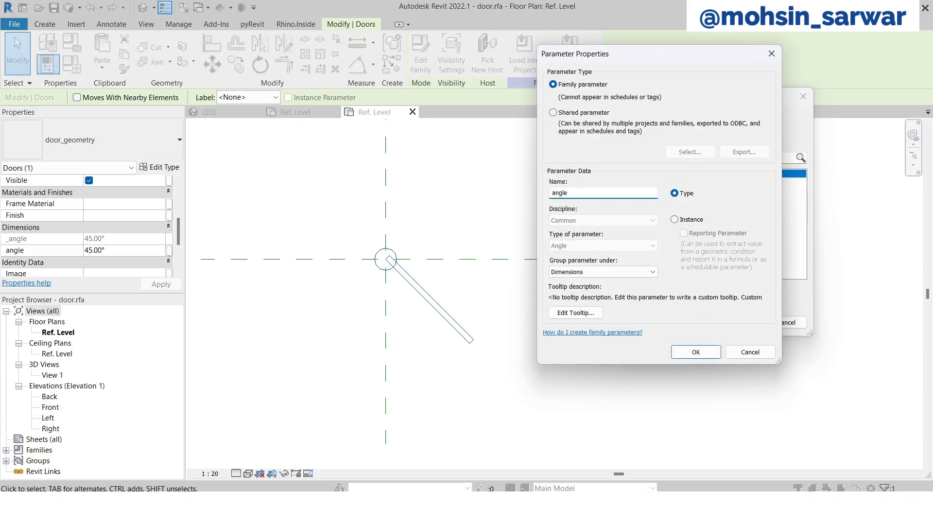
left_click(674, 220)
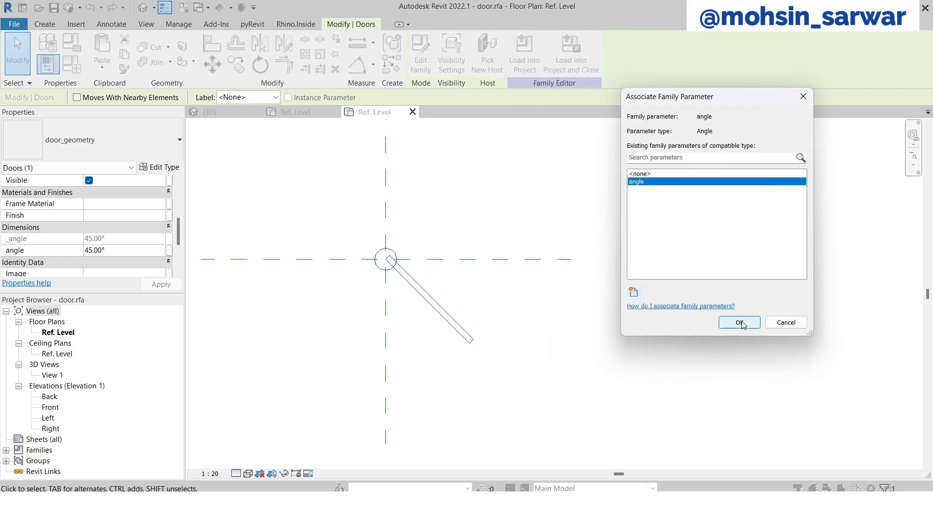
left_click(739, 321)
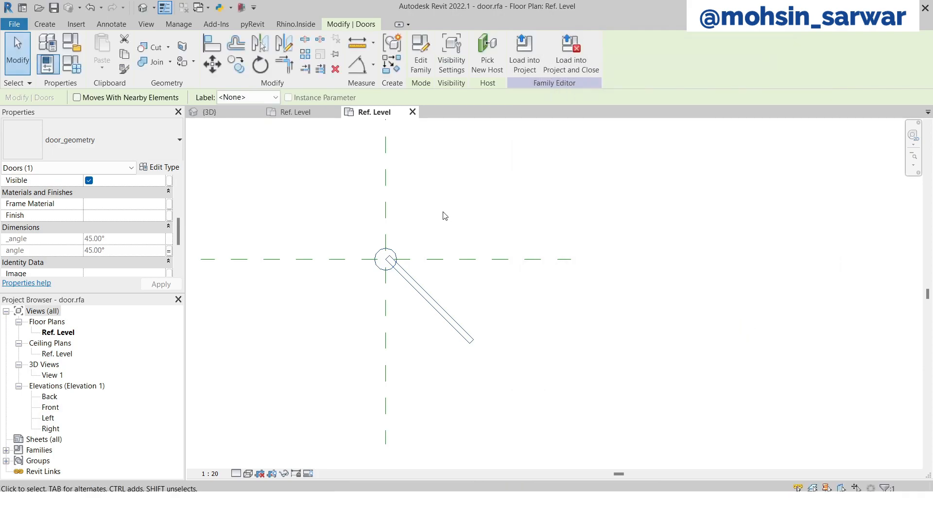
left_click(465, 302)
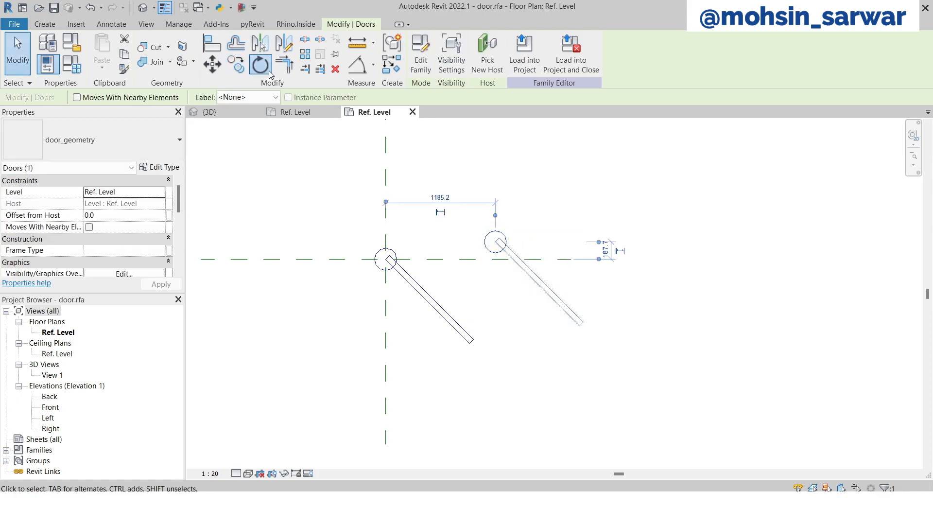
Rotate the copied door leaf 180° and mirror it about a drawn axis
left_click(259, 64)
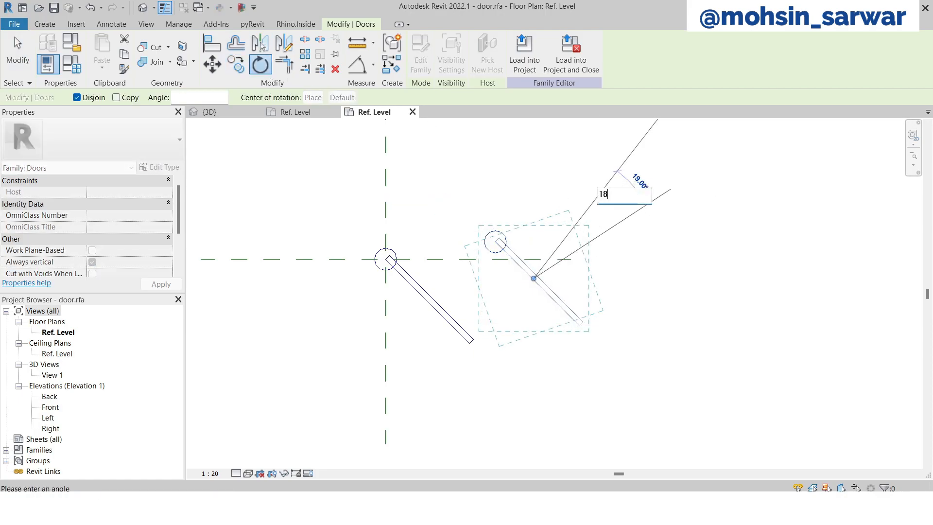
key("Return")
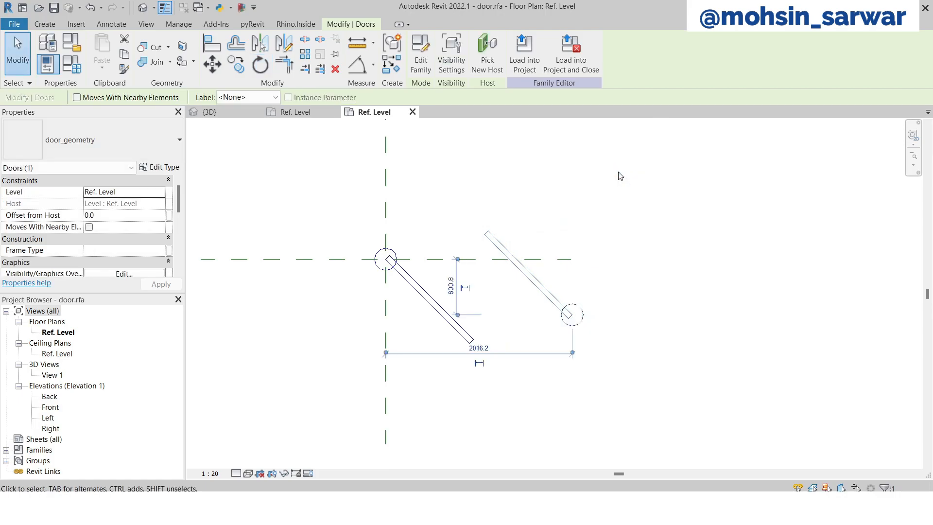
mouse_move(284, 44)
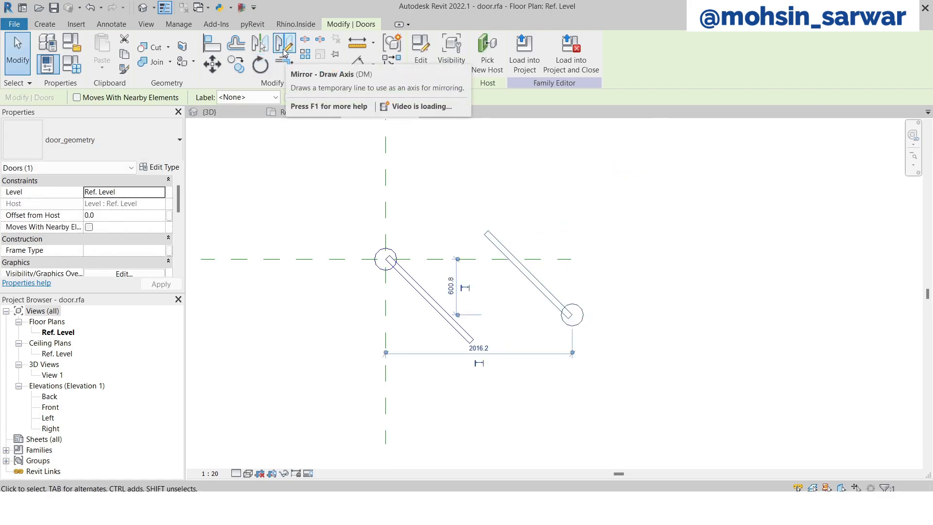
left_click(284, 42)
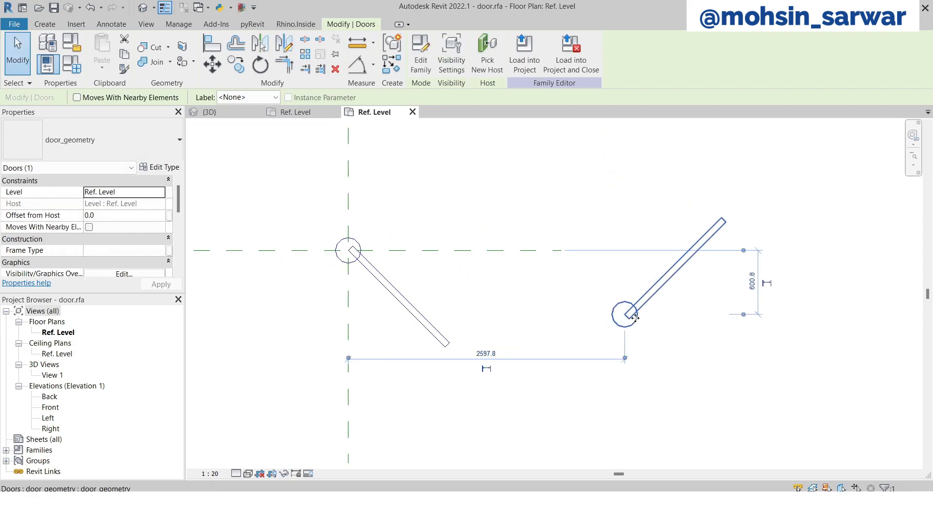
left_click(458, 391)
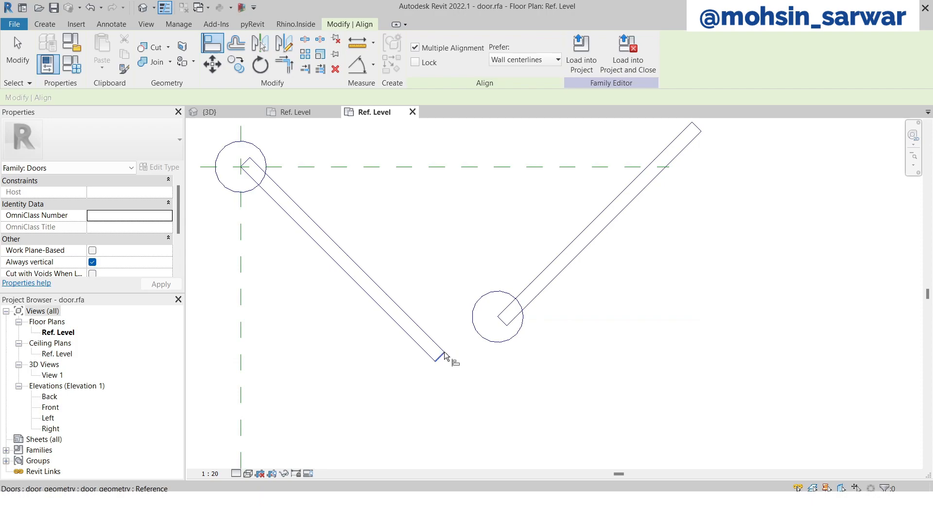
mouse_move(447, 359)
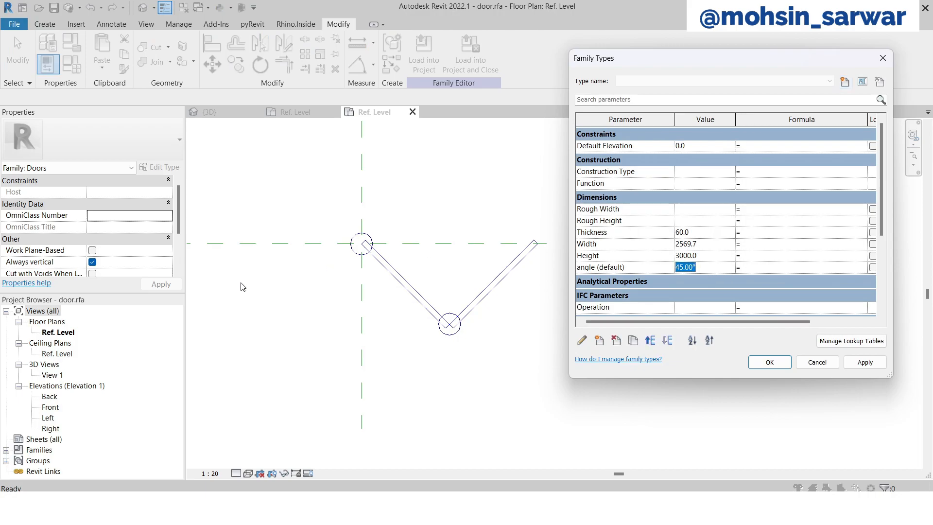
mouse_move(781, 284)
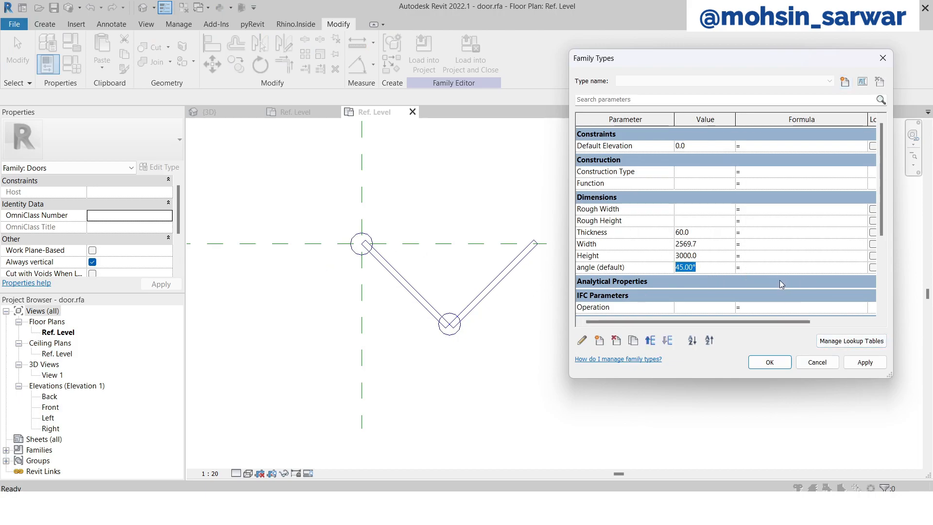
Flex the door angle at 12° and 90°, then settle on 34° in Family Types
left_click(863, 362)
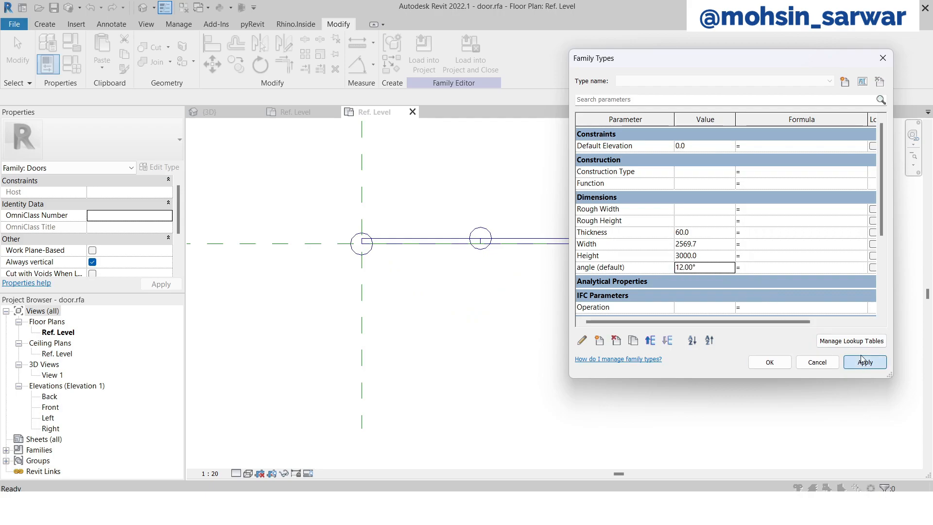
left_click(863, 361)
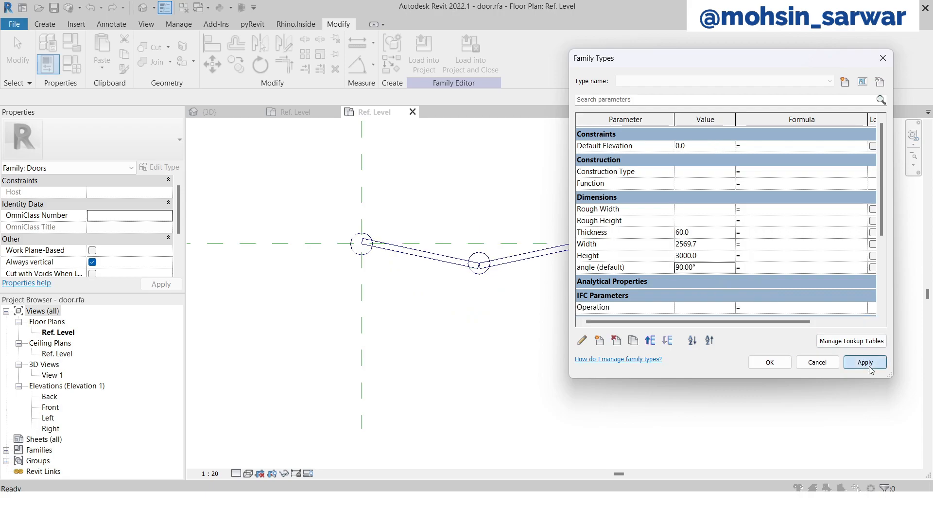
left_click(864, 362)
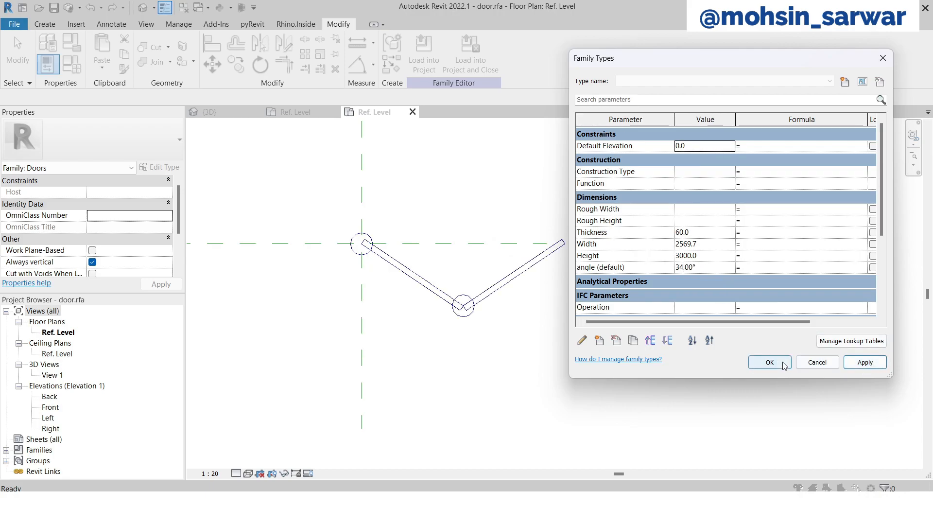
left_click(768, 361)
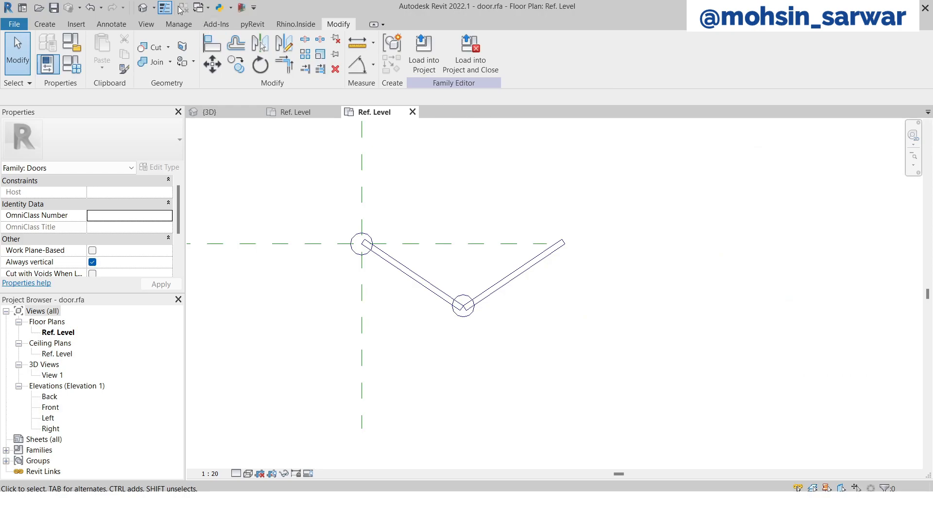
mouse_move(308, 123)
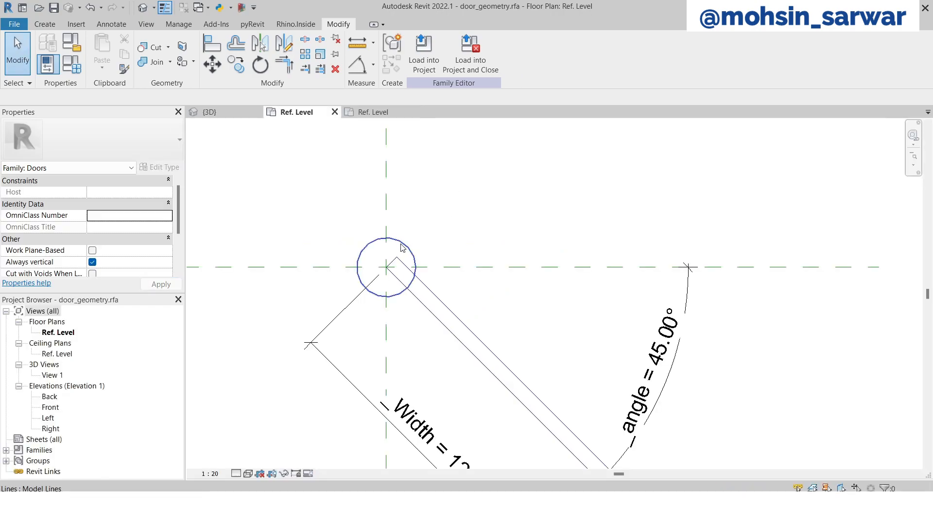
Delete the hinge circle from door_geometry and reload it into door.rfa
left_click(432, 217)
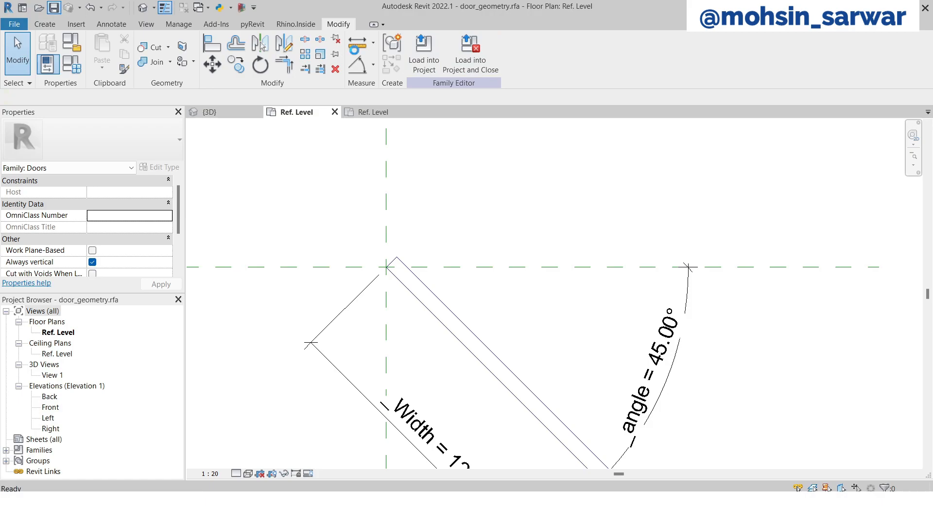
left_click(423, 51)
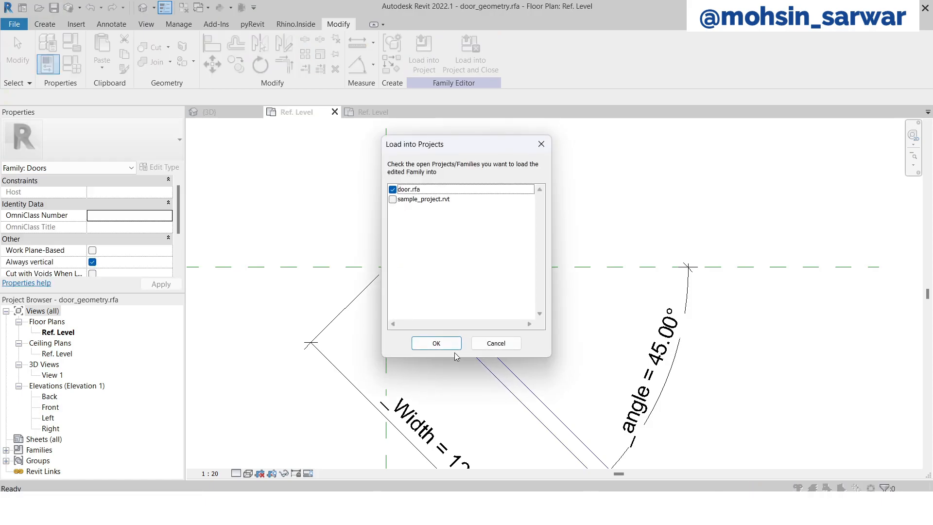
left_click(435, 342)
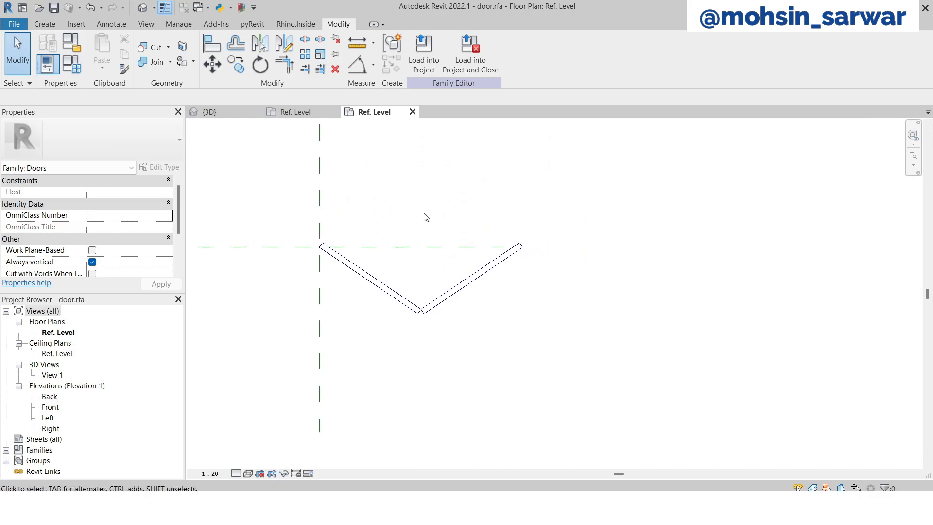
left_click(14, 24)
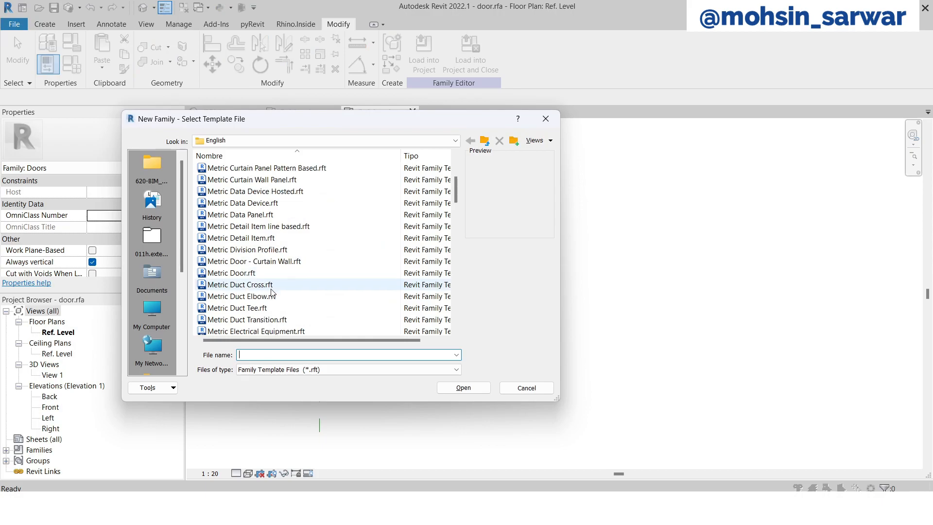
mouse_move(230, 273)
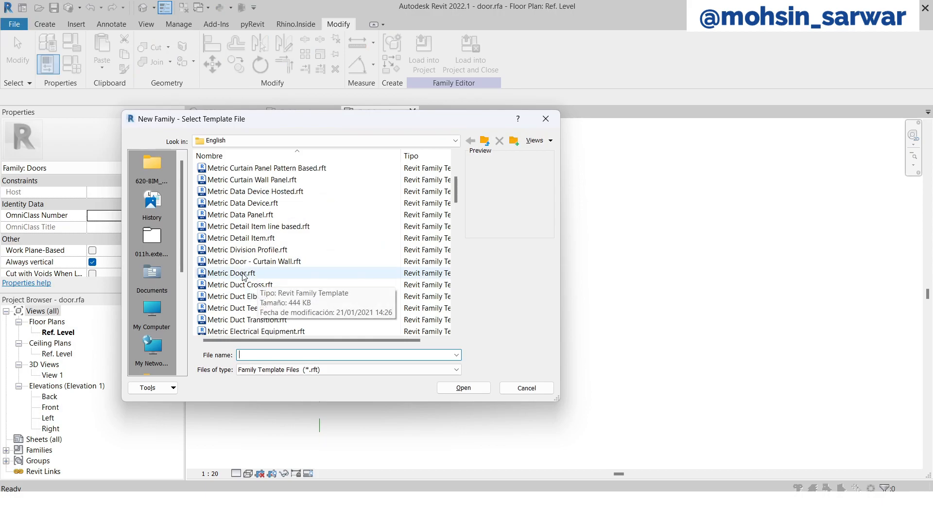
Create Family13 from the Metric Door template and load the door family into it
left_click(231, 273)
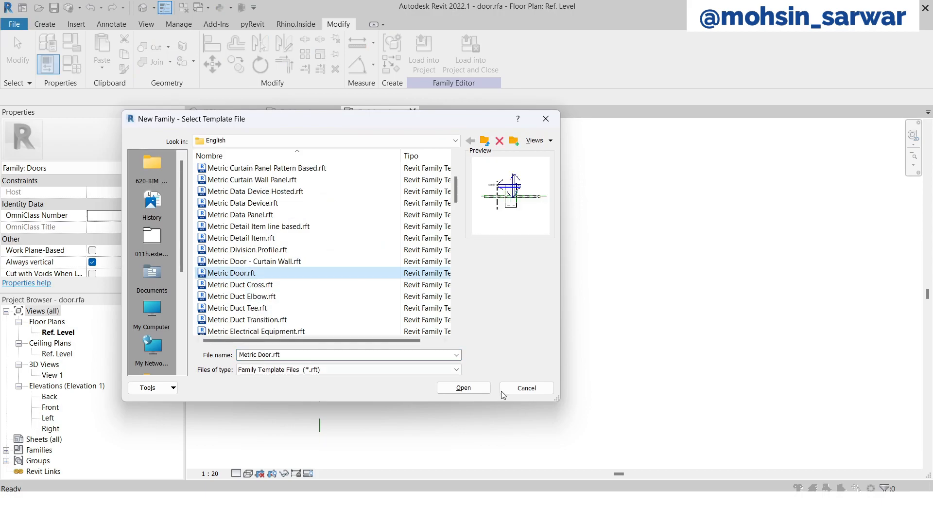
left_click(463, 387)
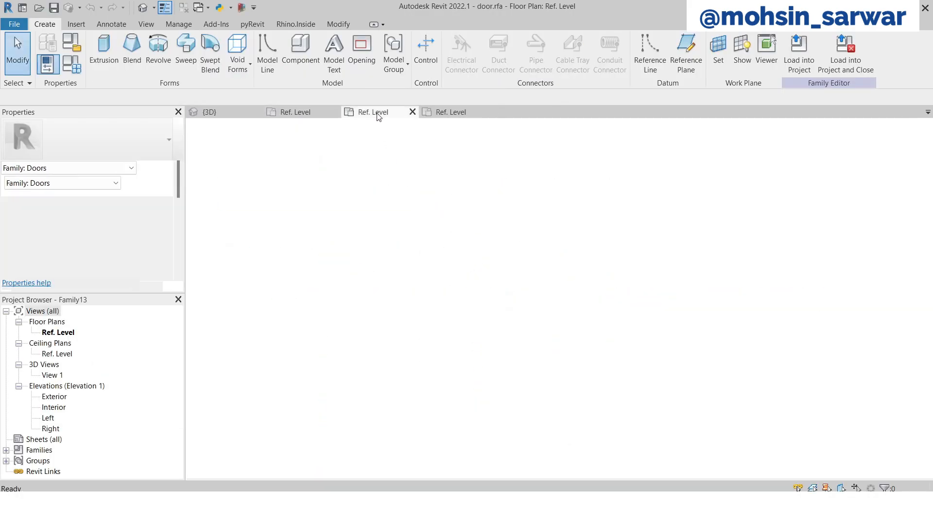
left_click(372, 112)
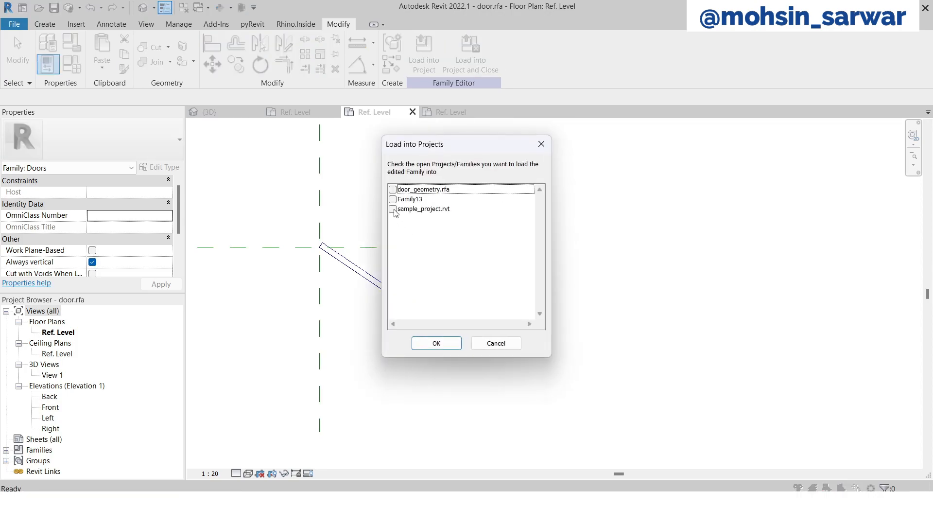
left_click(435, 343)
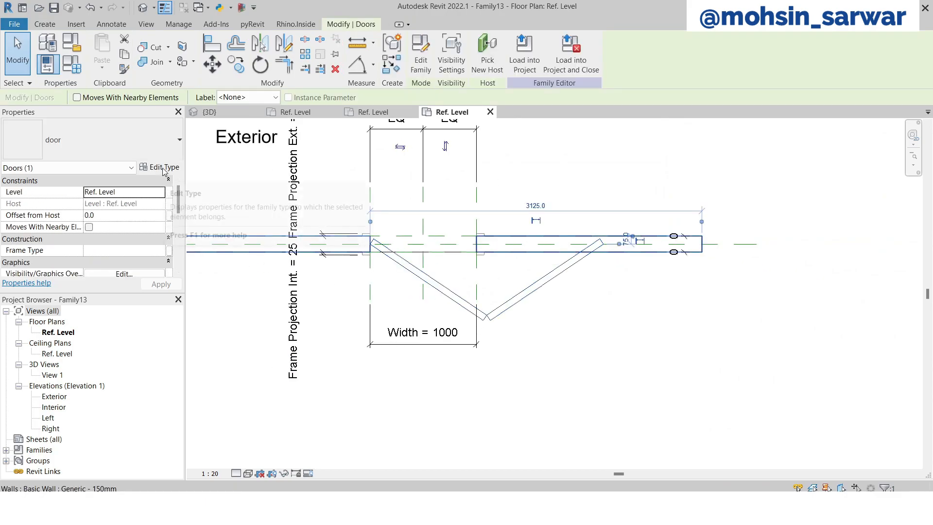
Associate the nested door's Thickness with the family Thickness parameter
left_click(164, 167)
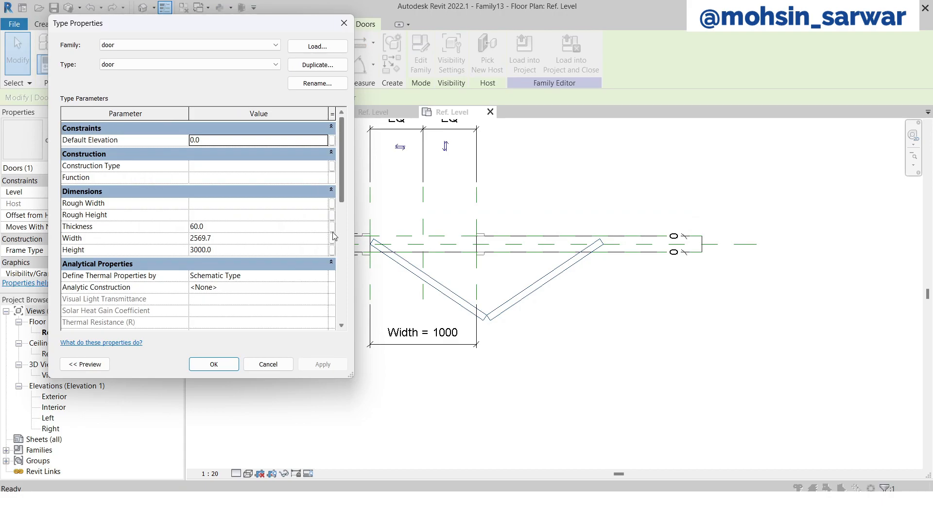
left_click(333, 225)
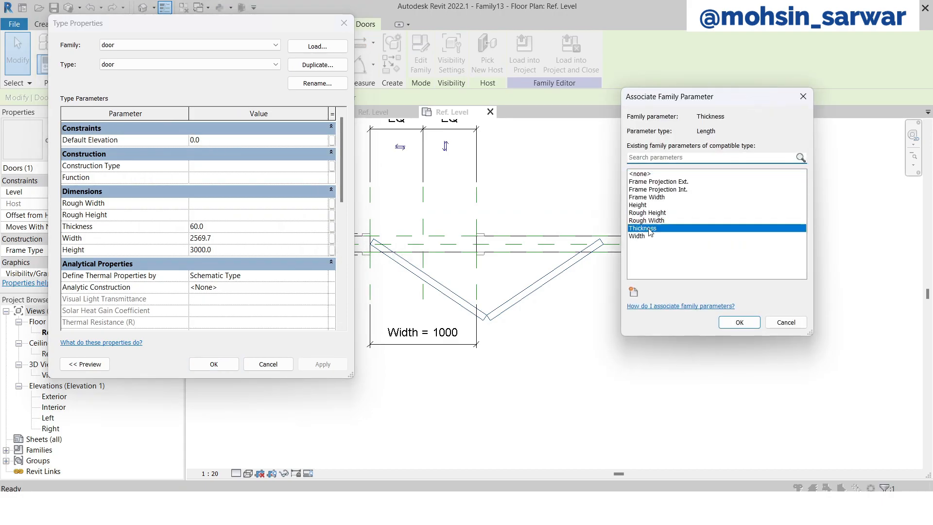
left_click(738, 321)
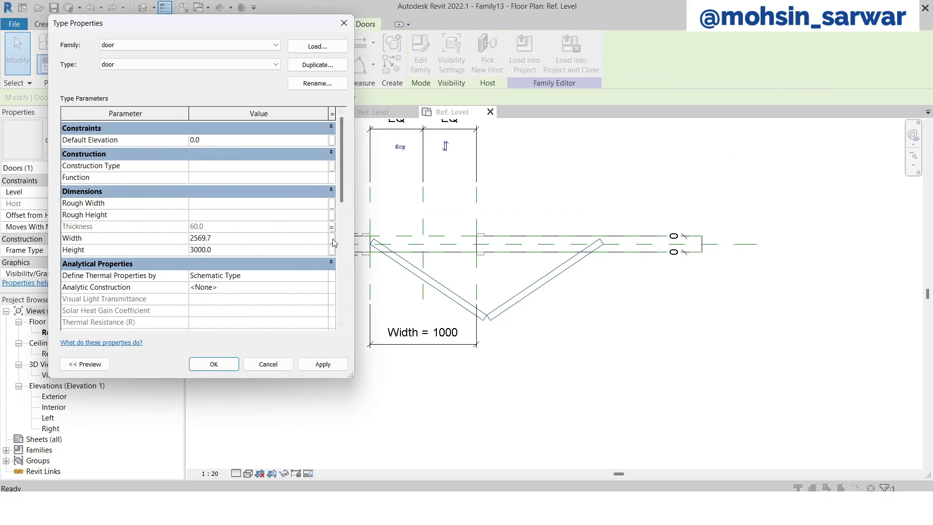
left_click(332, 238)
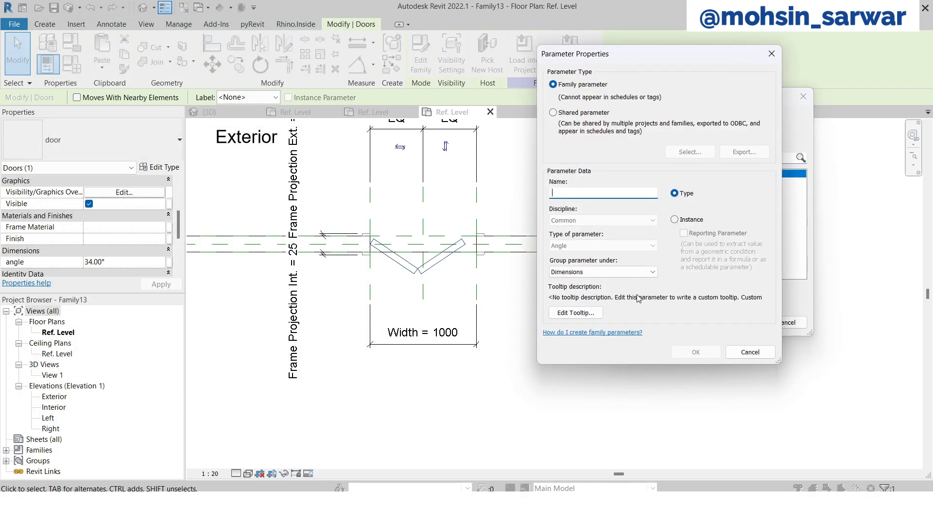
Add a new instance parameter named 'angle' for the nested door's angle
type("angle")
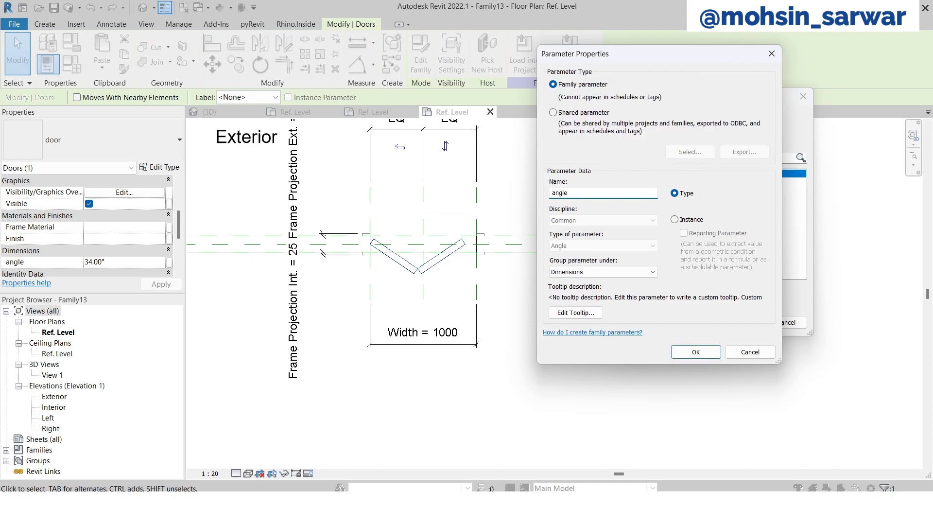
left_click(673, 220)
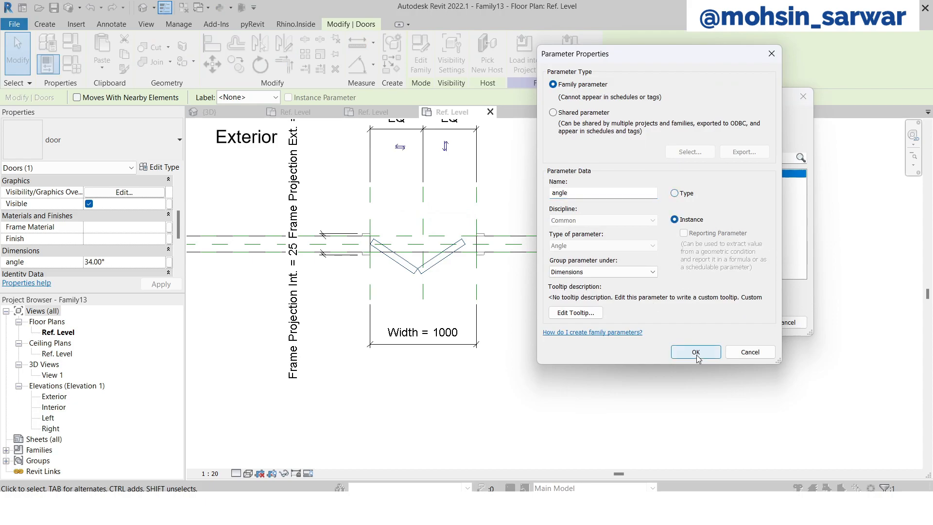
left_click(695, 351)
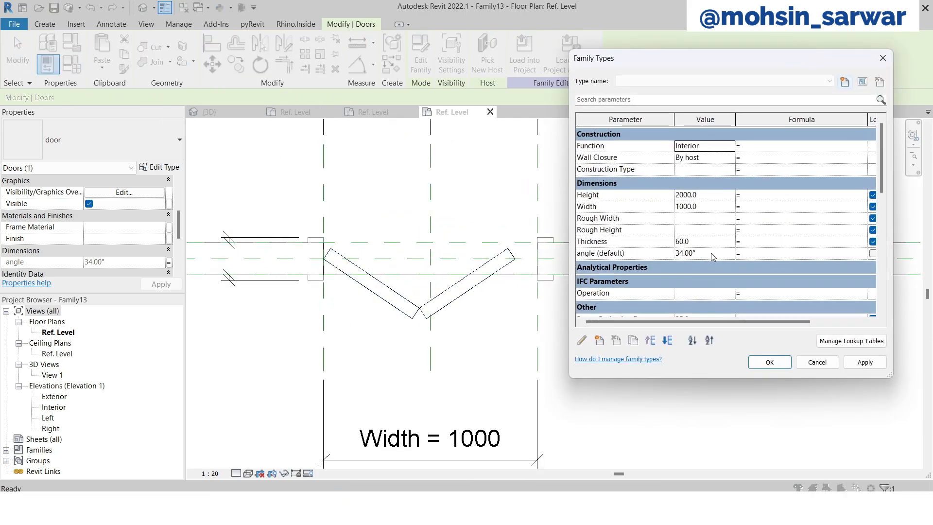
Close Family Types and start saving Family13 as a family file
left_click(864, 362)
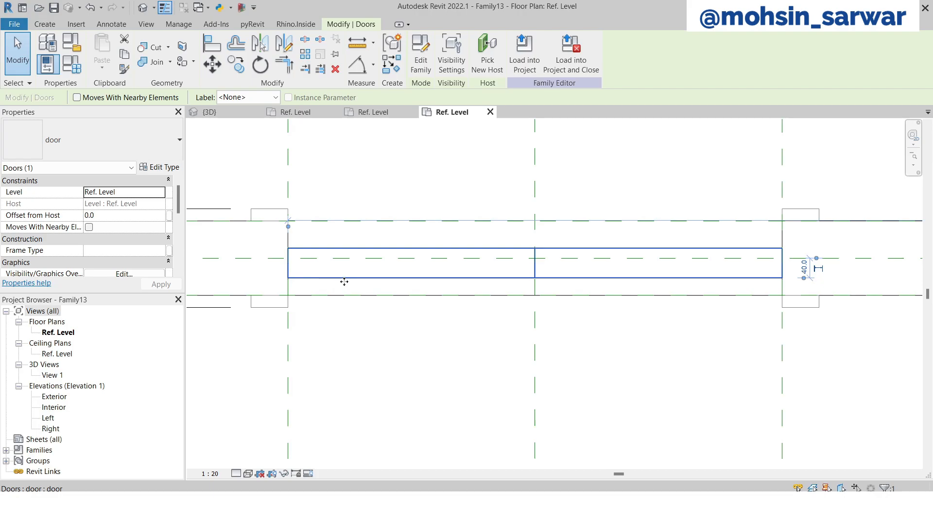
left_click(212, 64)
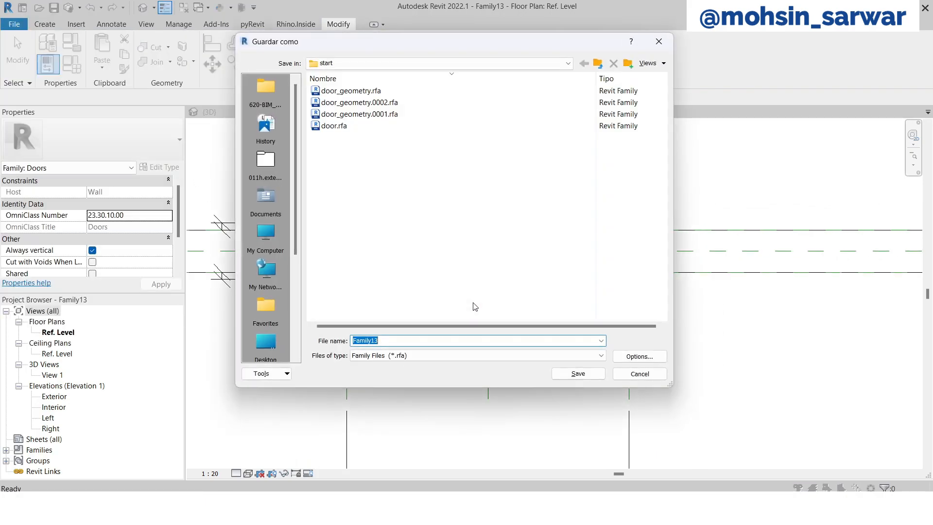
Save the family as 'Folding door.rfa'
type("foldin")
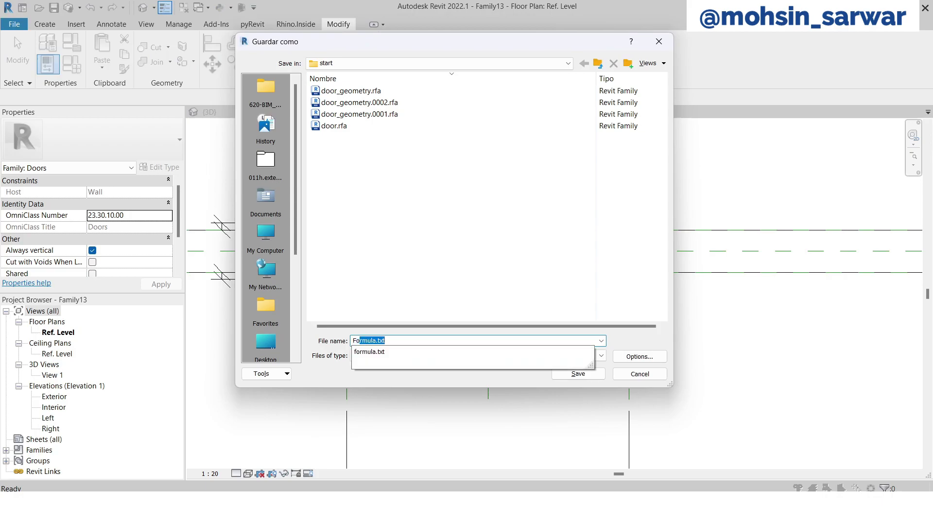
type("Folding")
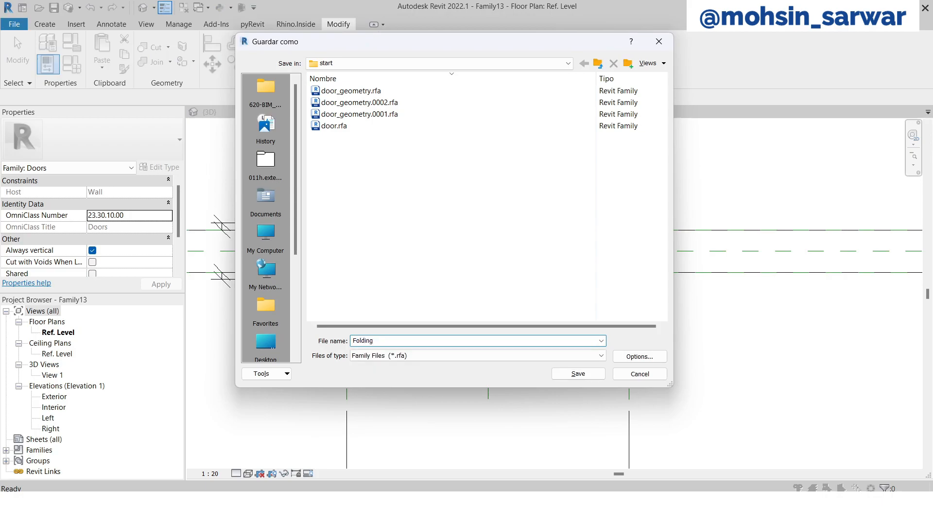
type("door")
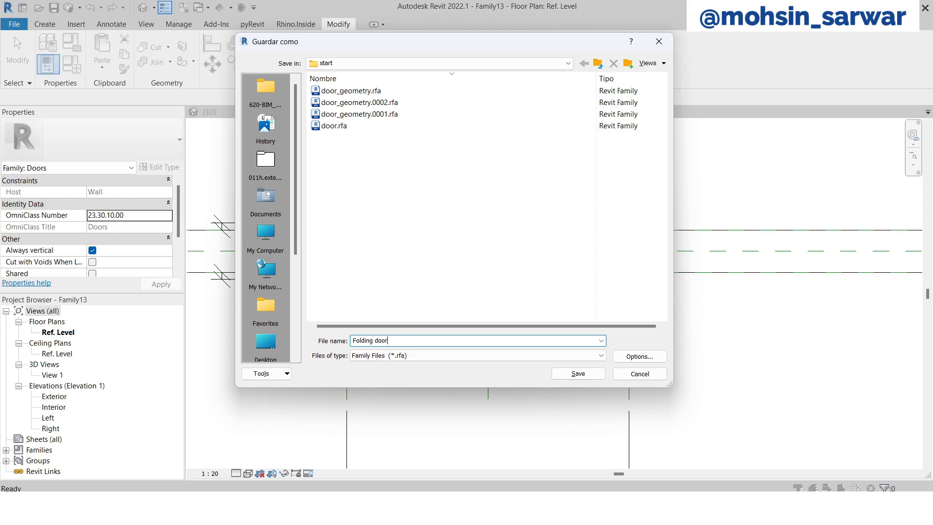
left_click(576, 373)
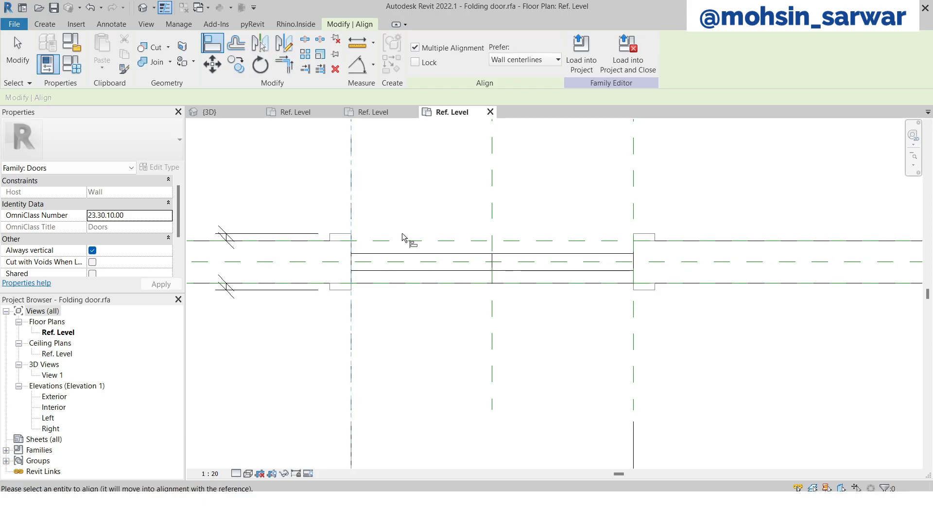
mouse_move(354, 263)
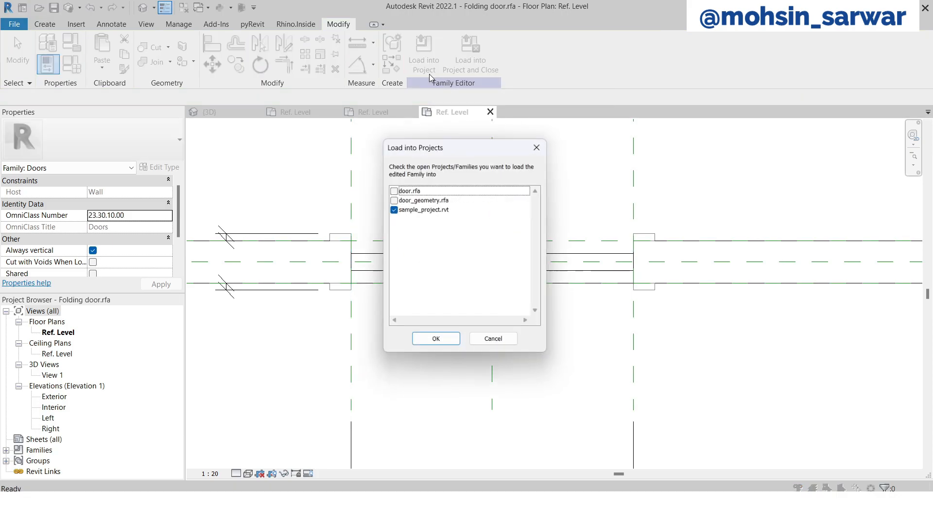
Load Folding door into sample_project and place more instances in the brick wall
left_click(435, 339)
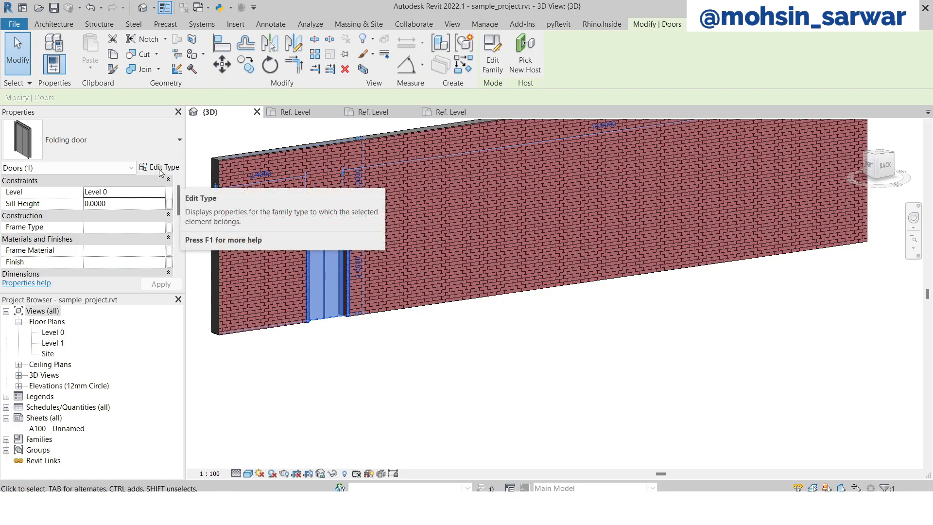
left_click(163, 166)
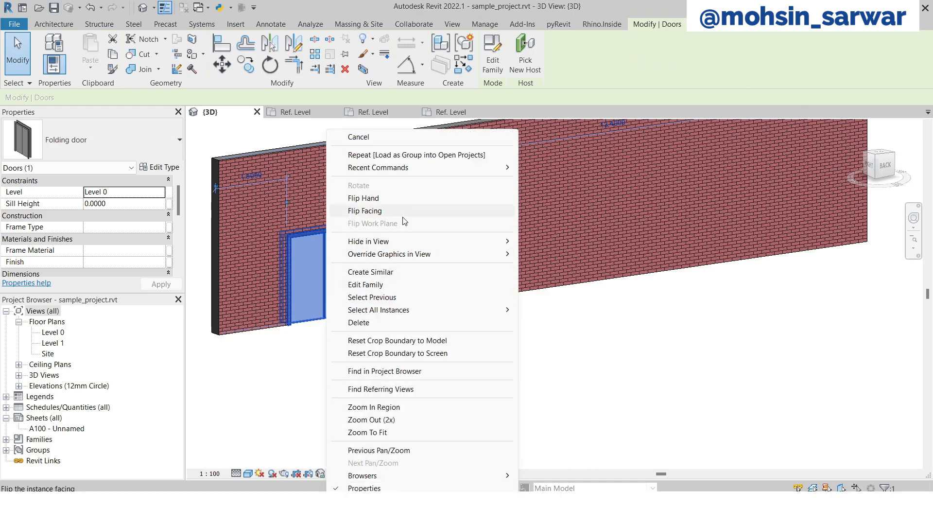
left_click(370, 272)
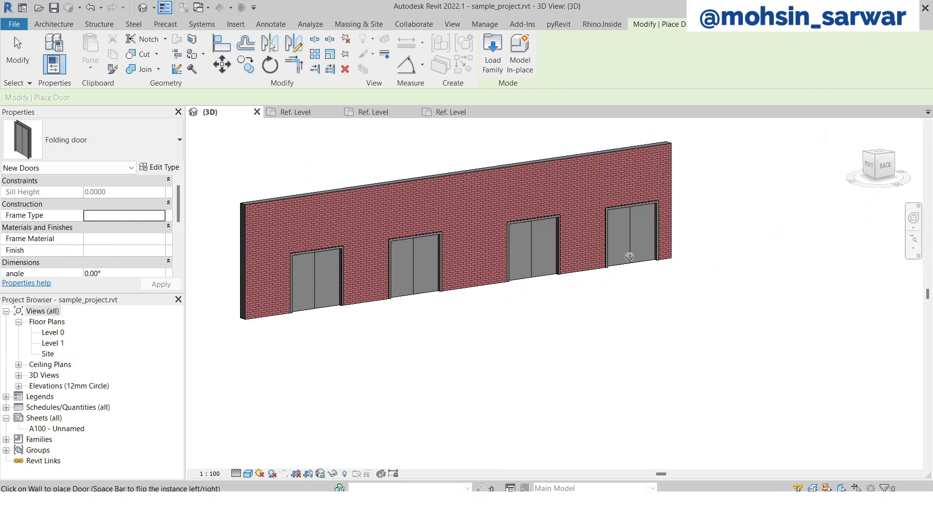
left_click(416, 271)
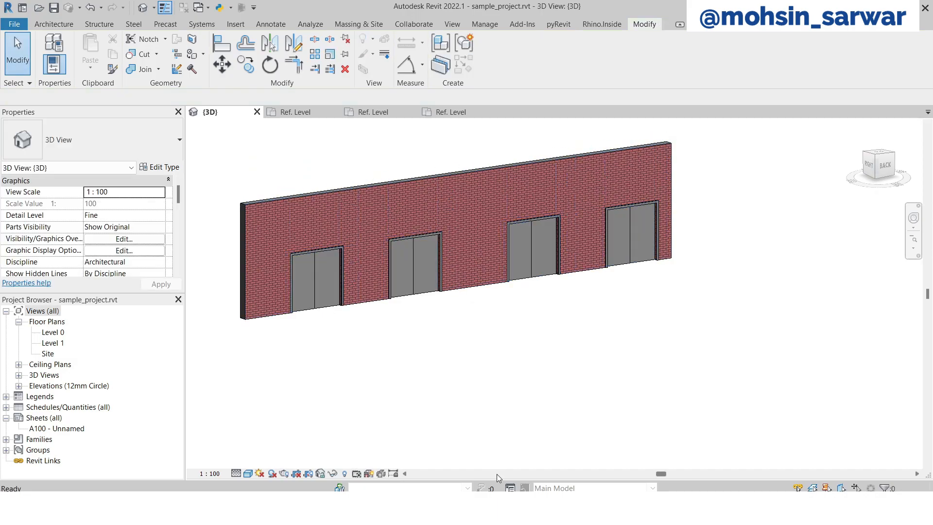
Set the leftmost folding door's angle to 45° in Properties
left_click(306, 280)
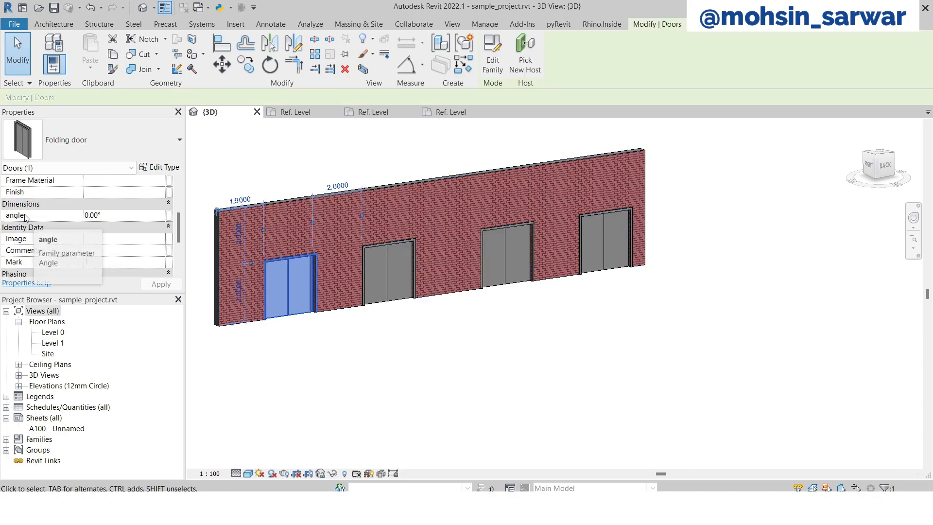
left_click(95, 215)
type("45")
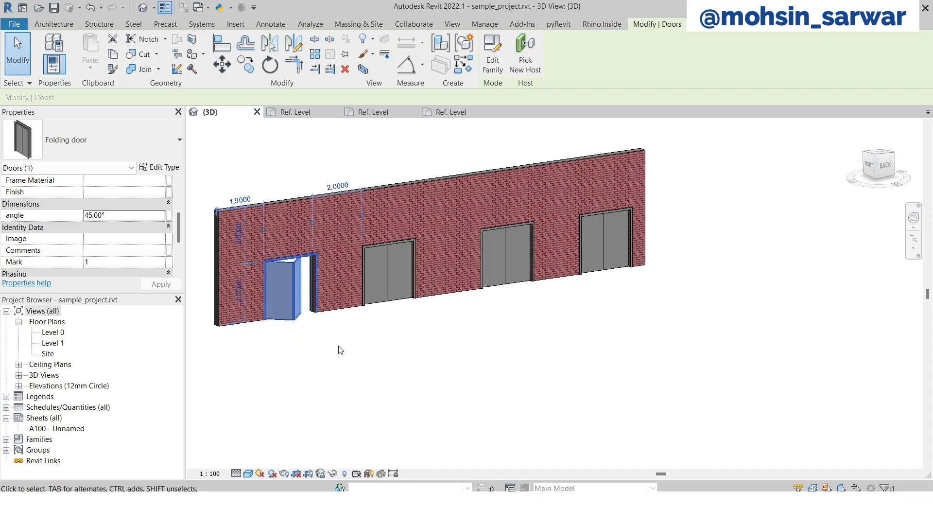
left_click(597, 238)
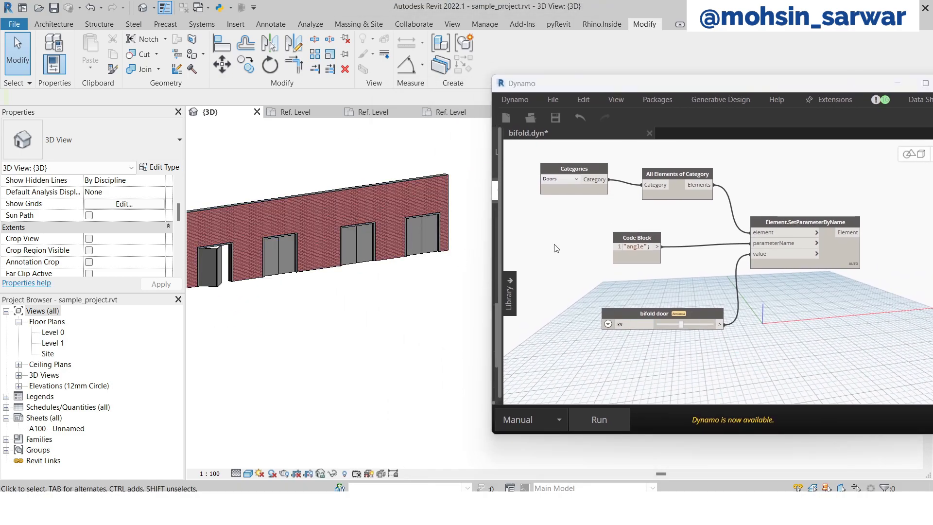
mouse_move(602, 332)
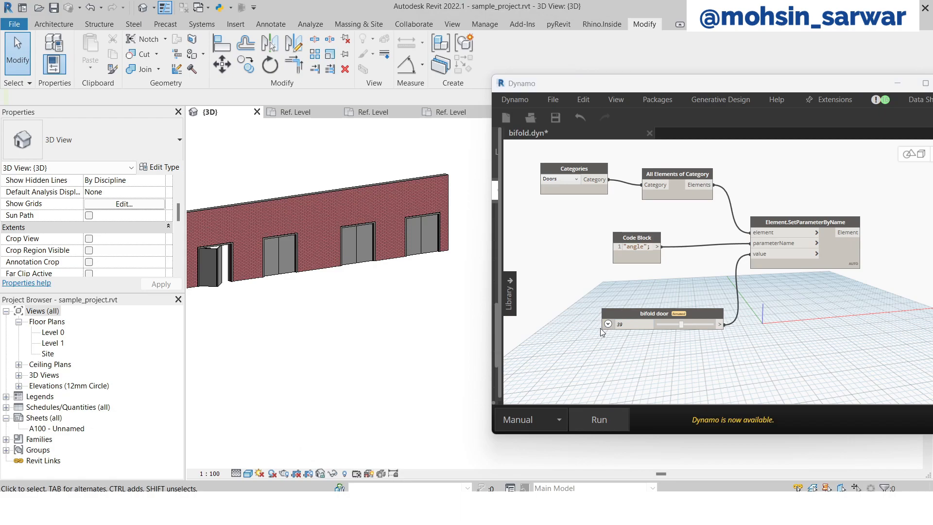
mouse_move(534, 421)
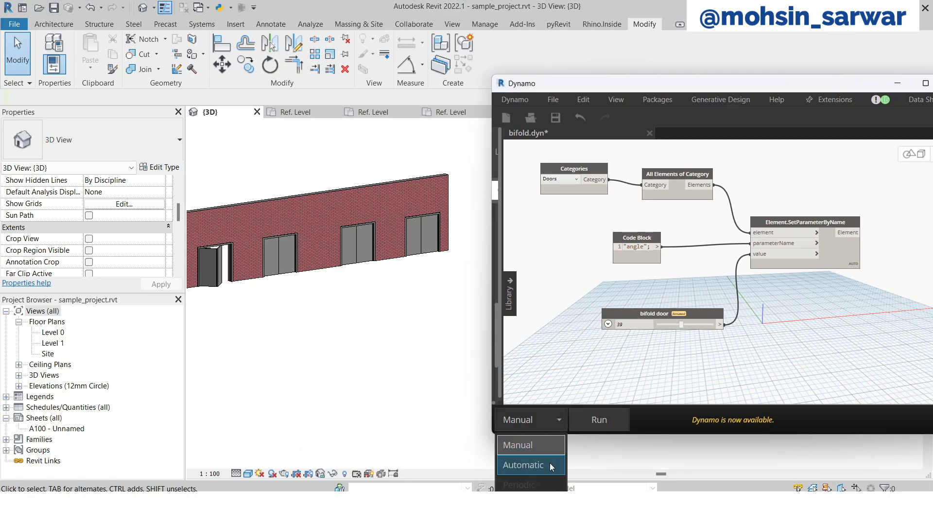
Switch the Dynamo bifold graph's run mode from Manual to Automatic
left_click(523, 464)
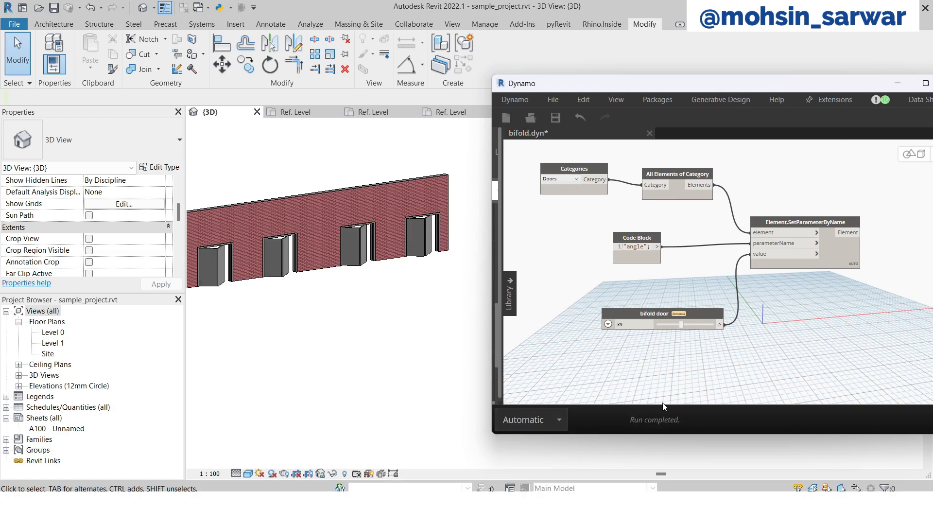